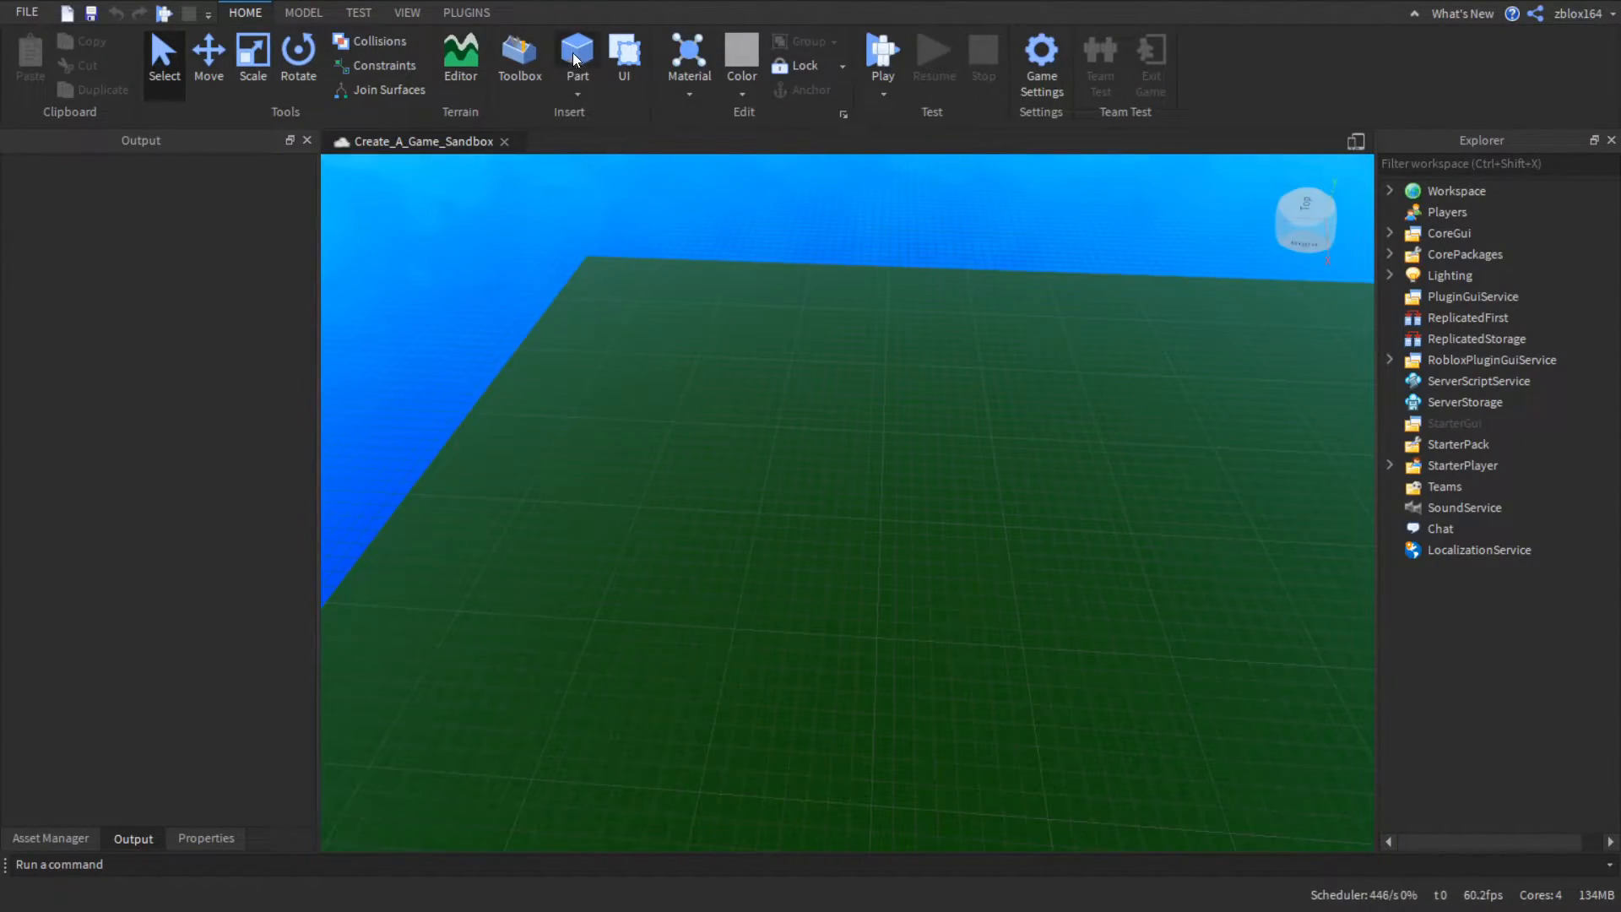
- Insert a new block part and size it 120 by 120 studs as a flat plate
left_click(578, 57)
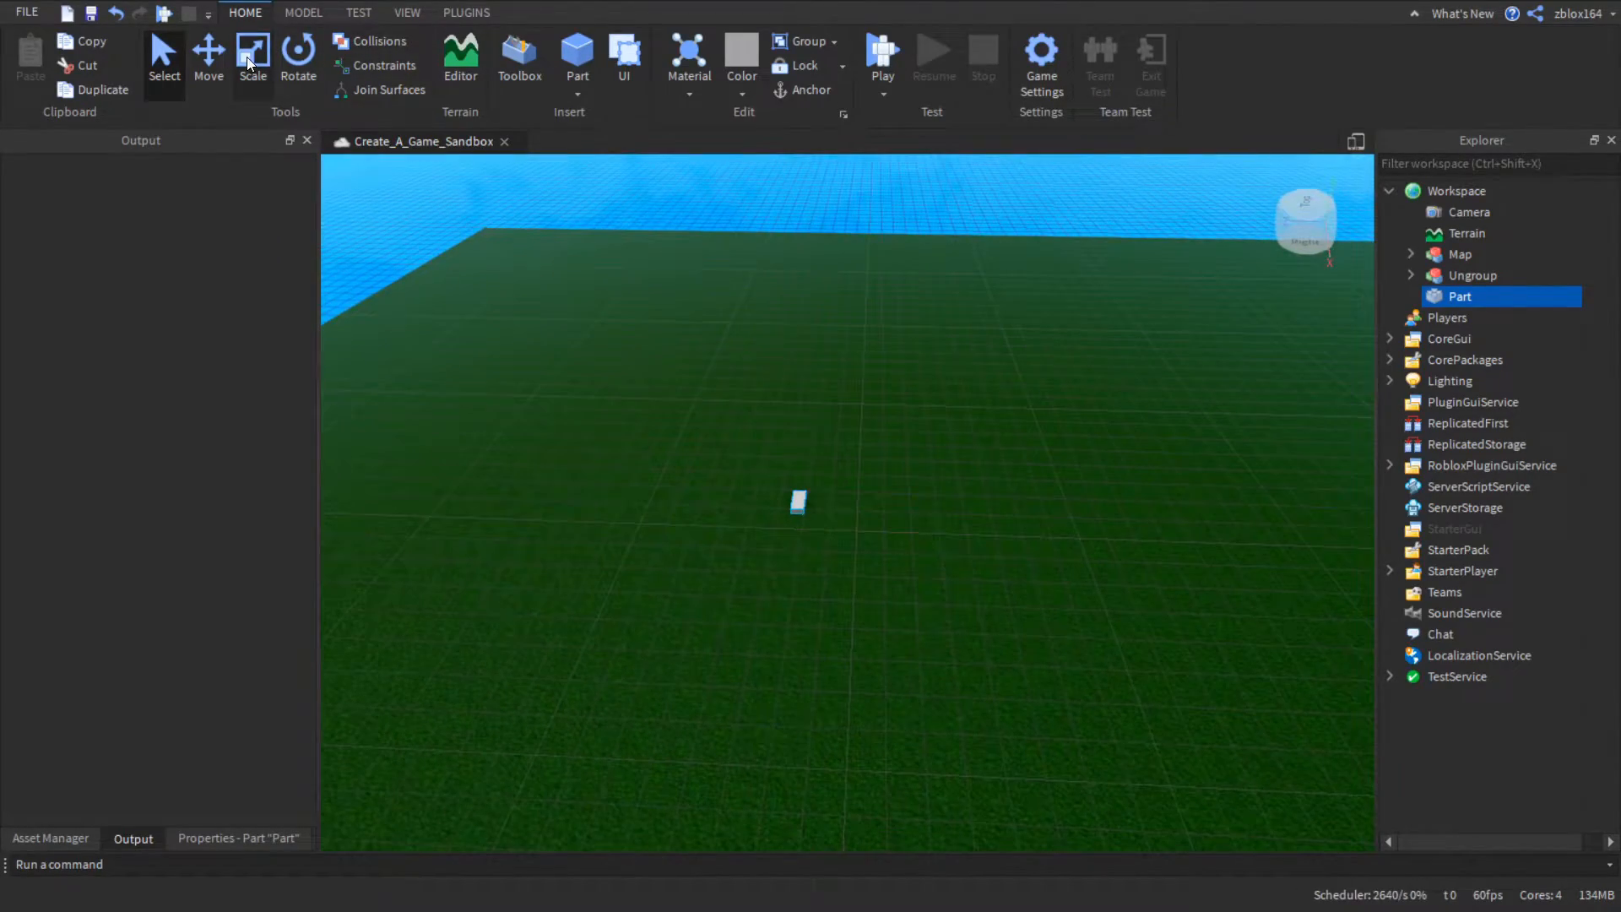
left_click(251, 57)
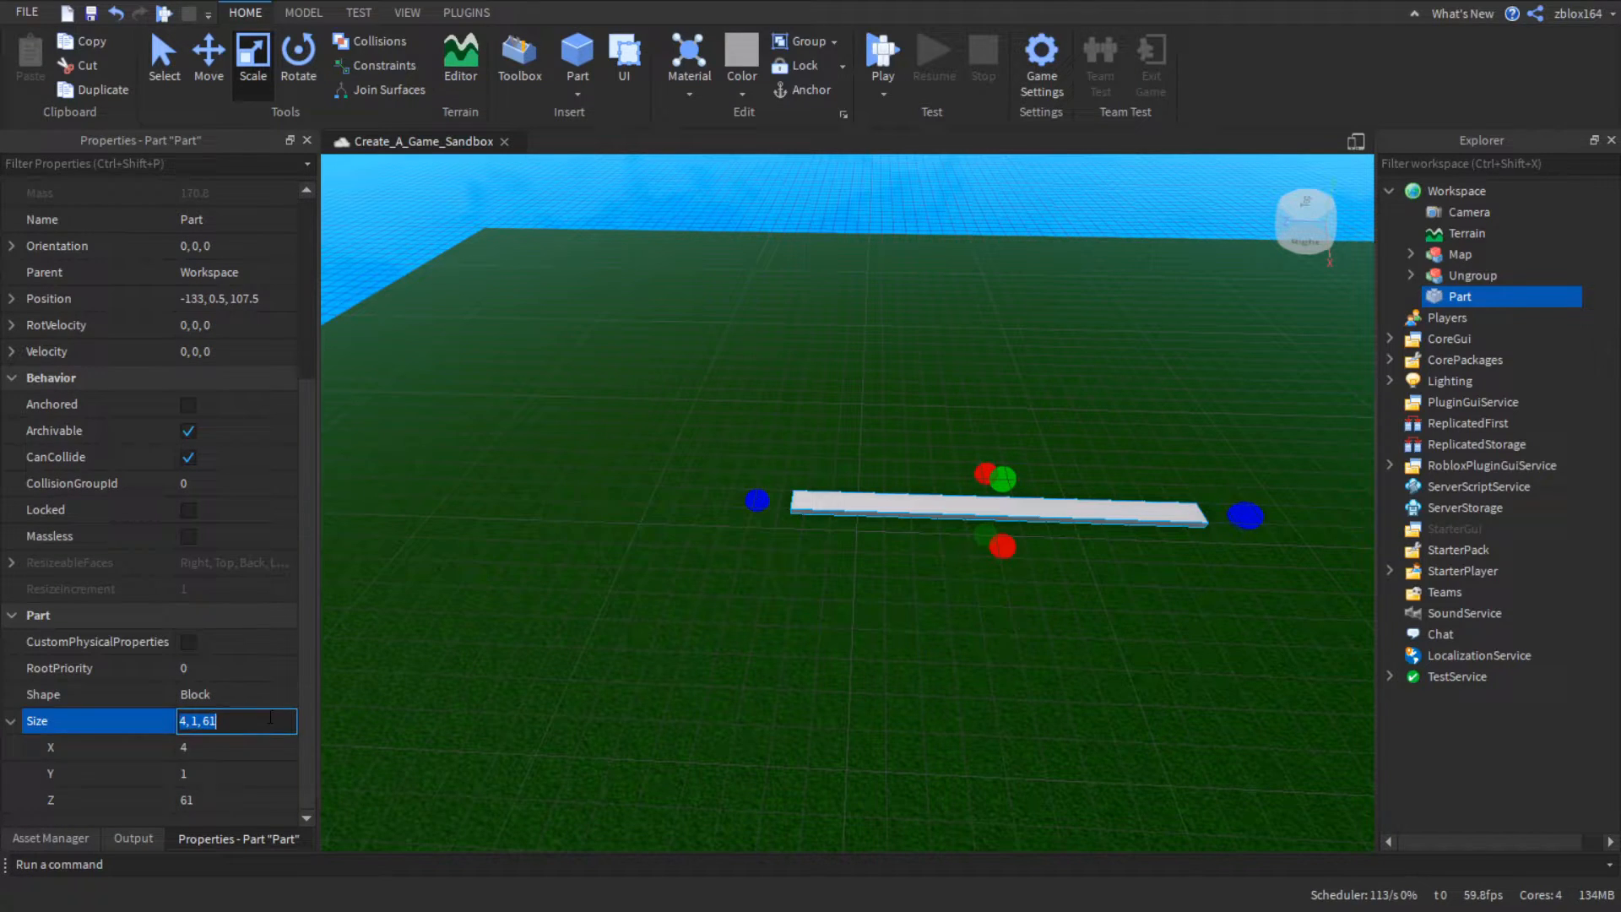
type("120")
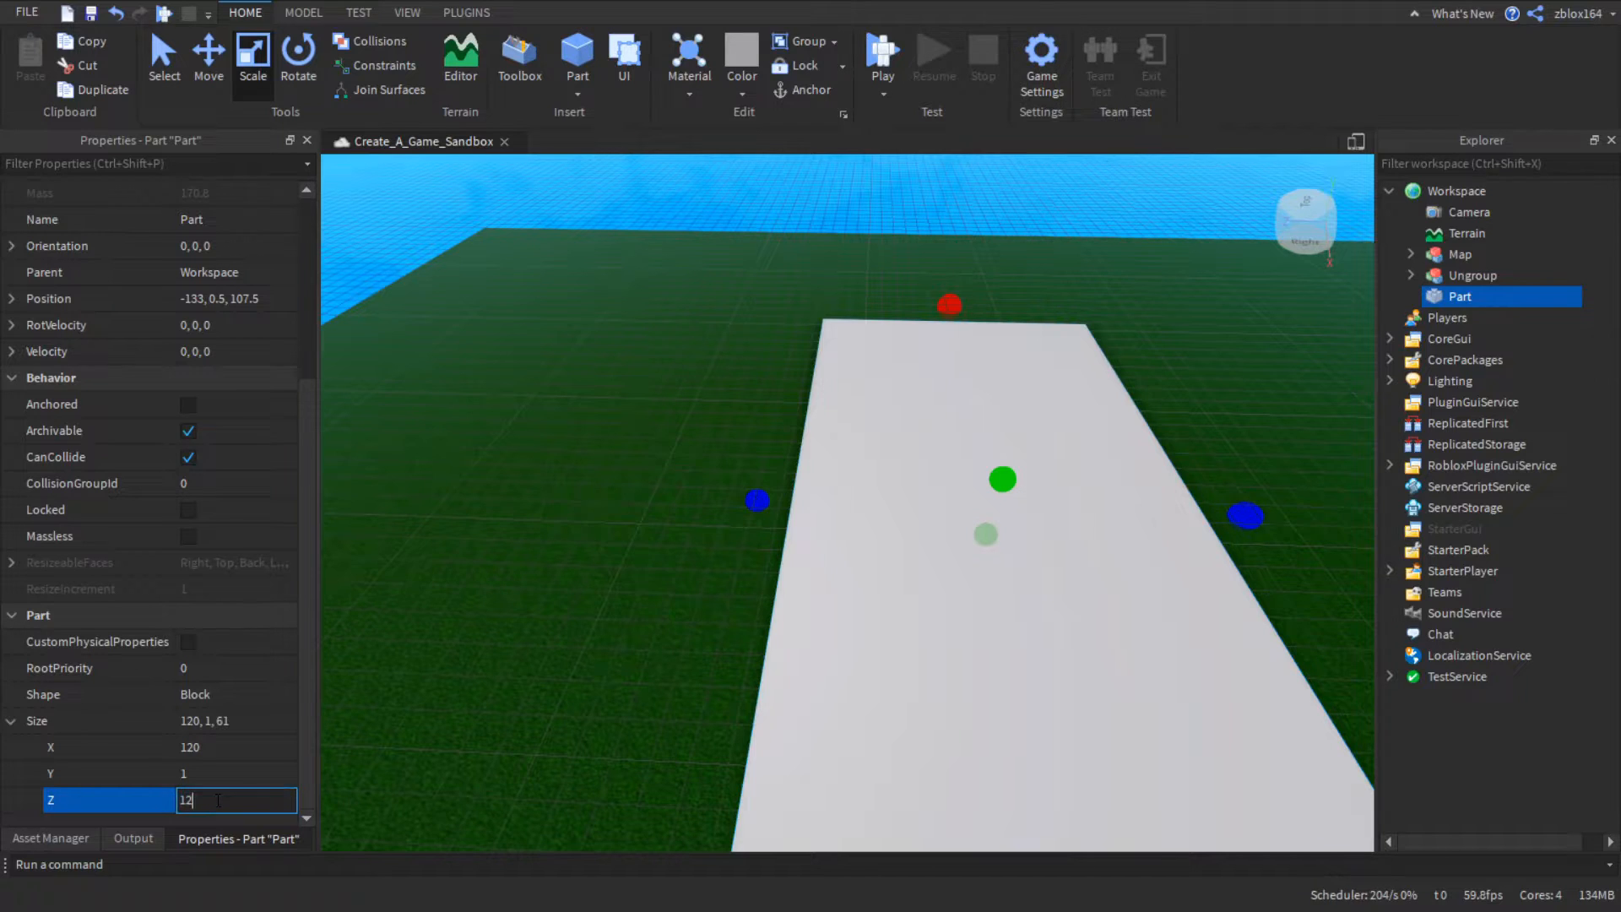
type("120")
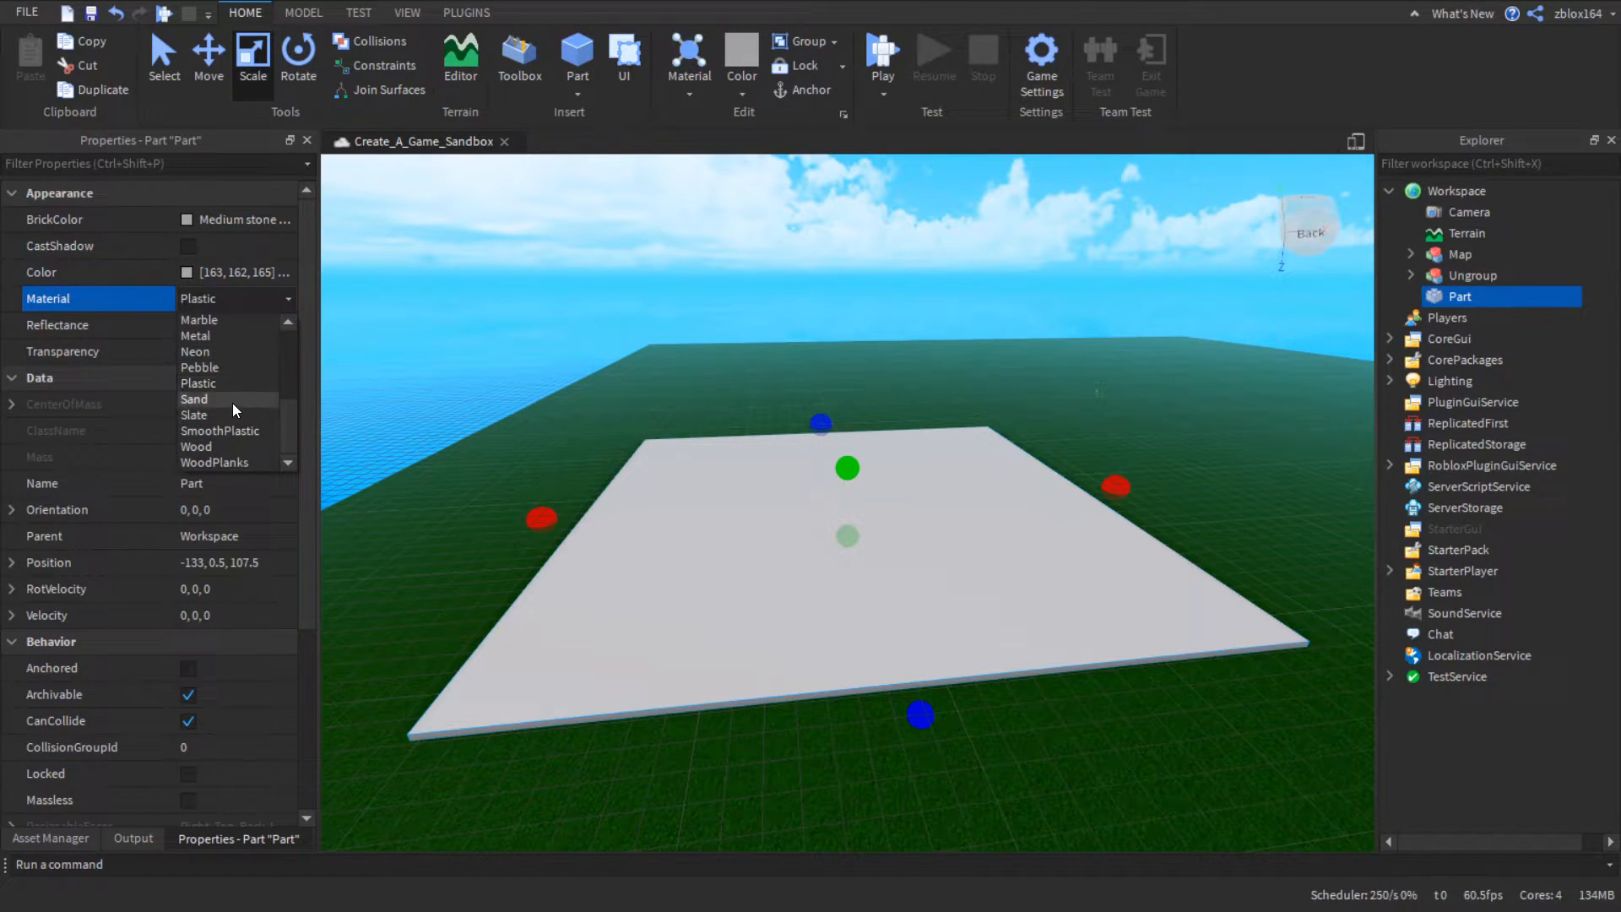
- Give the plate Slate material and Dark stone grey colour, then select it in the scene
left_click(194, 416)
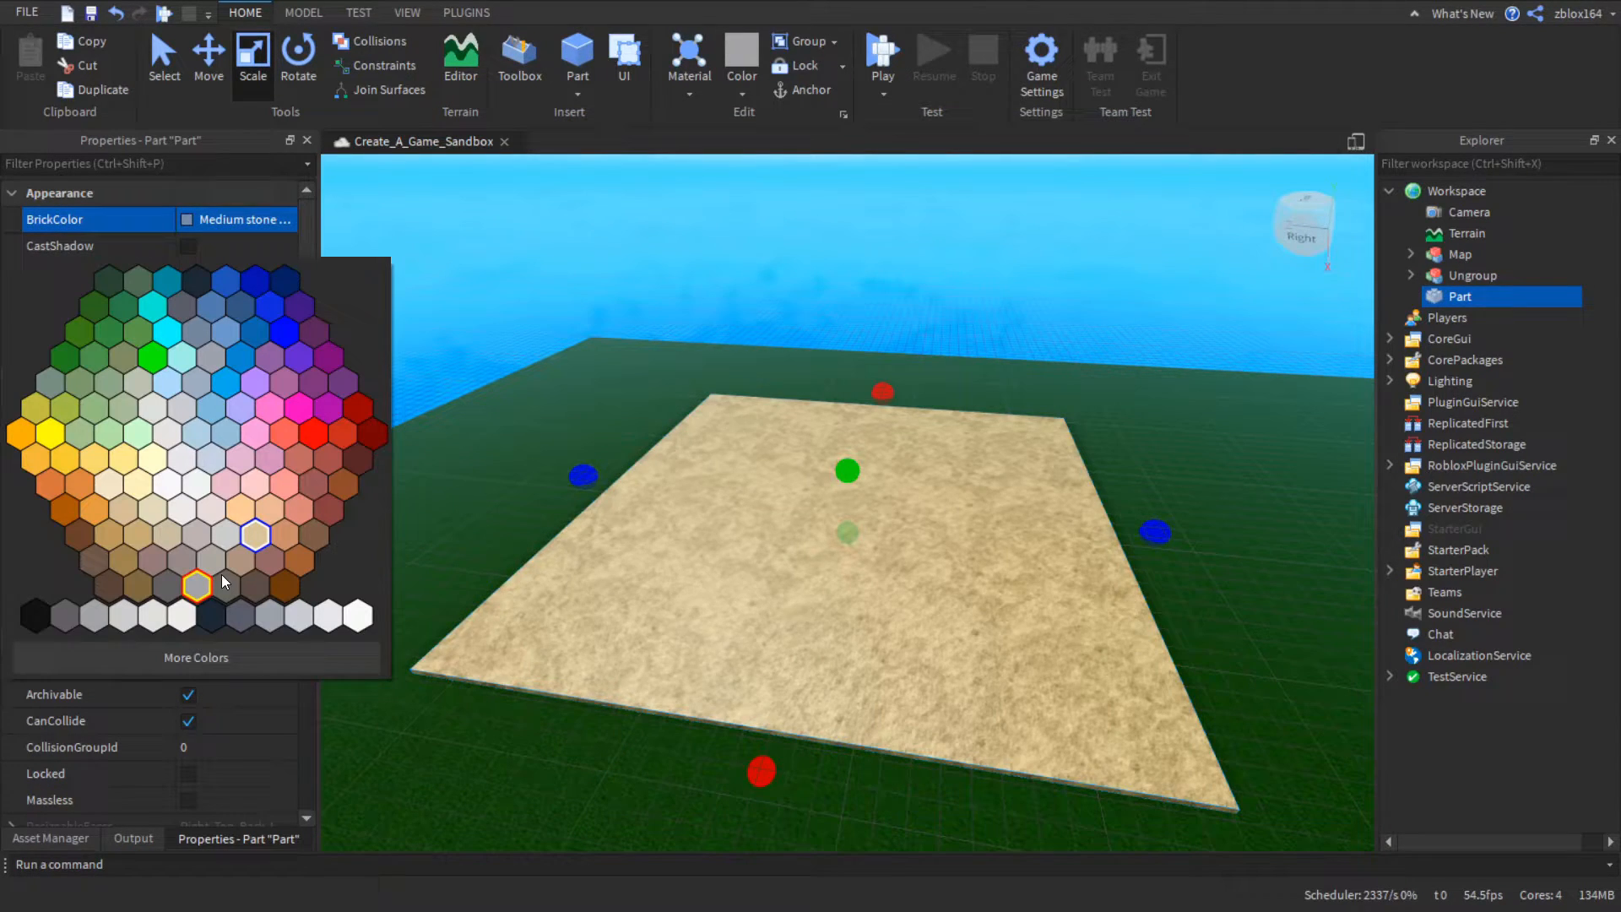
left_click(198, 586)
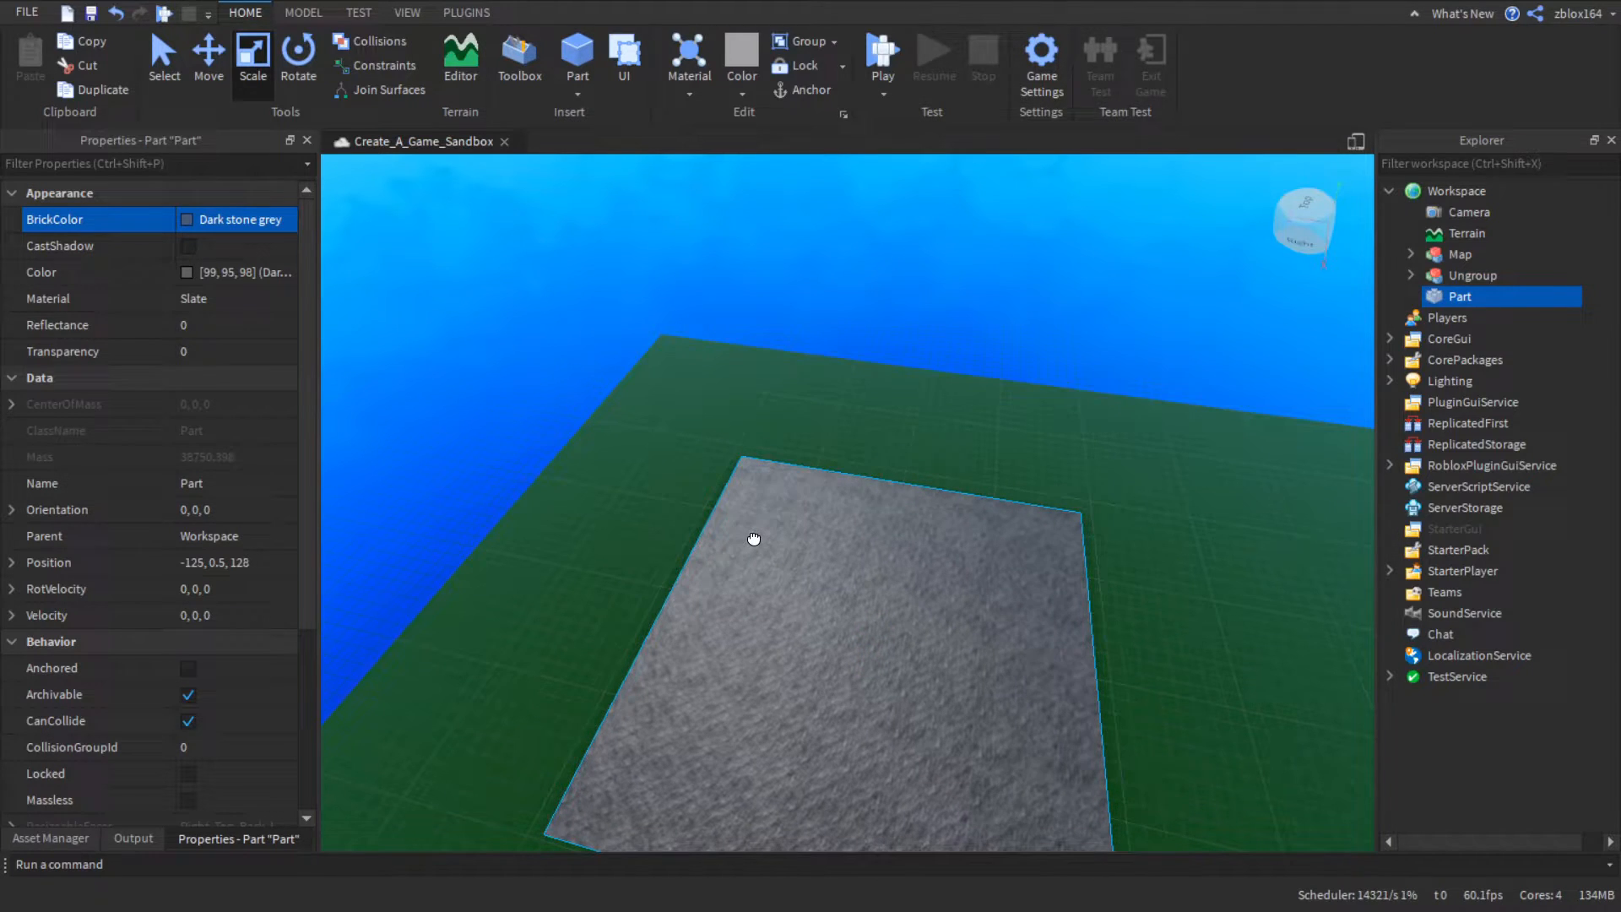
left_click(208, 54)
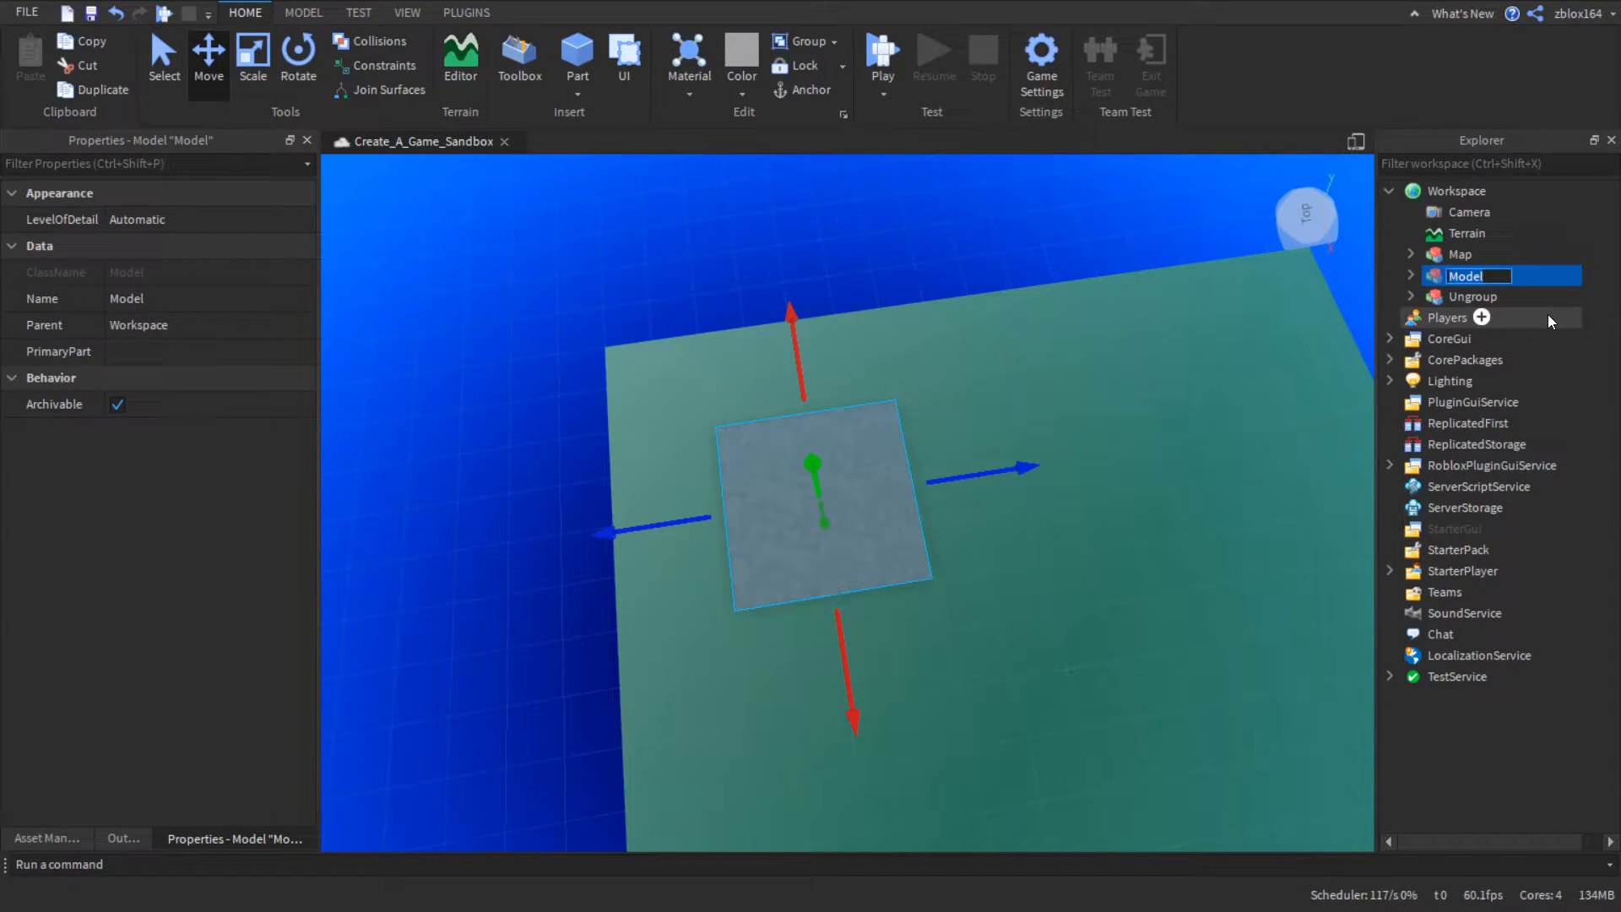
- Name the grouped model plot1 and the slate part inside it plot
type("Plot1")
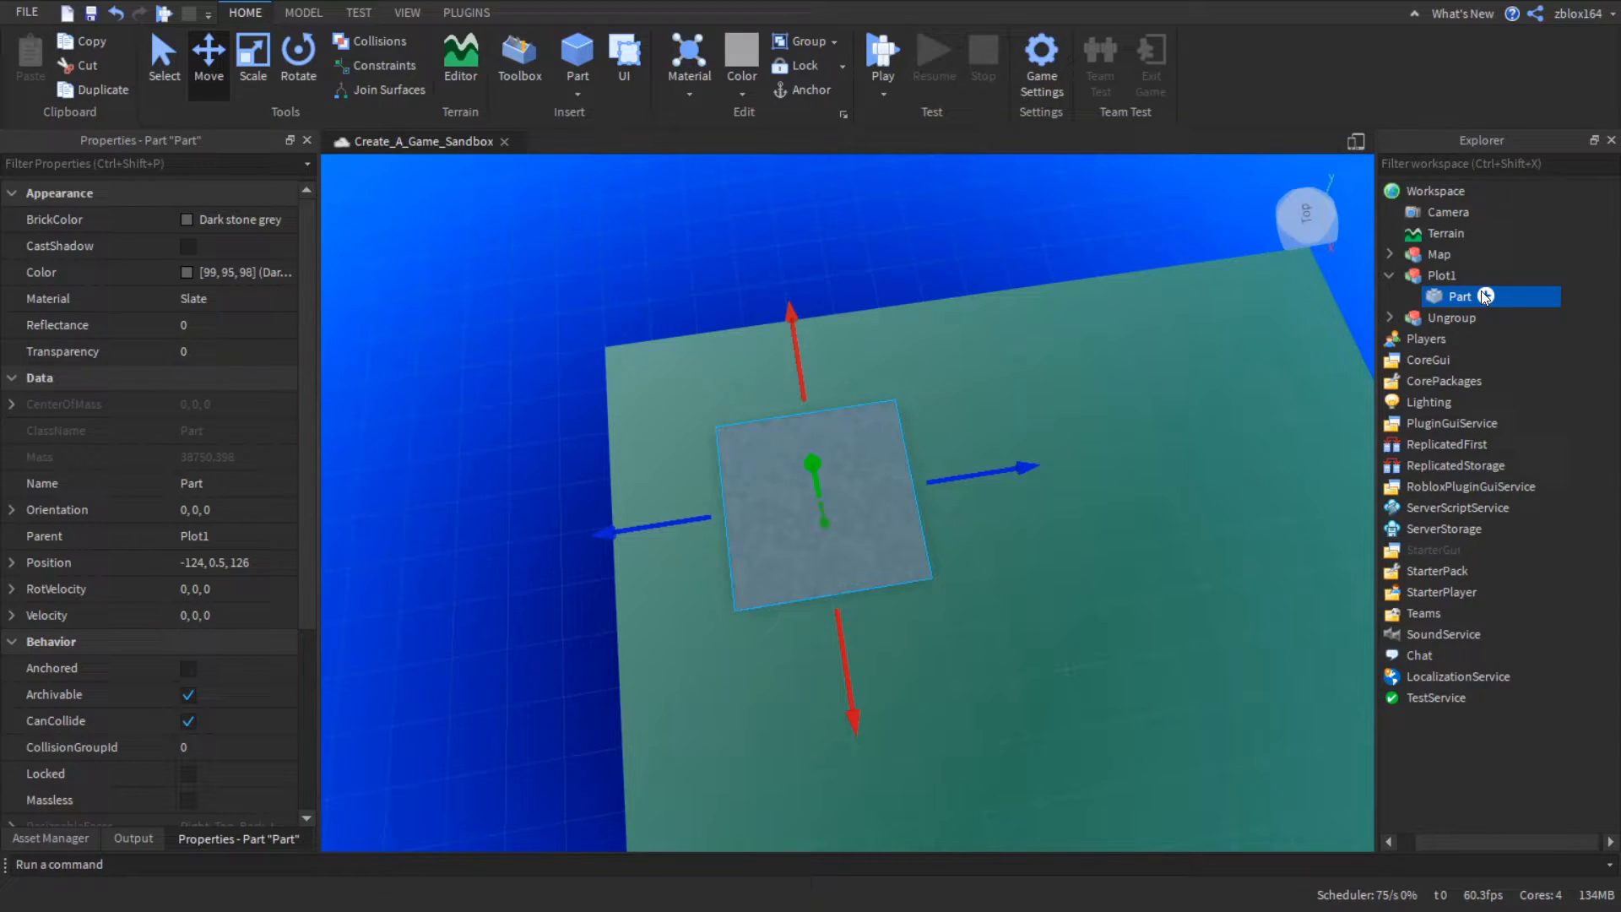
double_click(1461, 297)
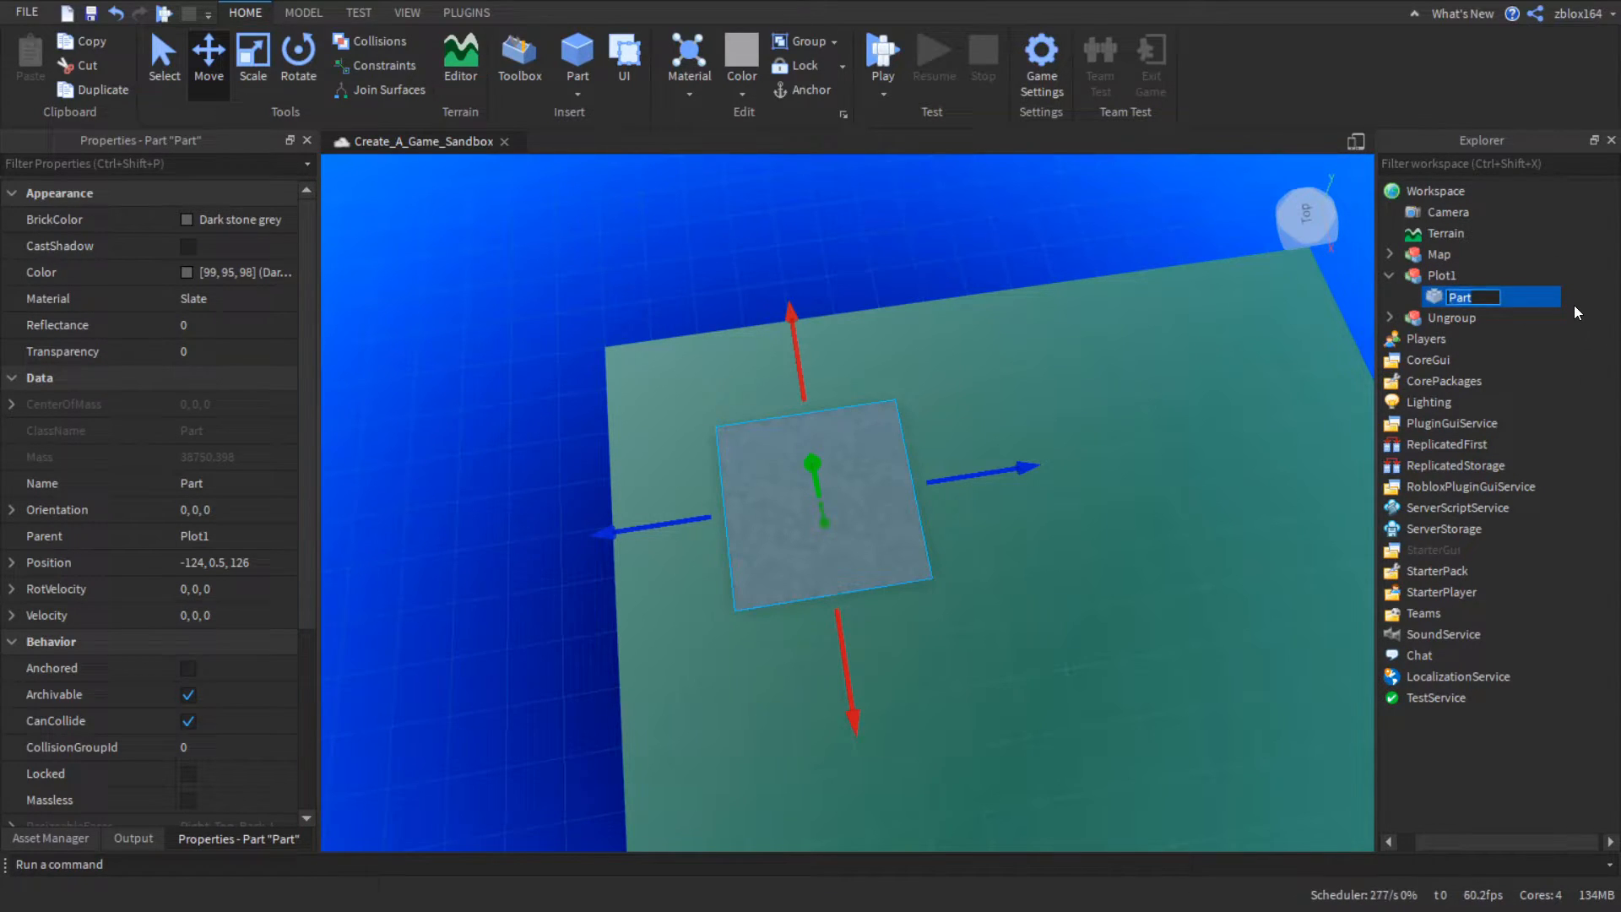
type("plot")
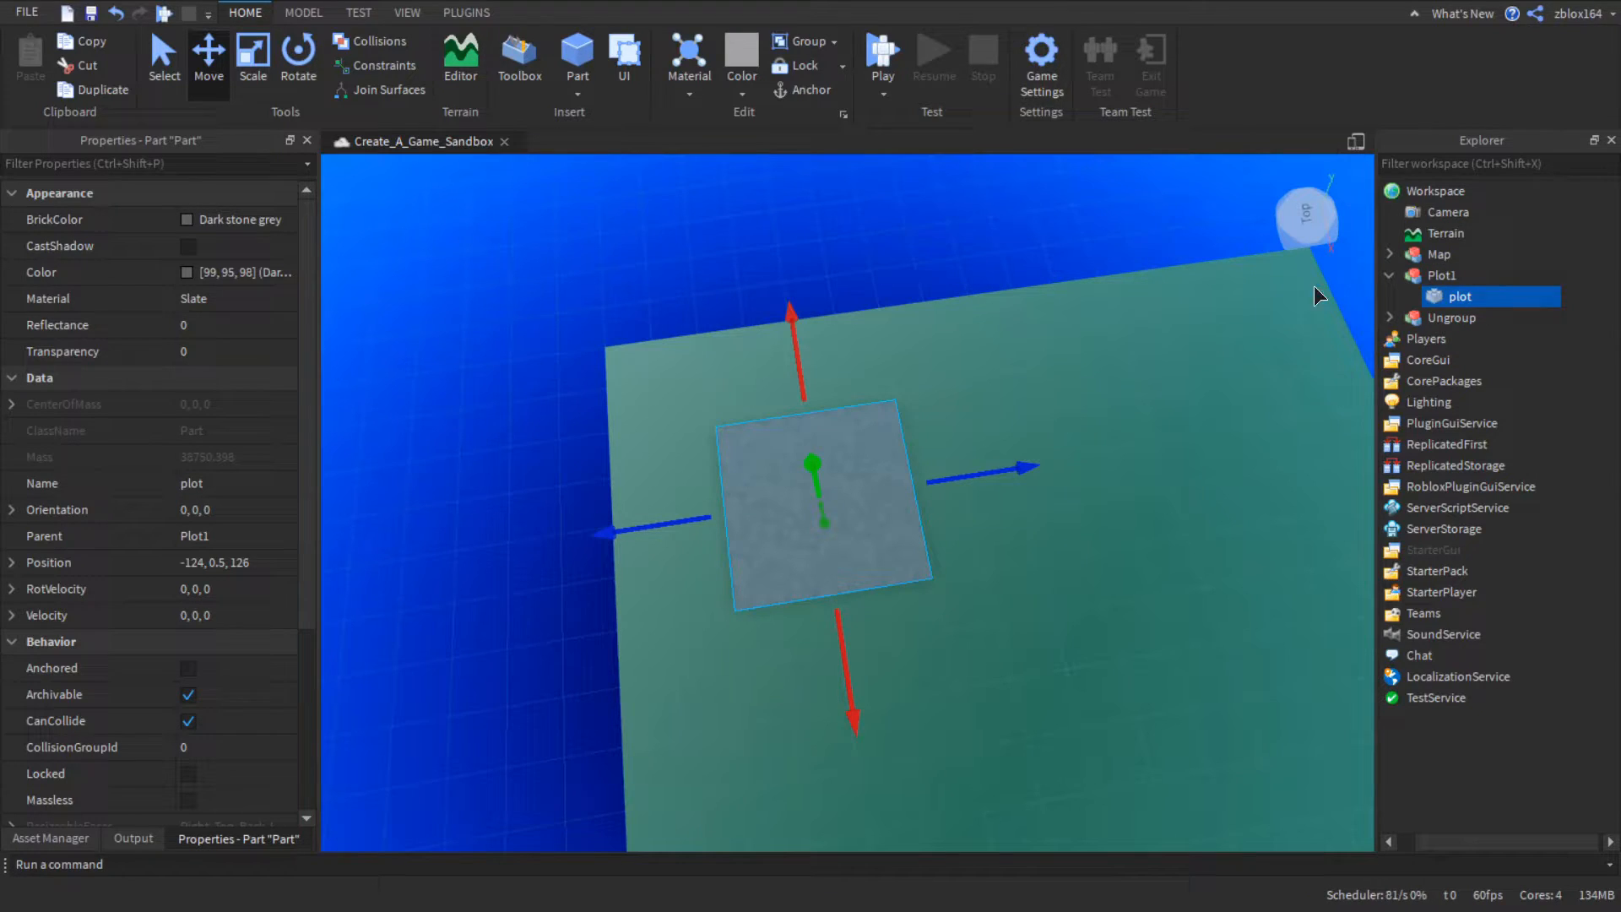
left_click(1459, 275)
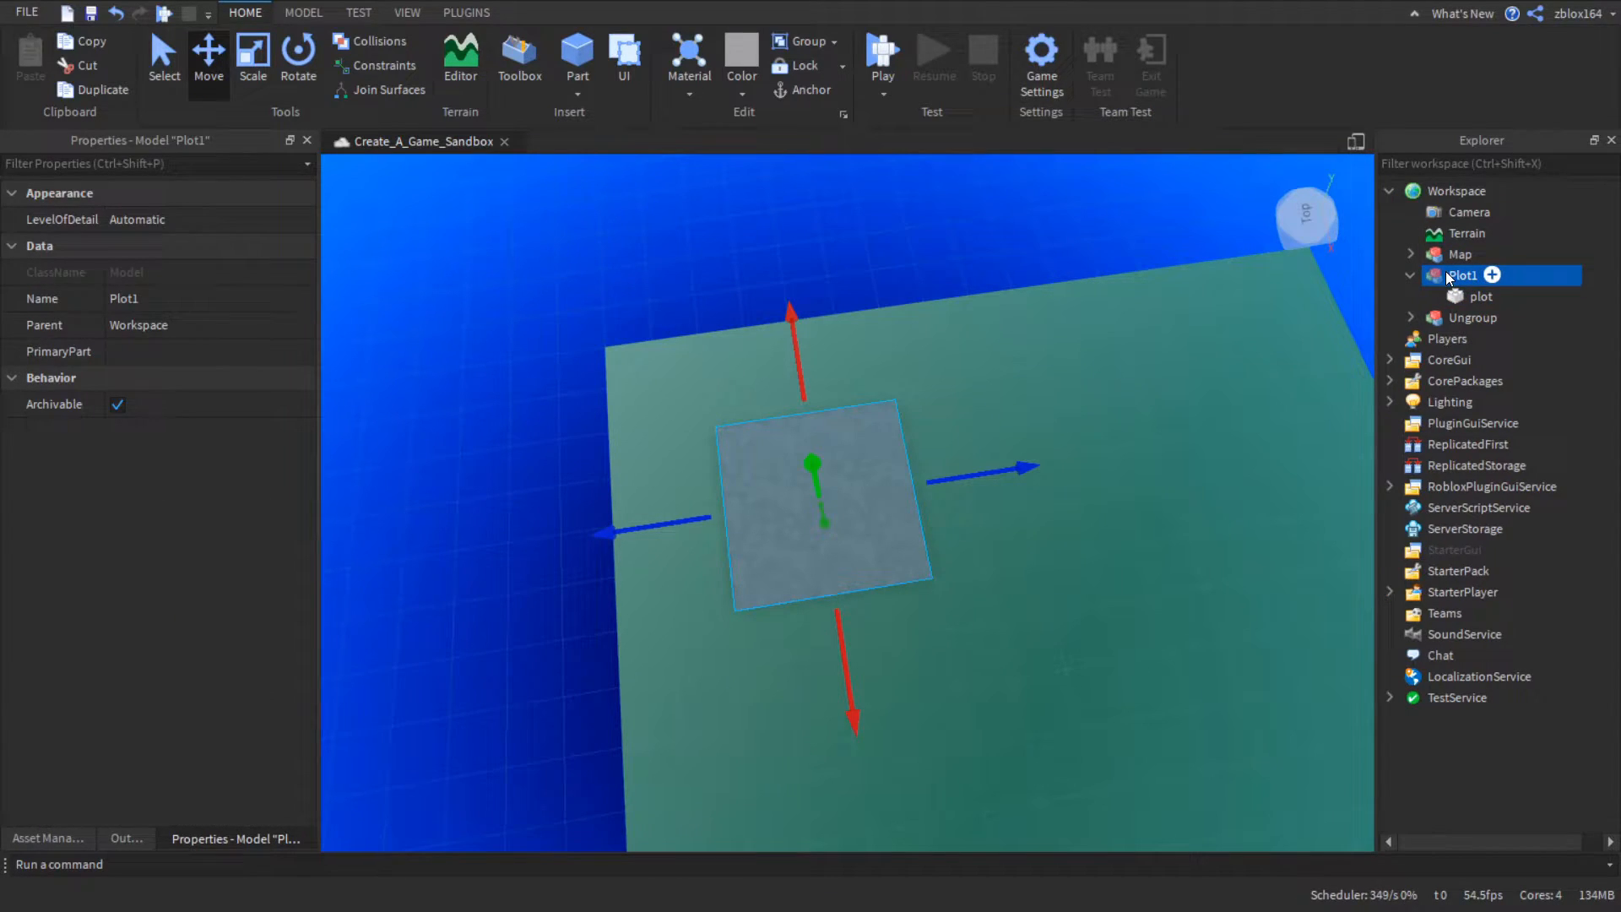
double_click(1461, 275)
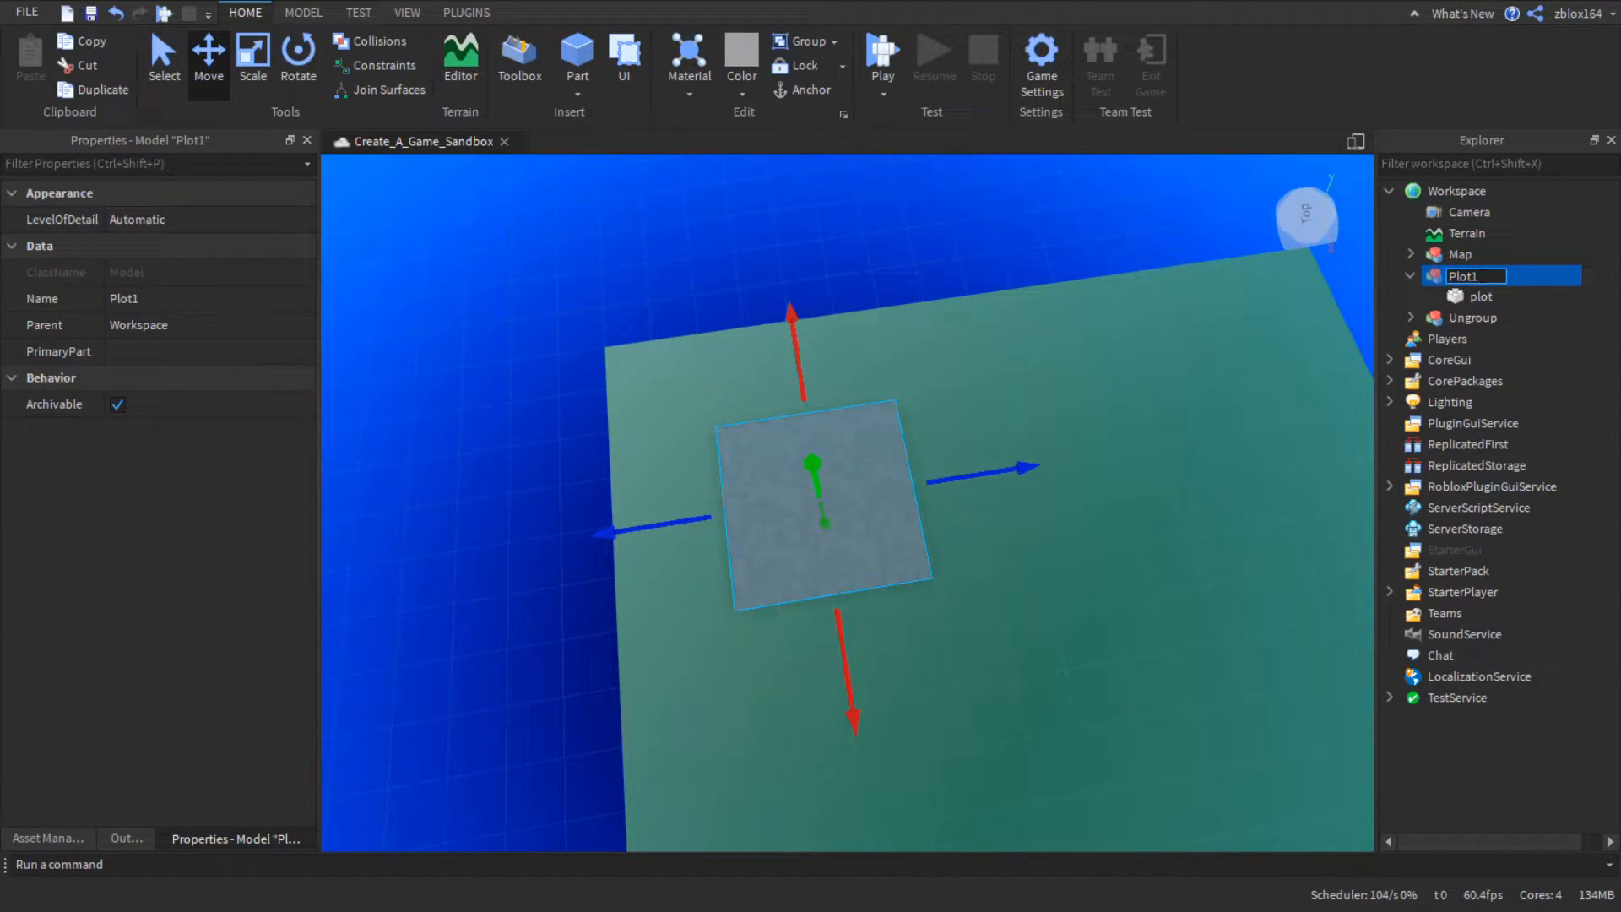
type("plot1")
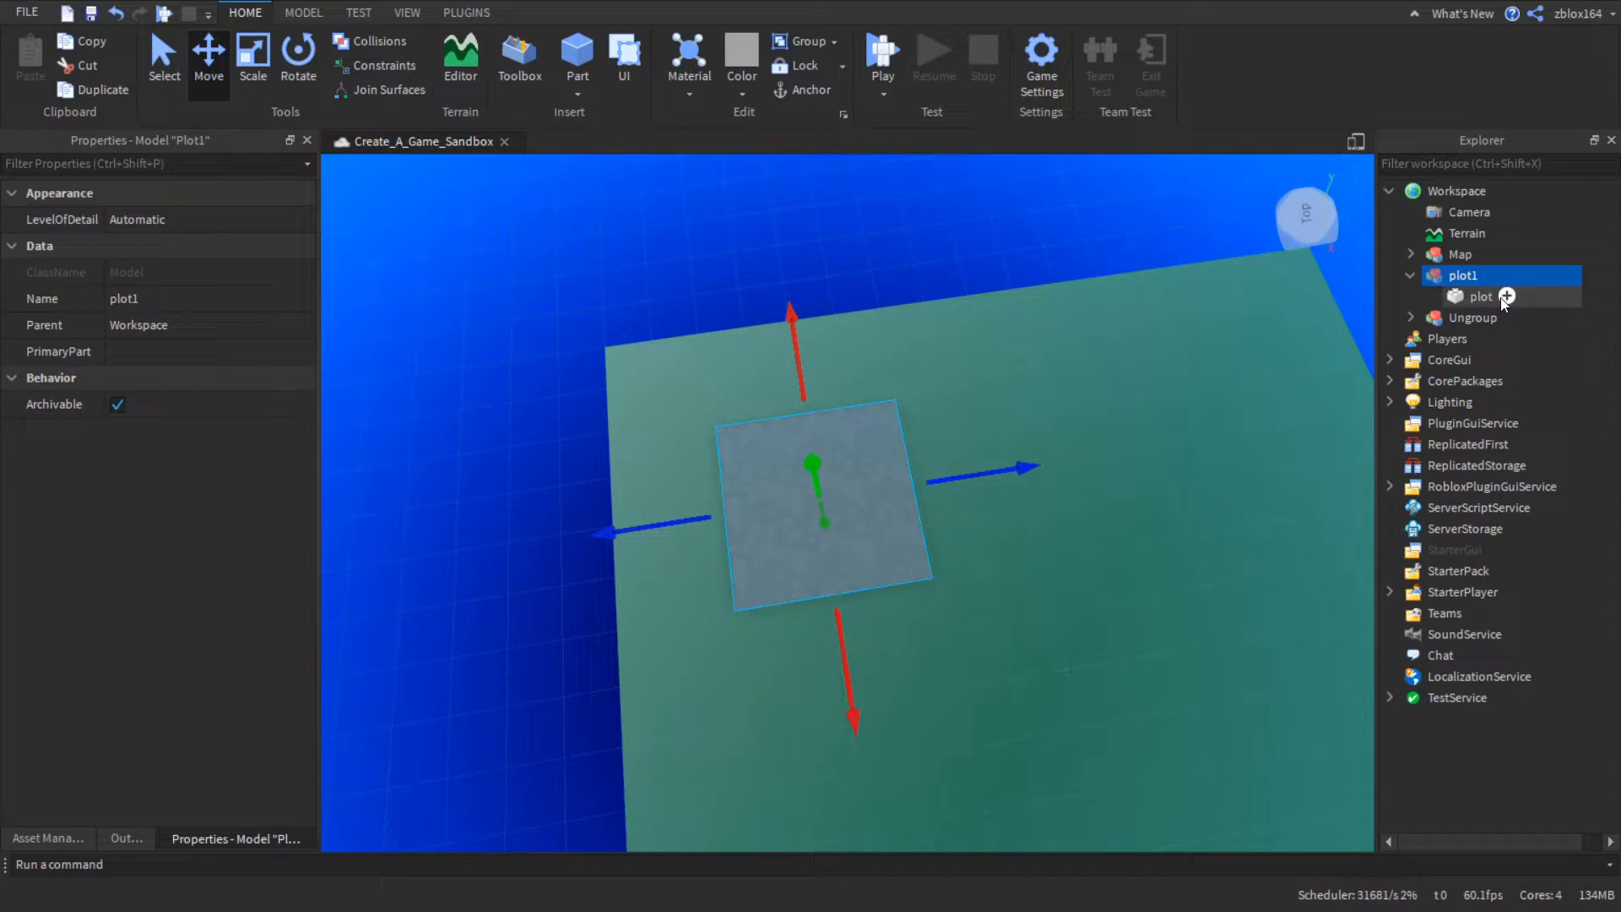
- Add a Folder inside plot1 and name it itemHolder
left_click(1508, 297)
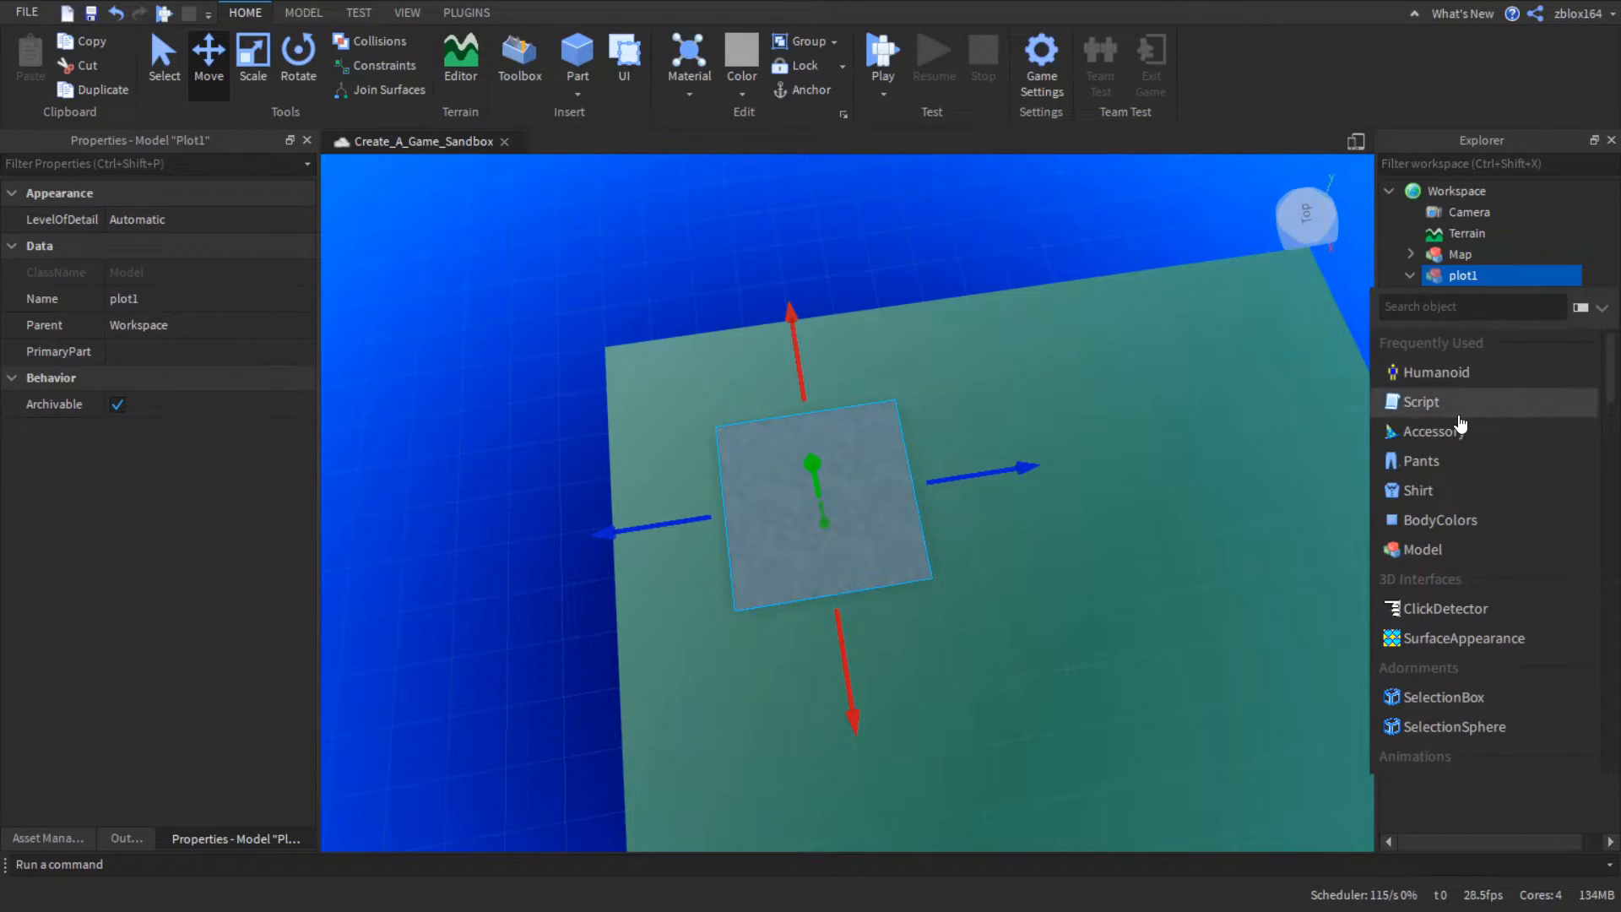
type("folder")
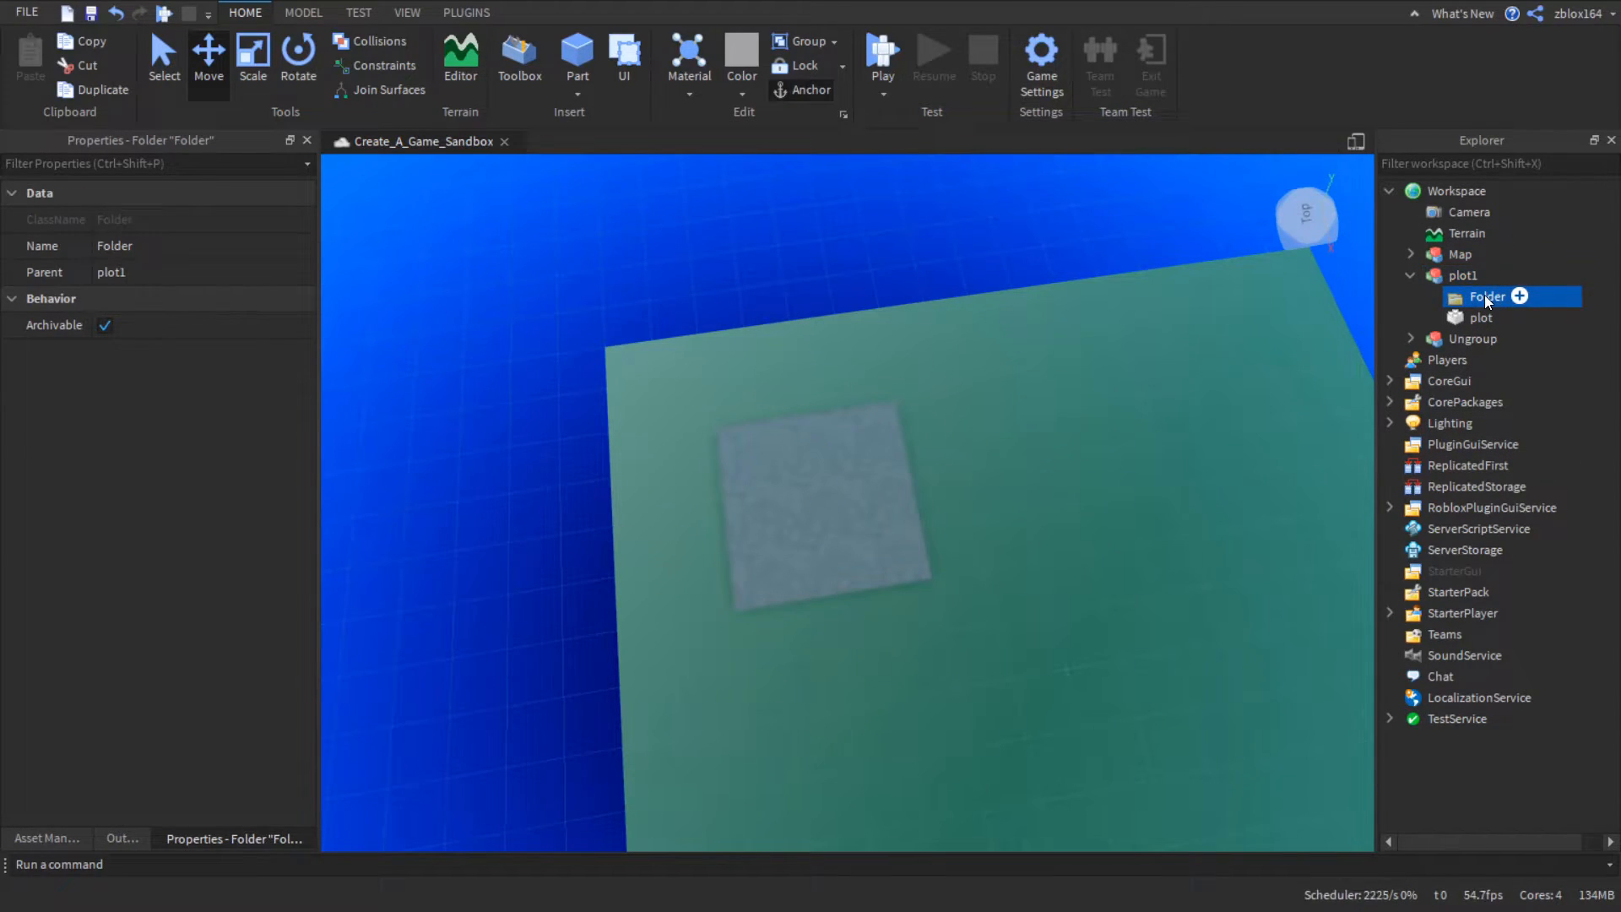
double_click(1486, 298)
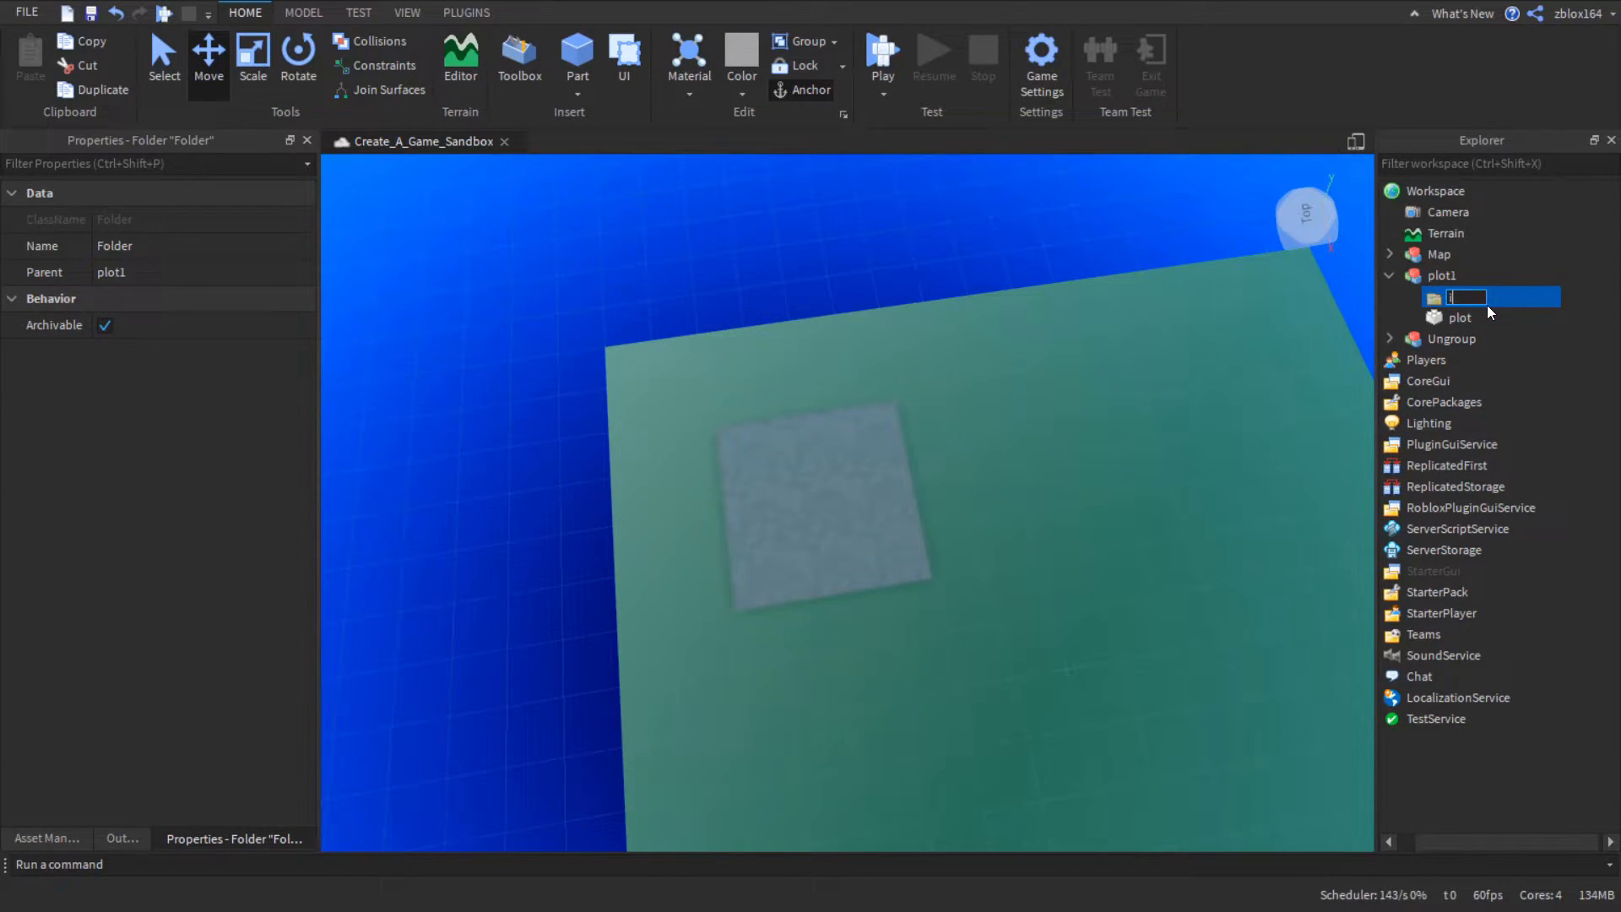
type("itemHolder")
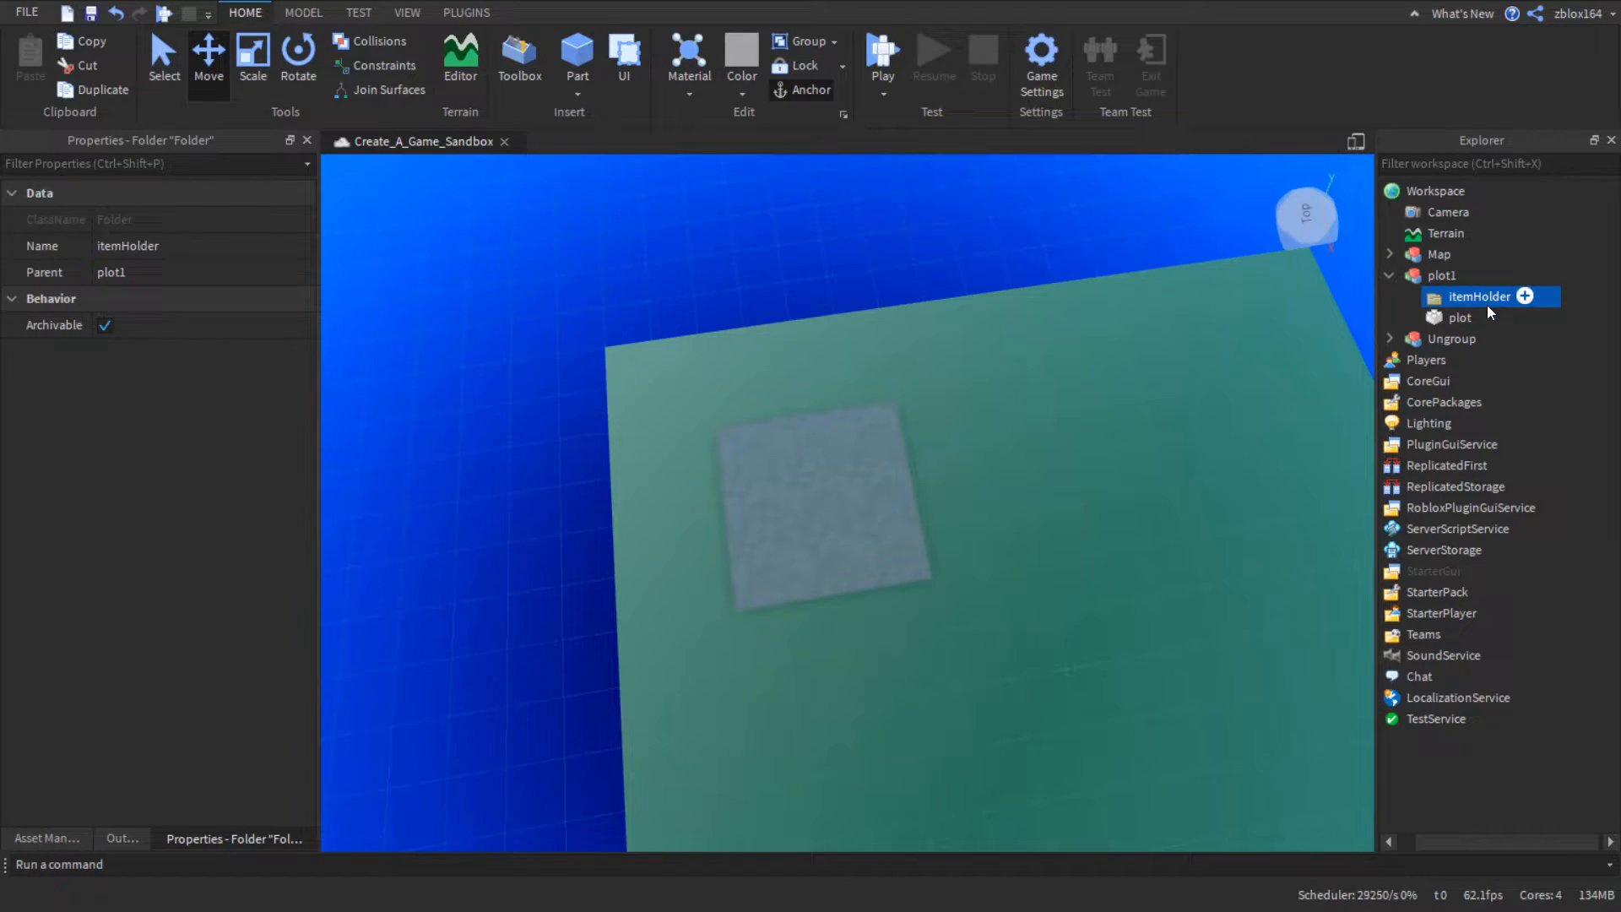
- Add a StringValue inside plot1 named owner, then reselect plot1
left_click(1441, 274)
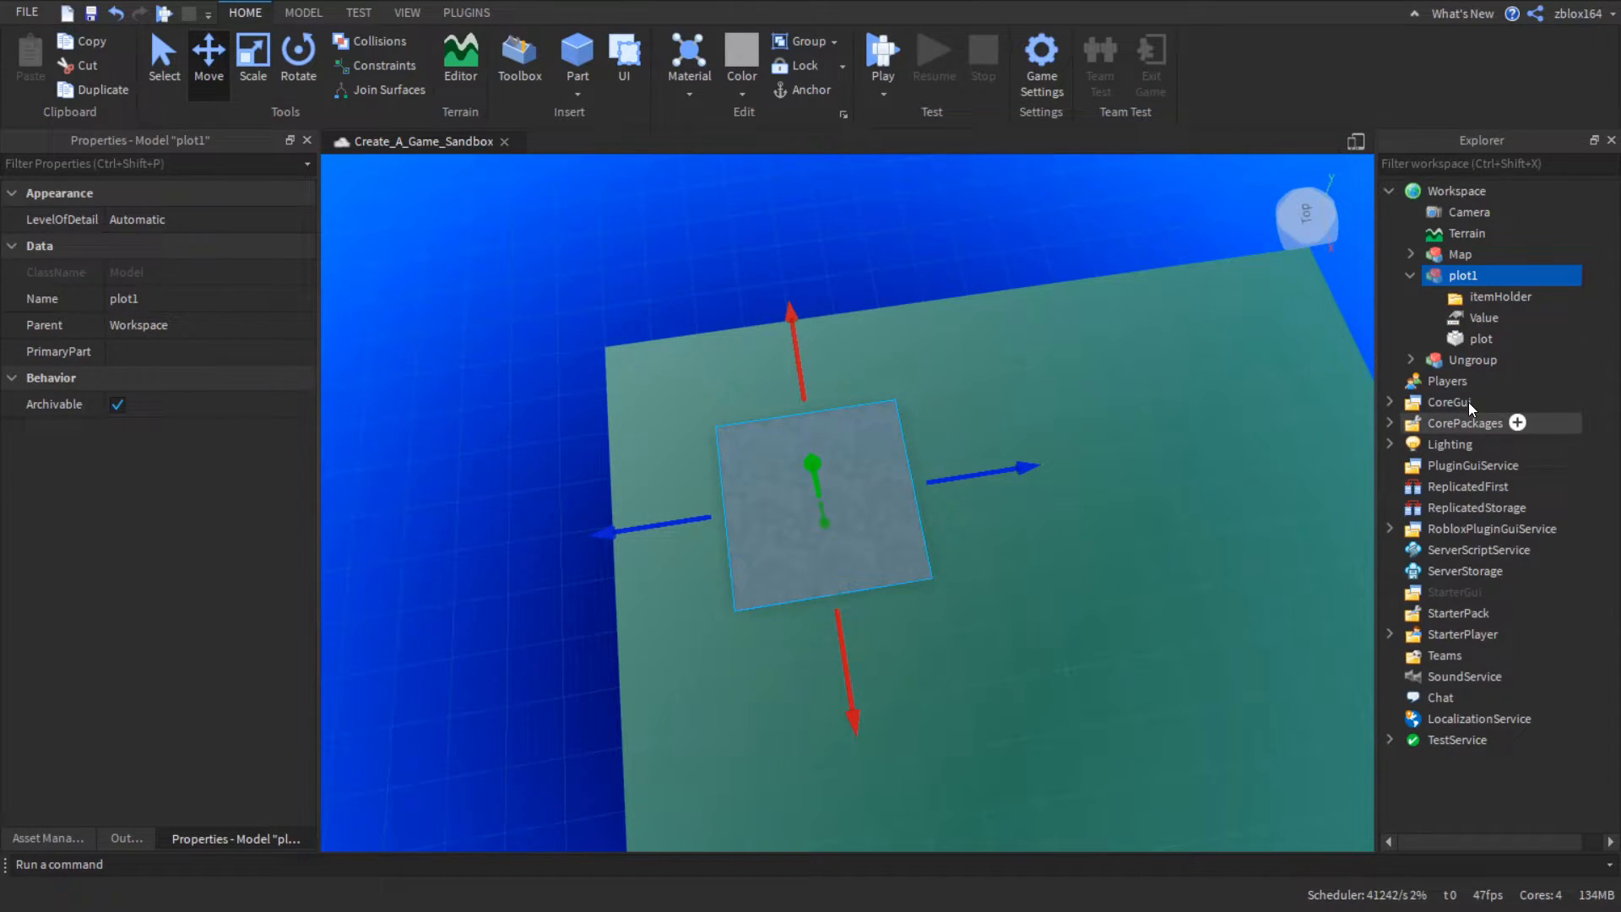
left_click(1485, 318)
type("O")
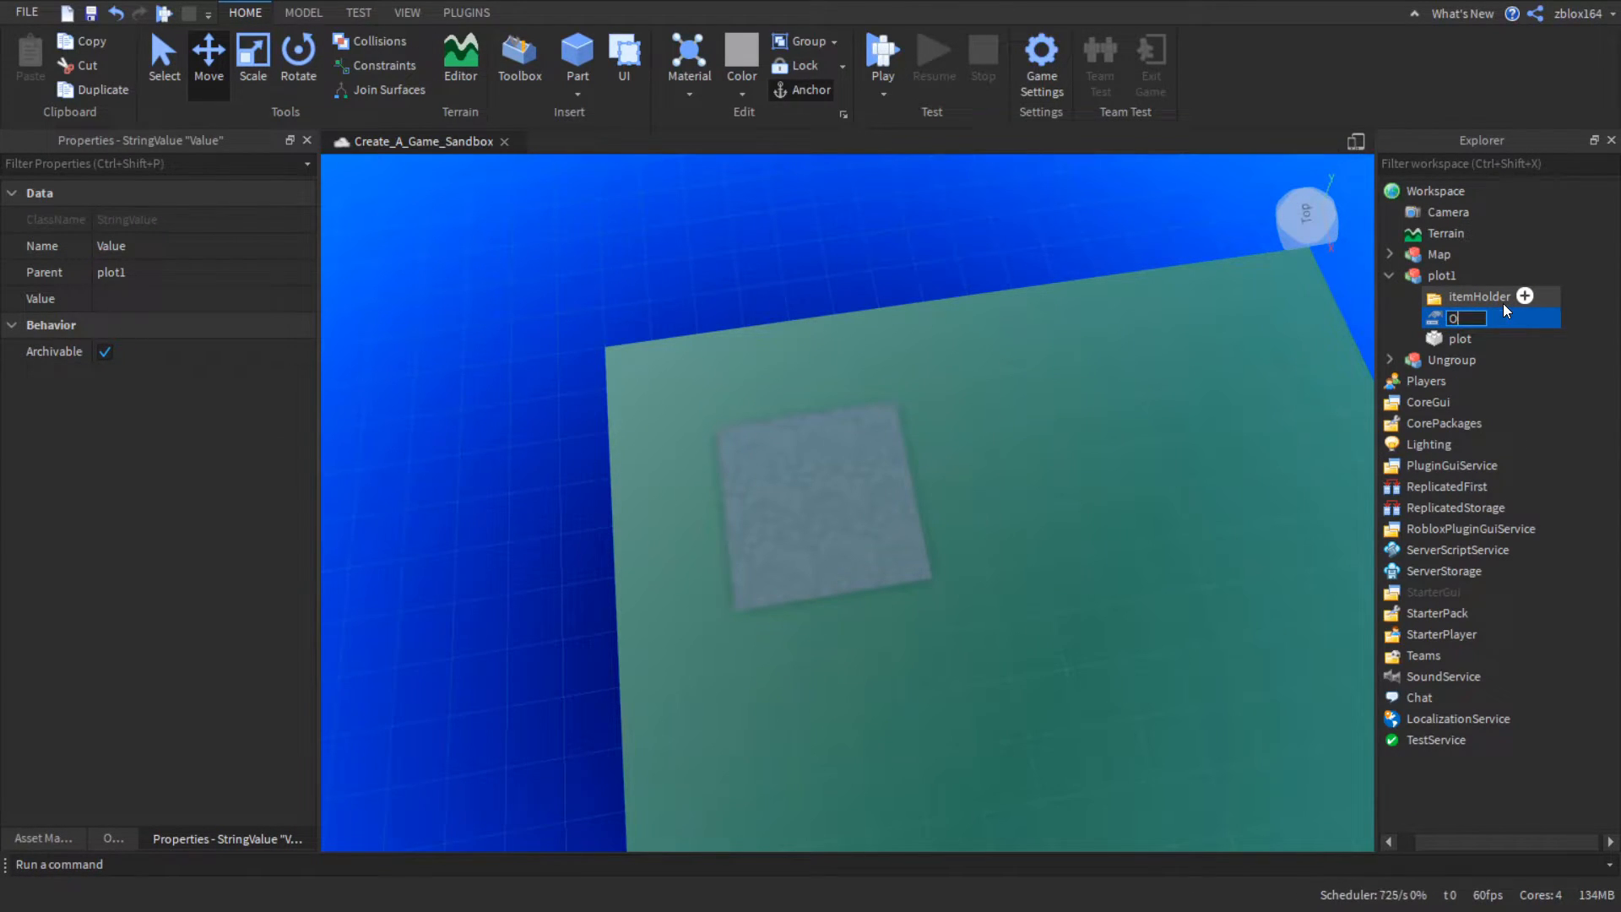
type("ownew")
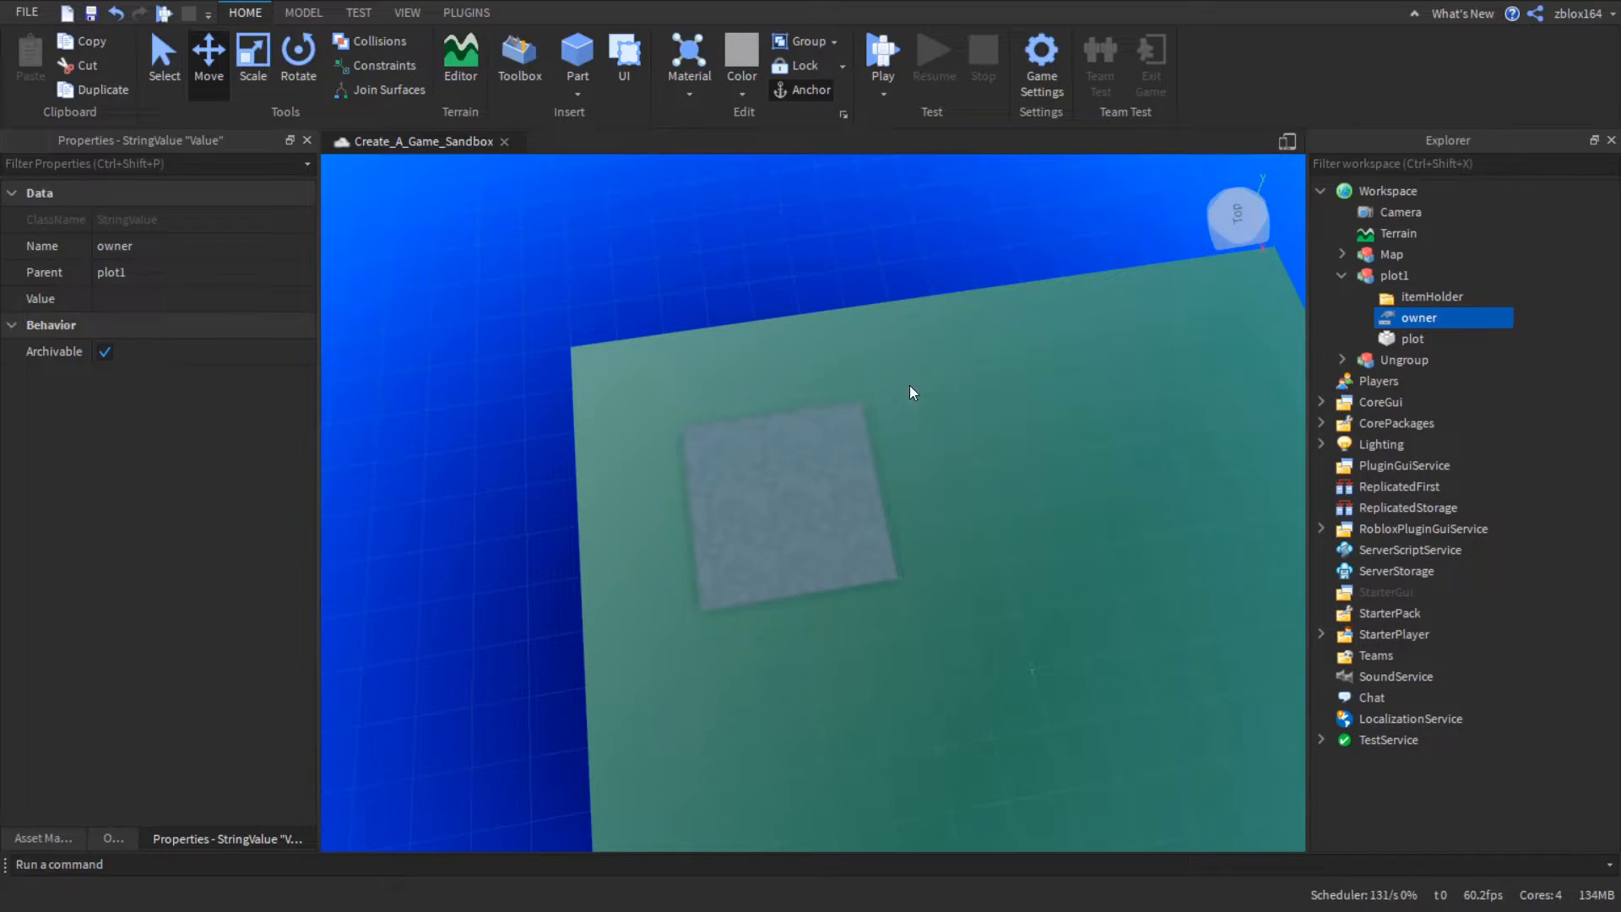
left_click(1393, 276)
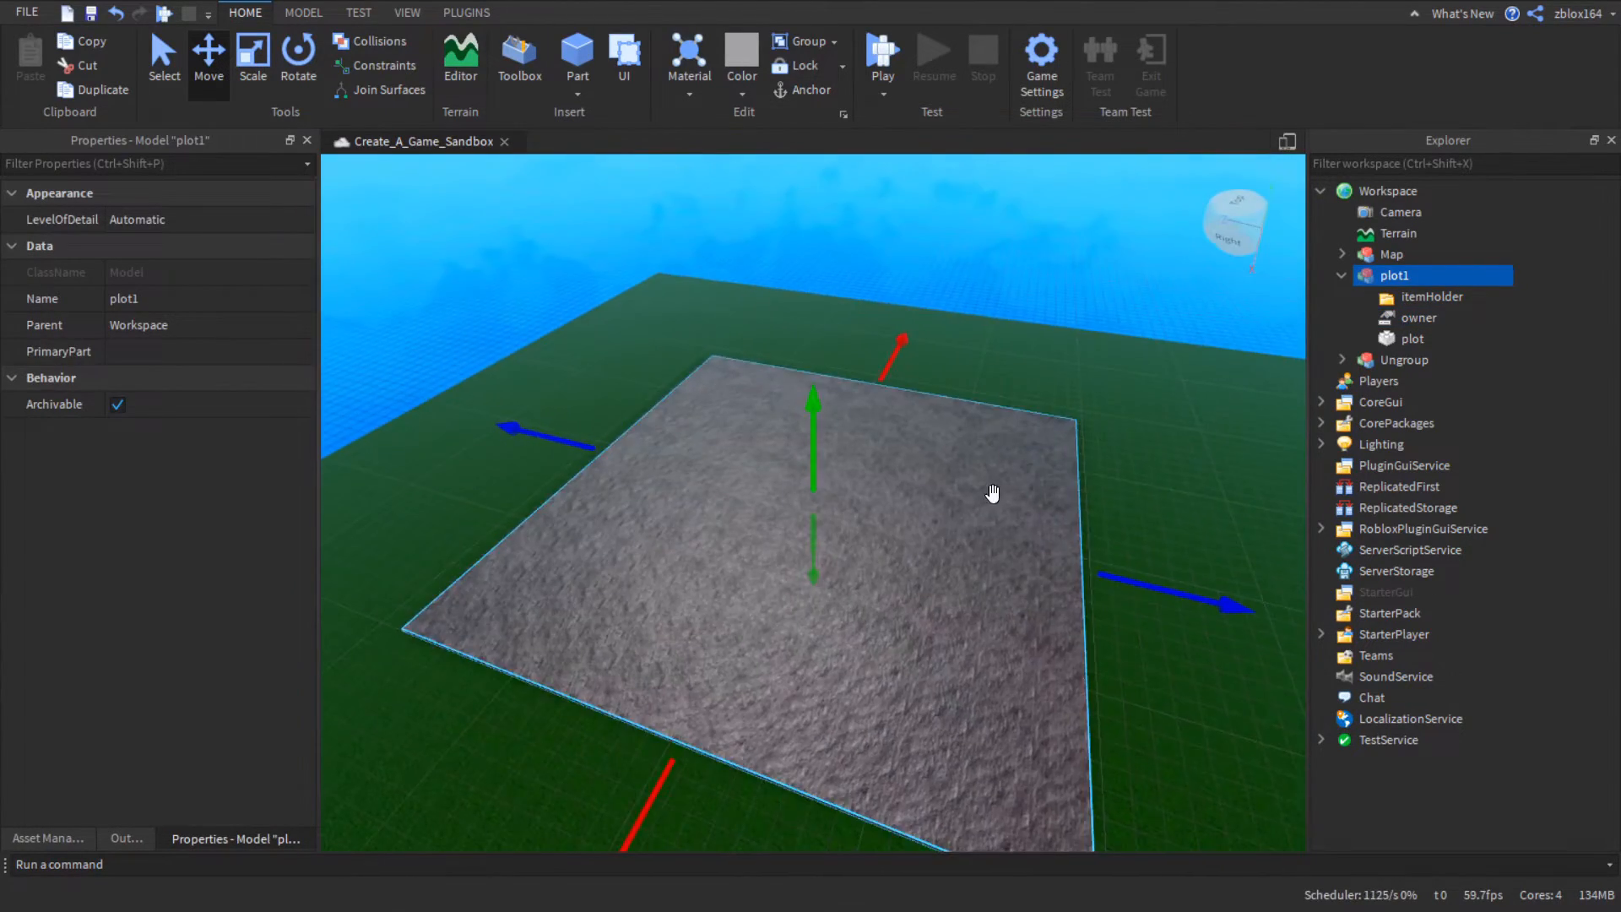
left_click_drag(993, 493, 781, 527)
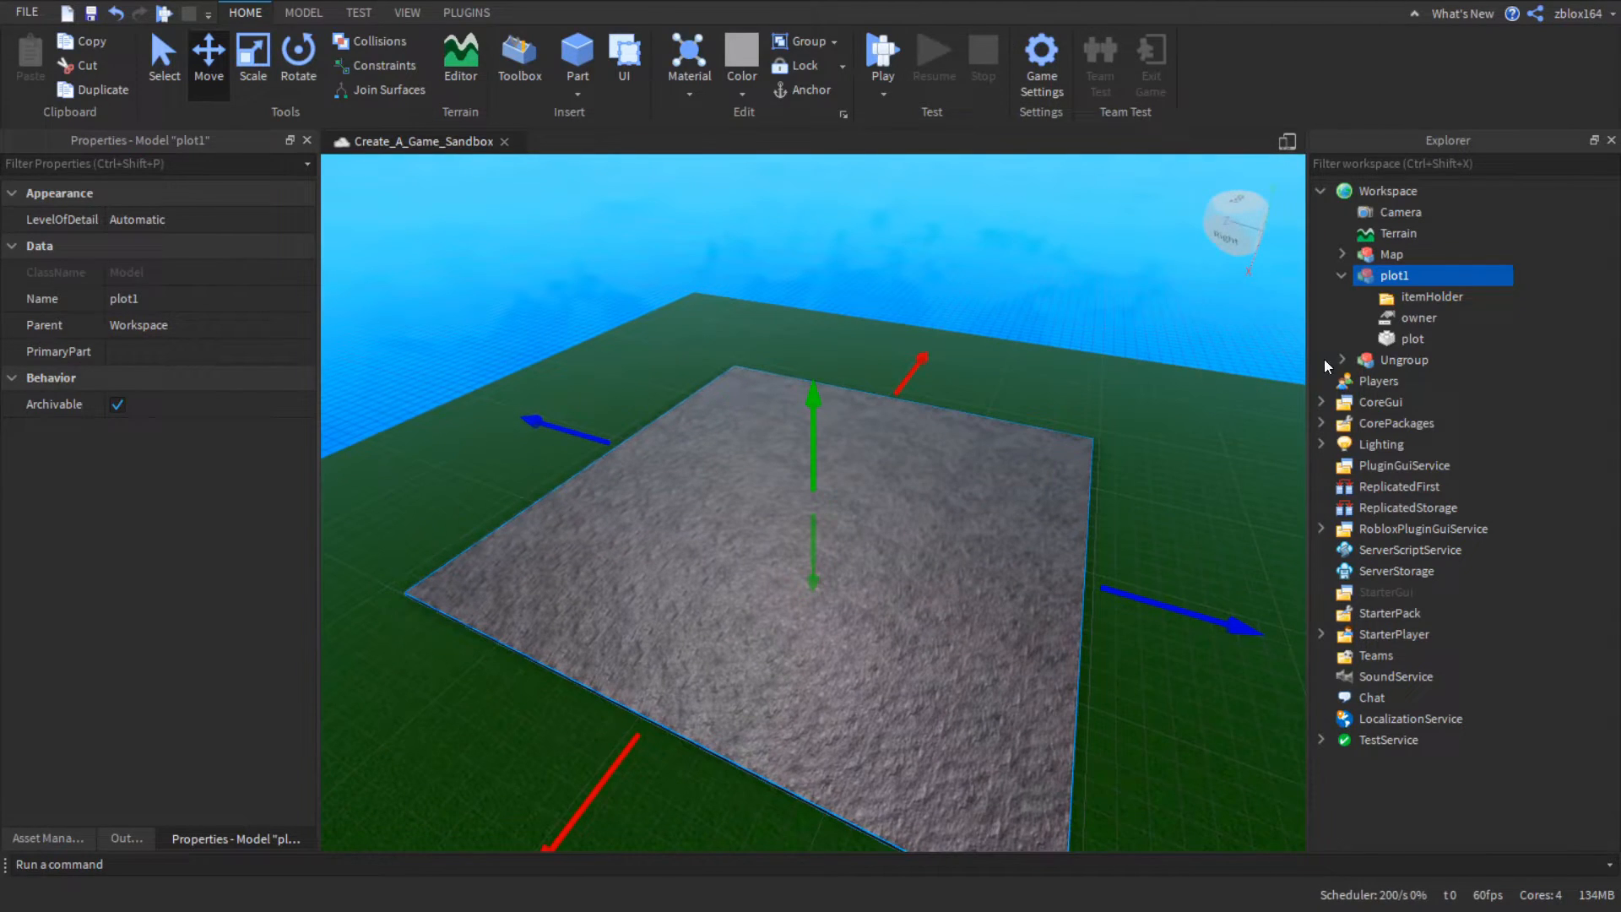
- Collapse plot1 and set the move snapping so duplicates land 120 studs apart
left_click(1432, 297)
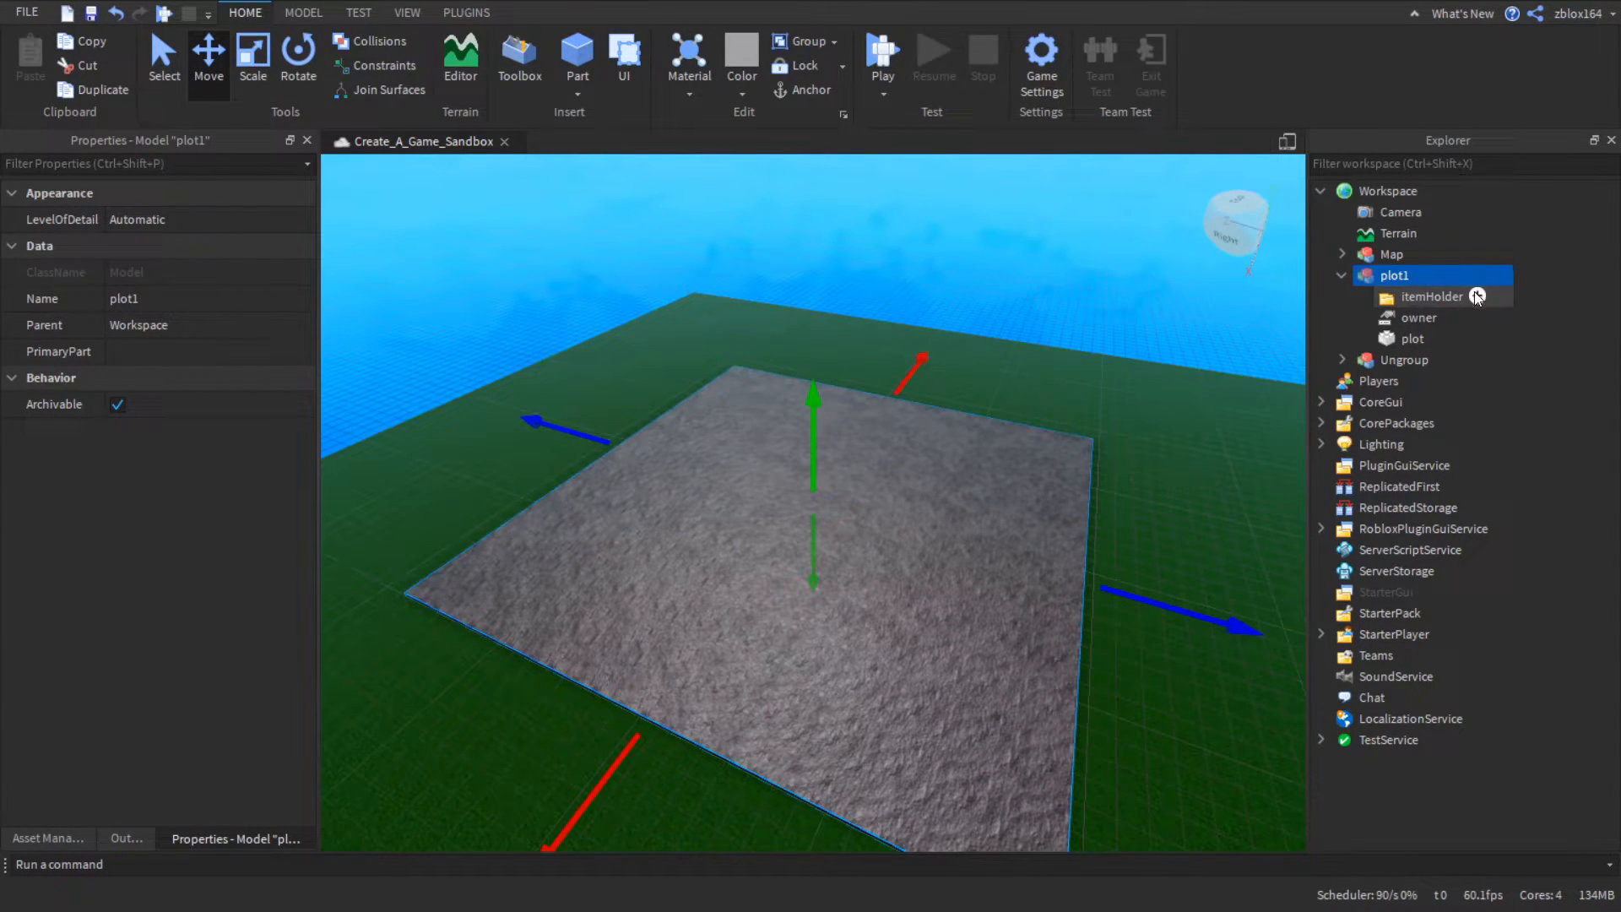
left_click(1343, 276)
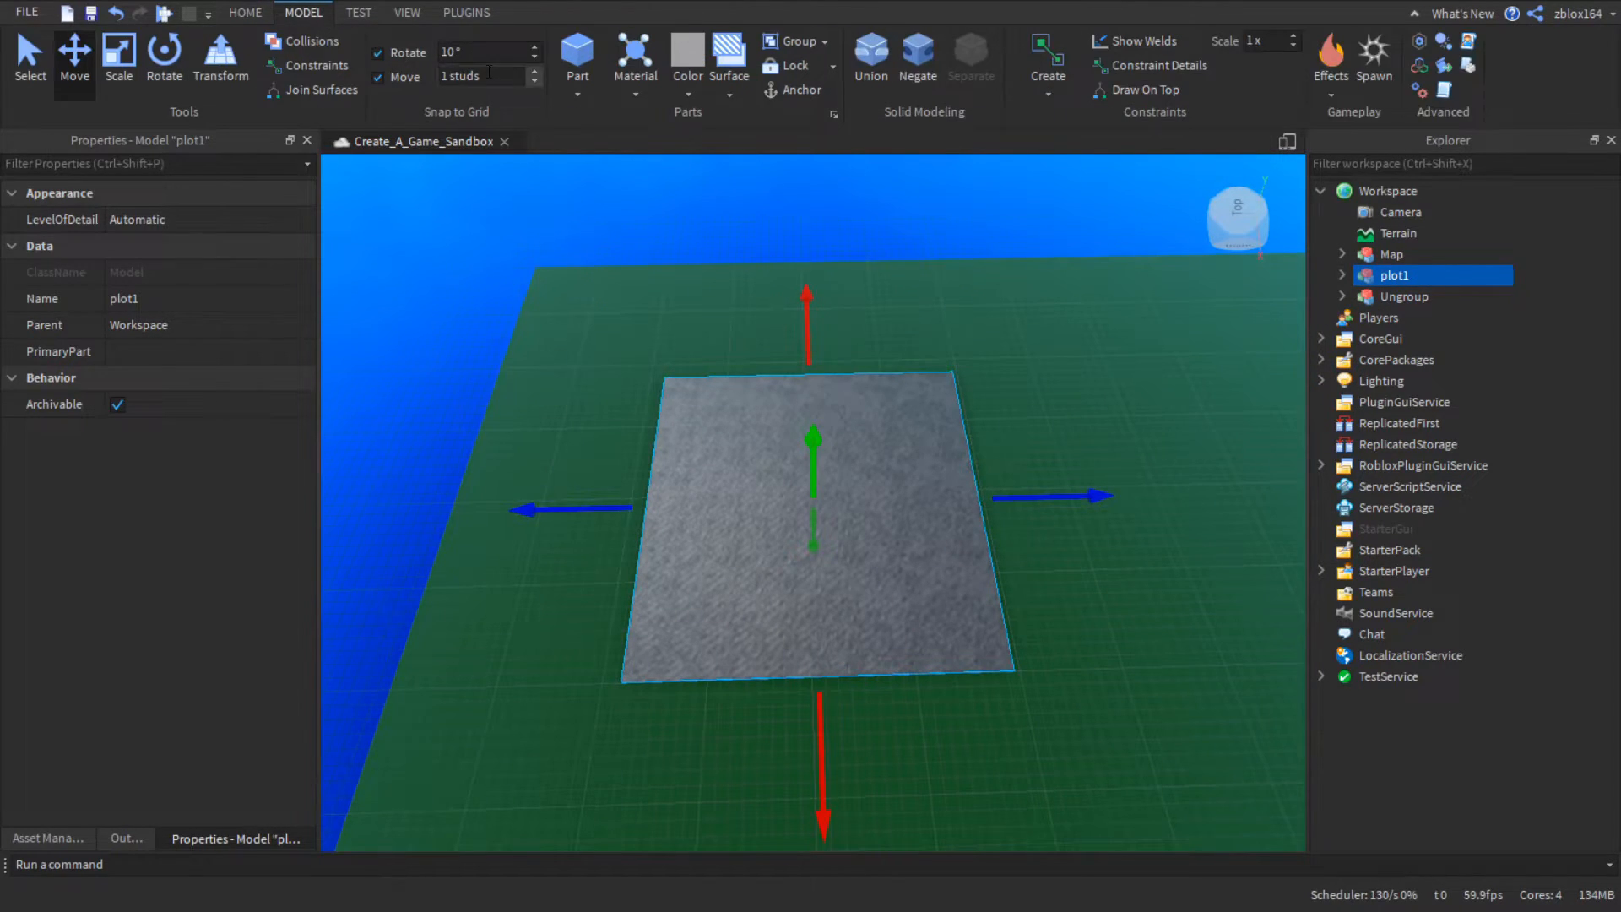
type("210")
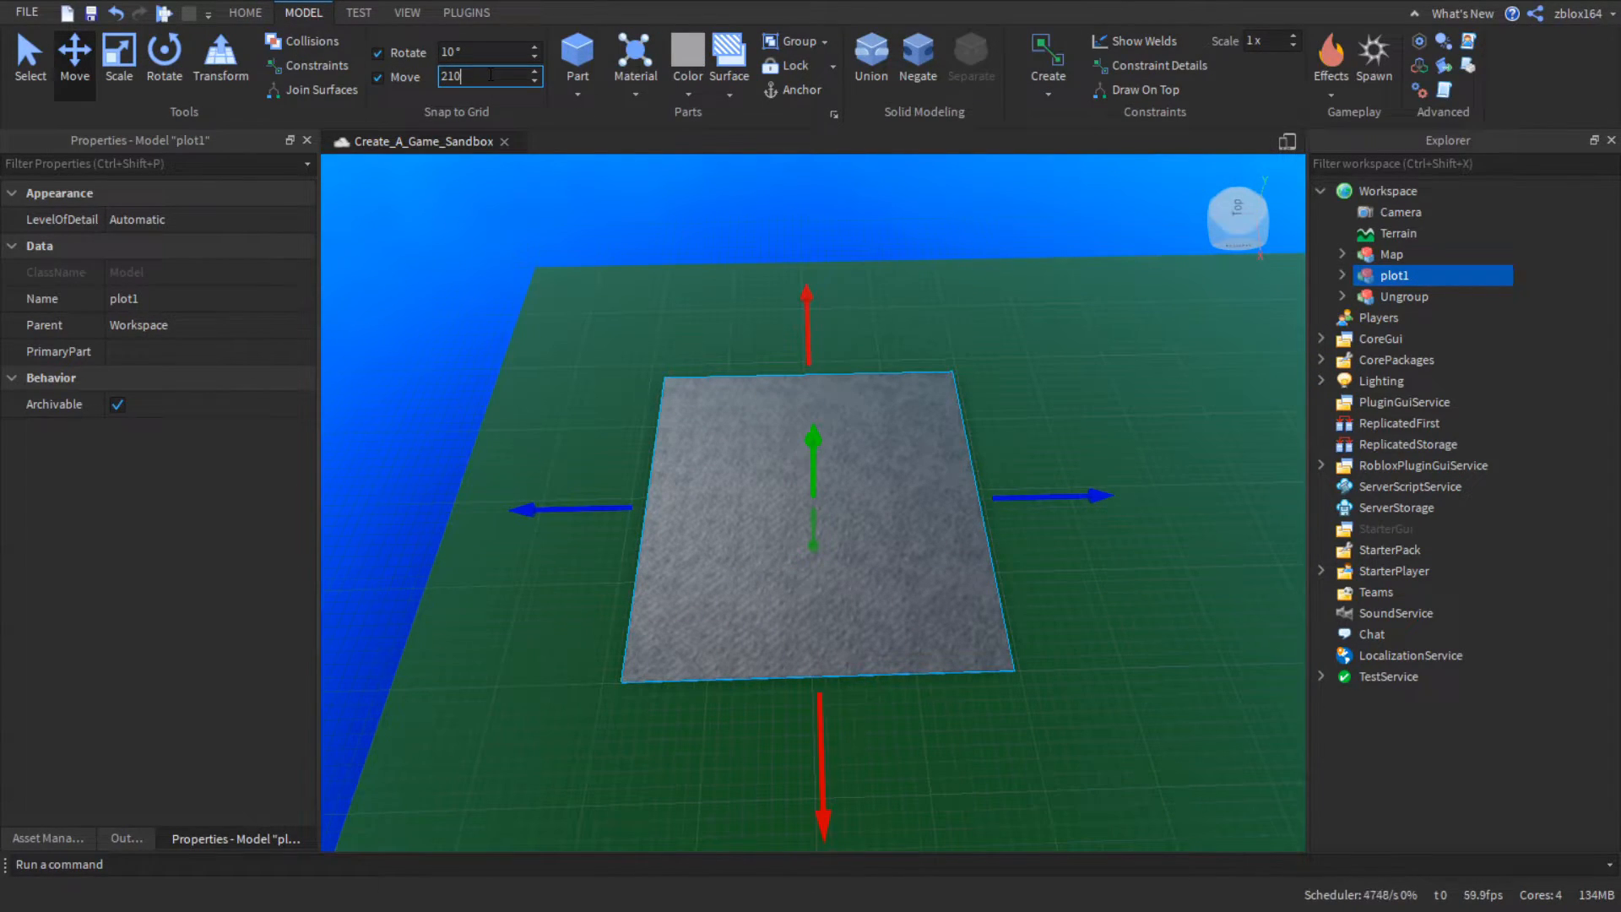
type("120 studs")
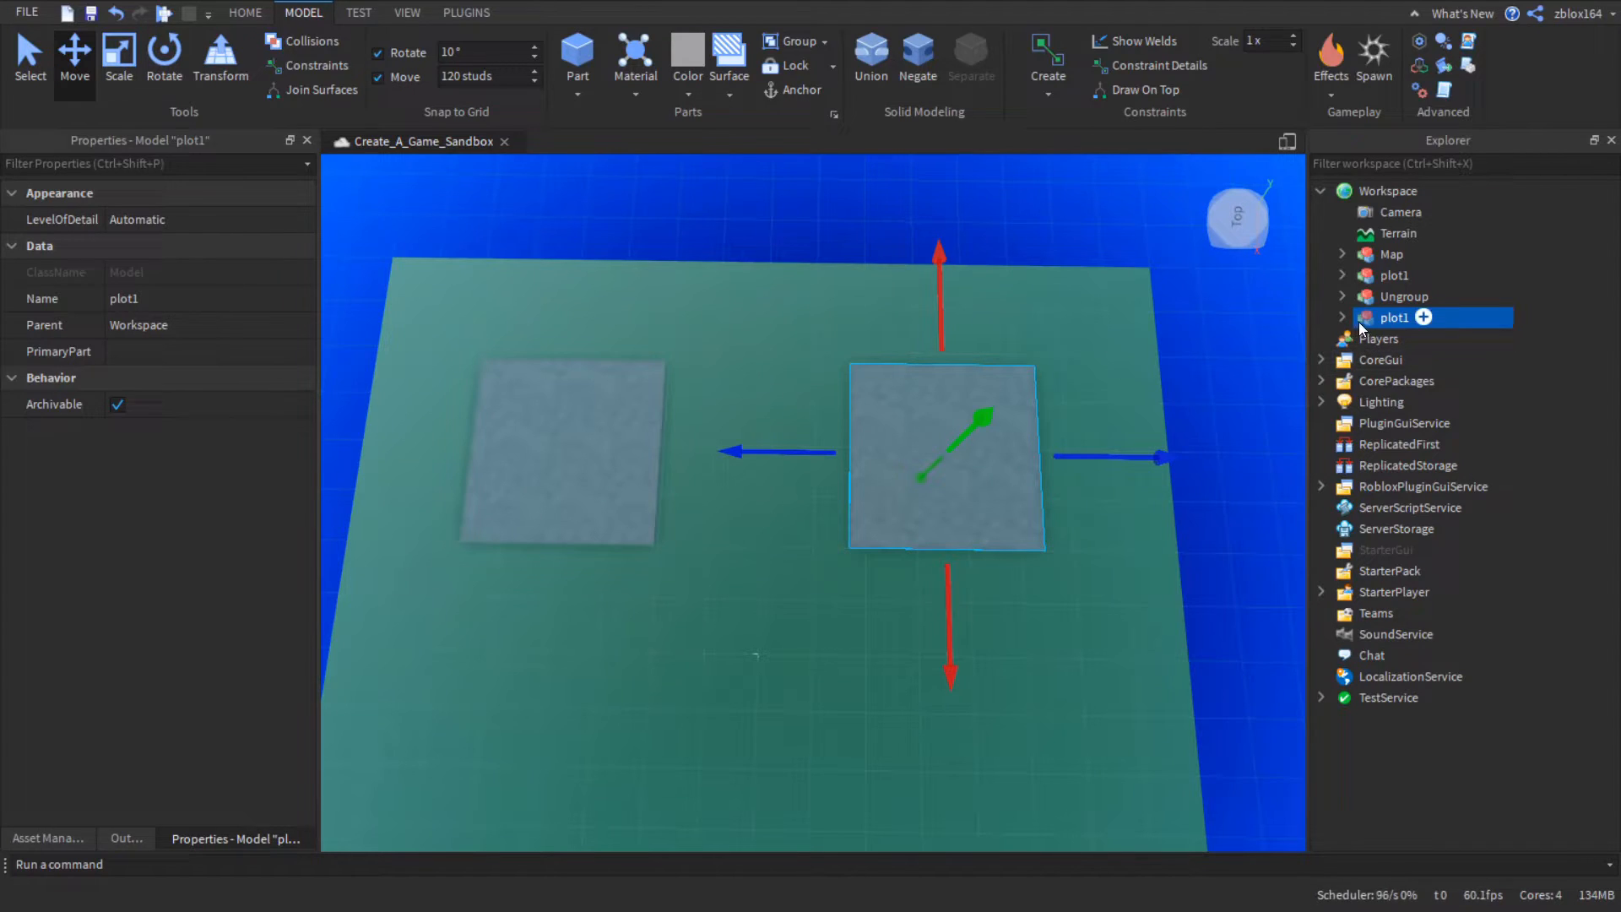
- Rename the duplicated plots so the copies become plot2, plot3 and plot4
double_click(1393, 317)
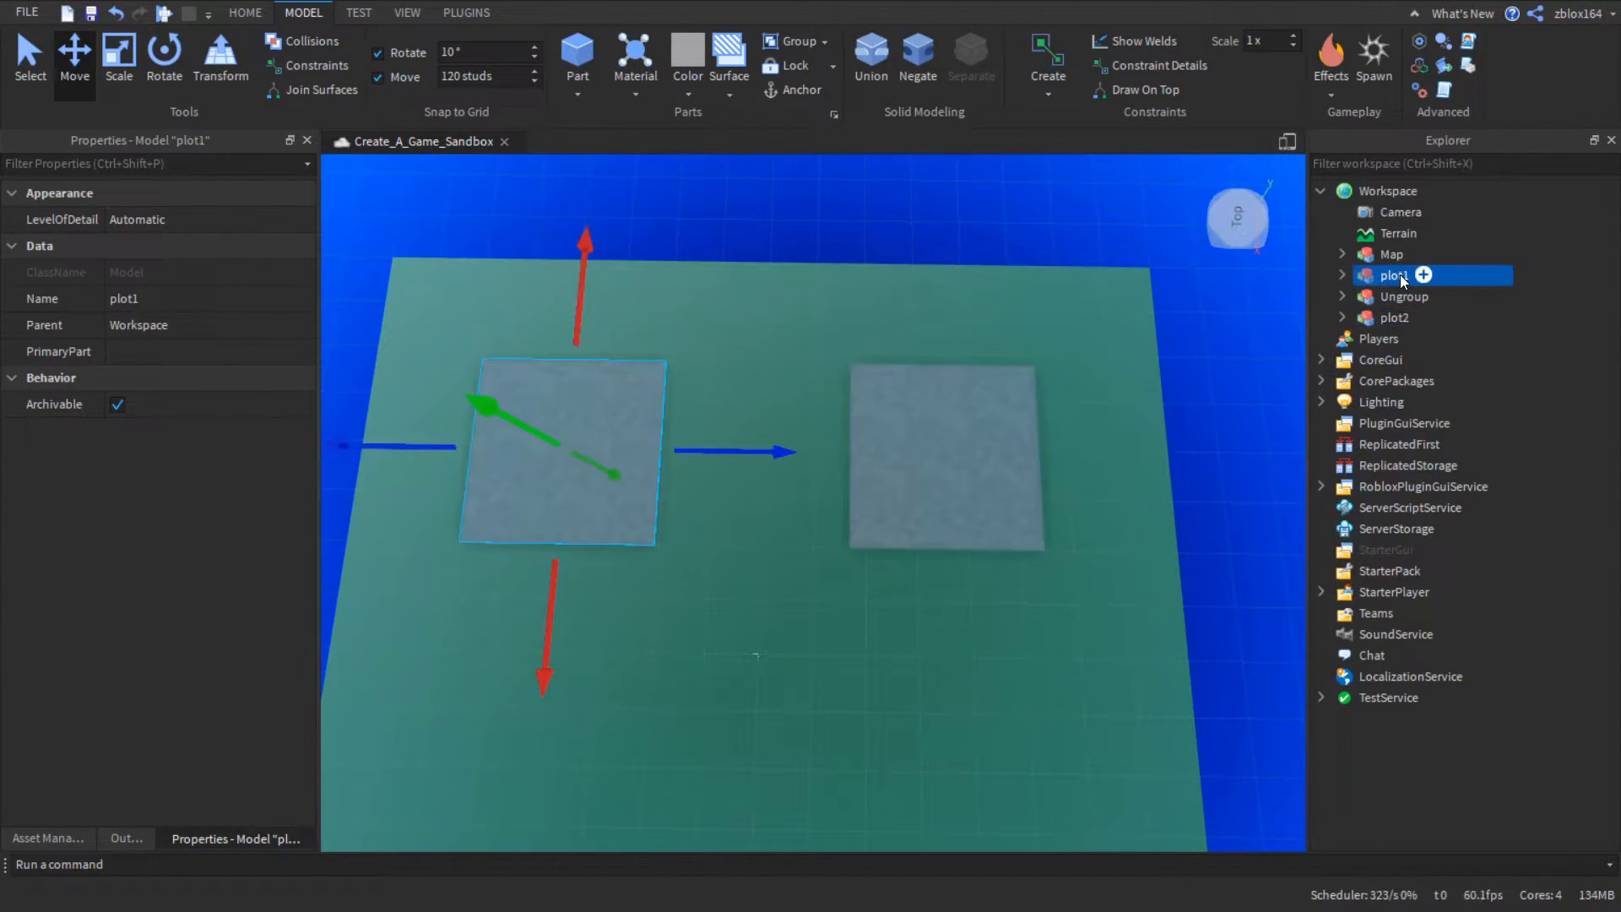
left_click(1395, 318)
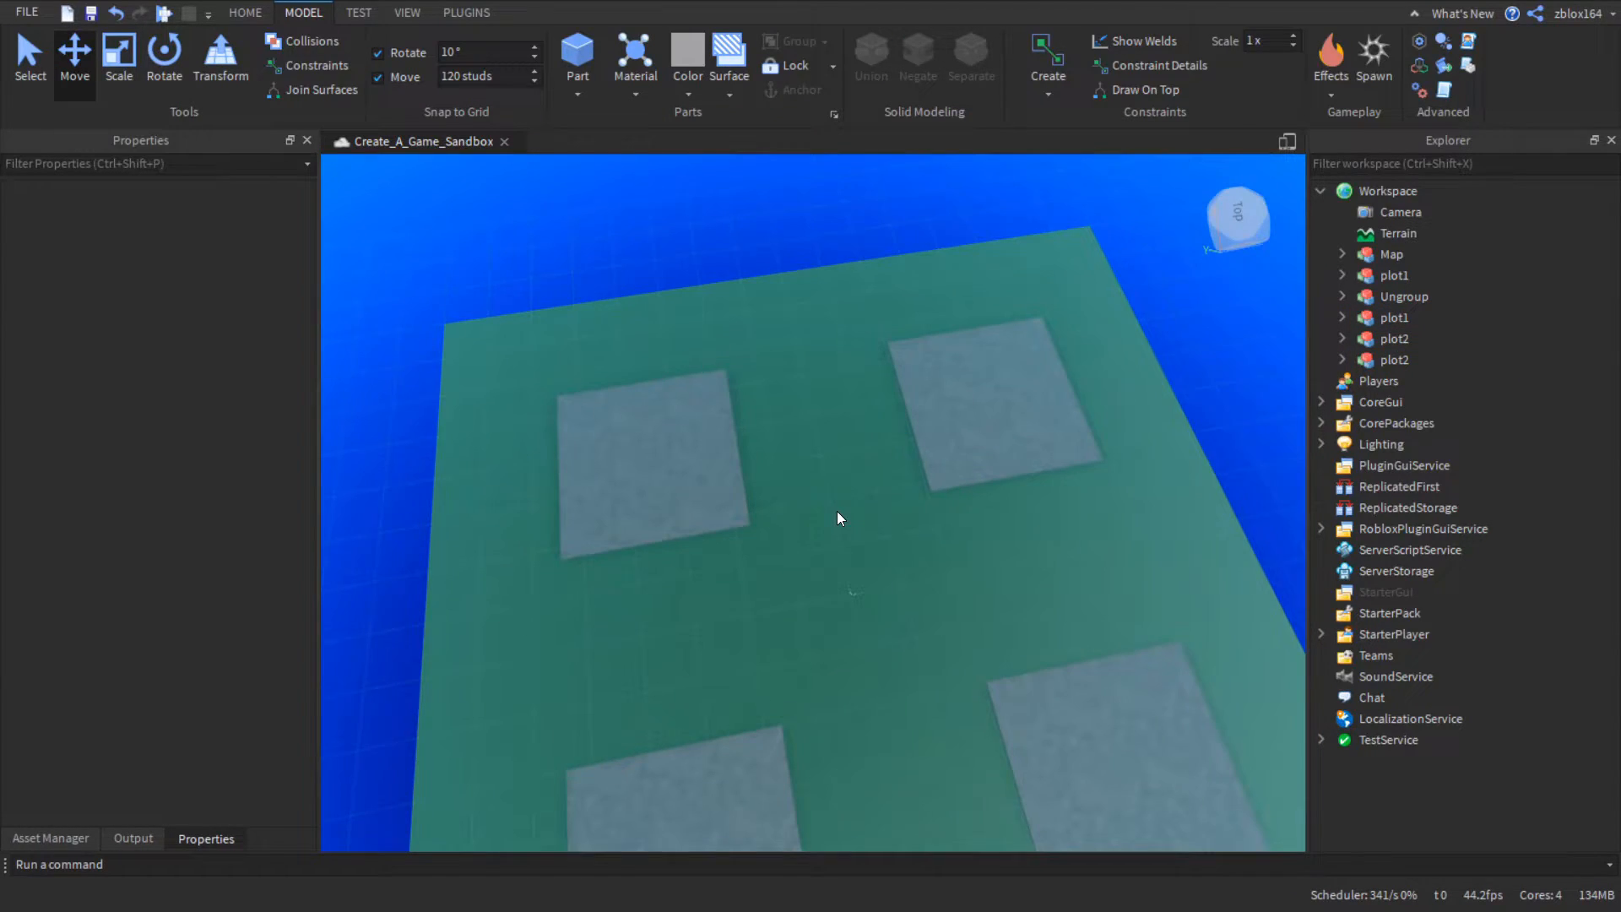
left_click(1392, 359)
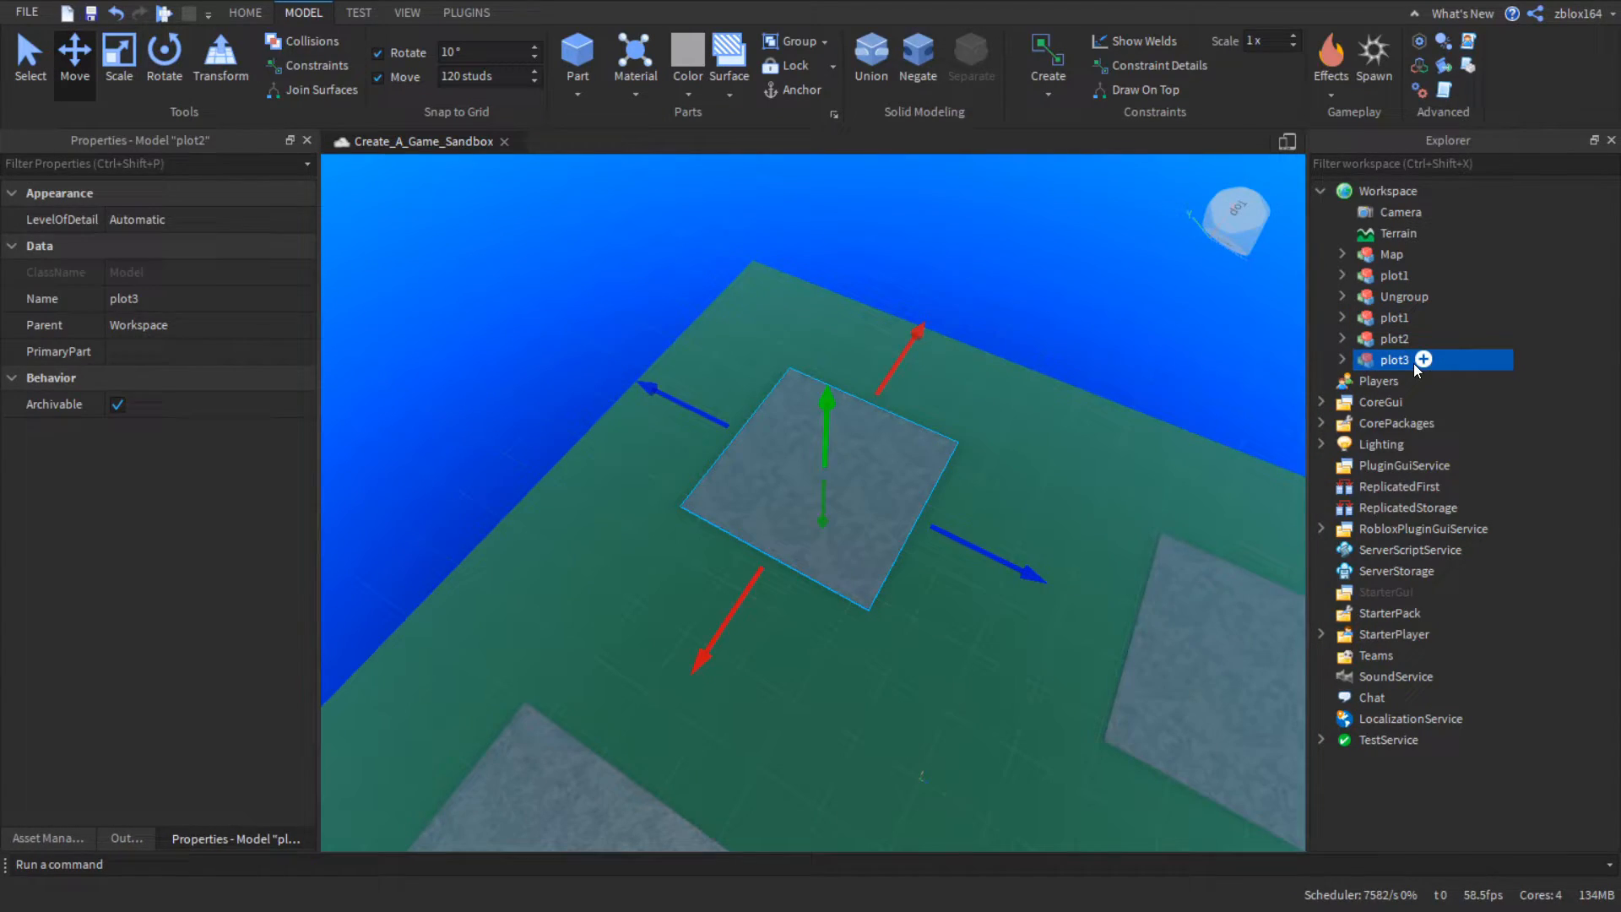
left_click(1395, 317)
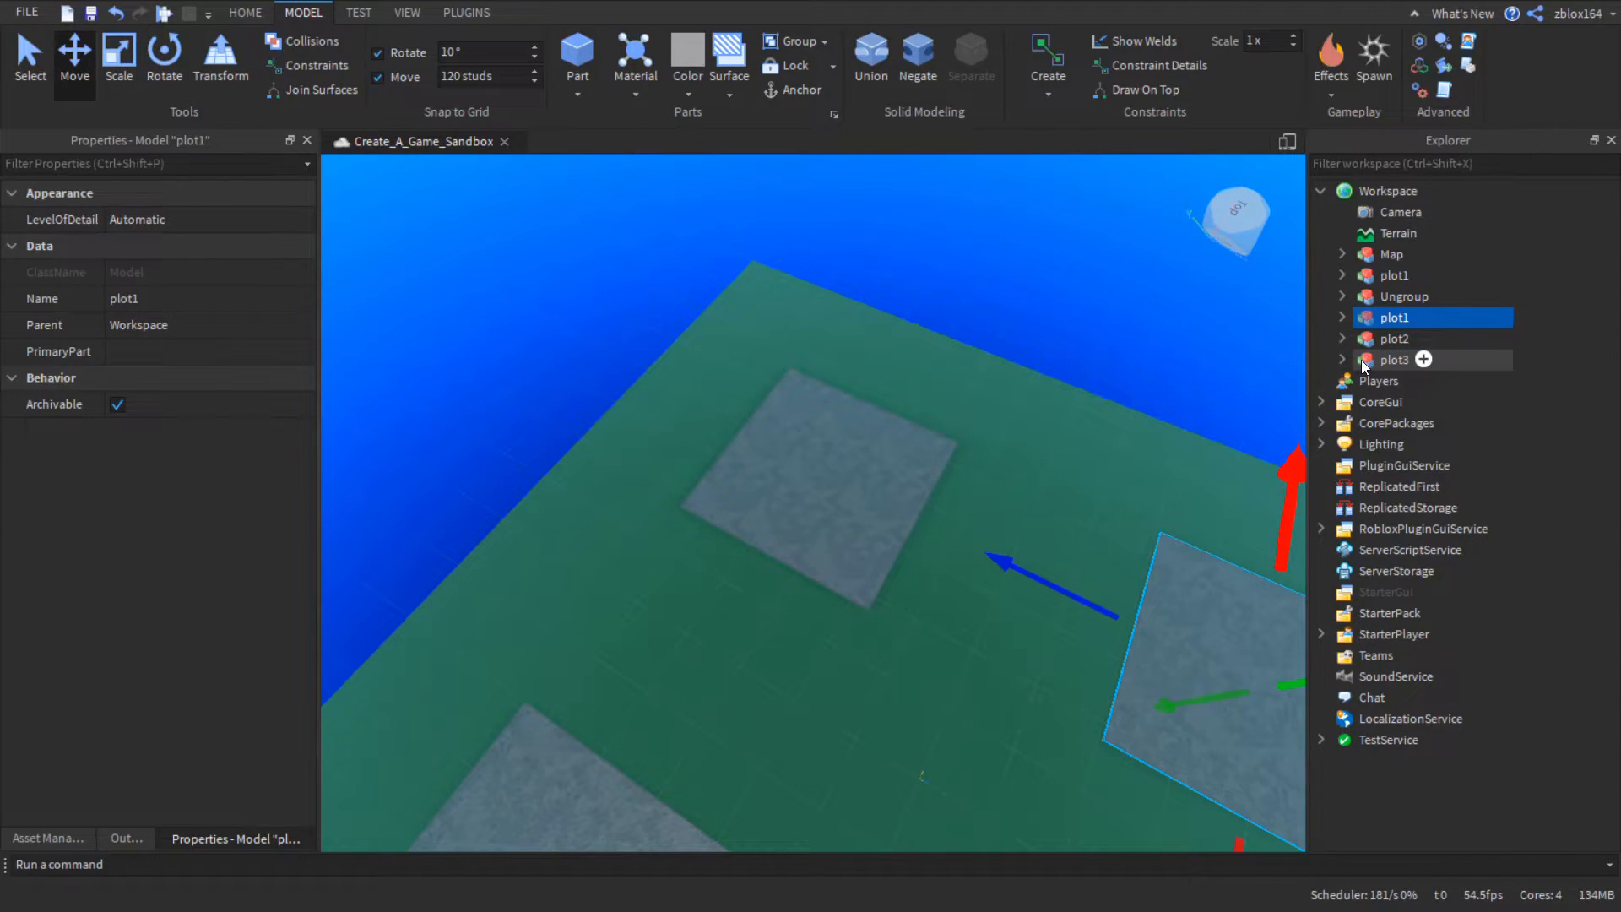
double_click(1395, 317)
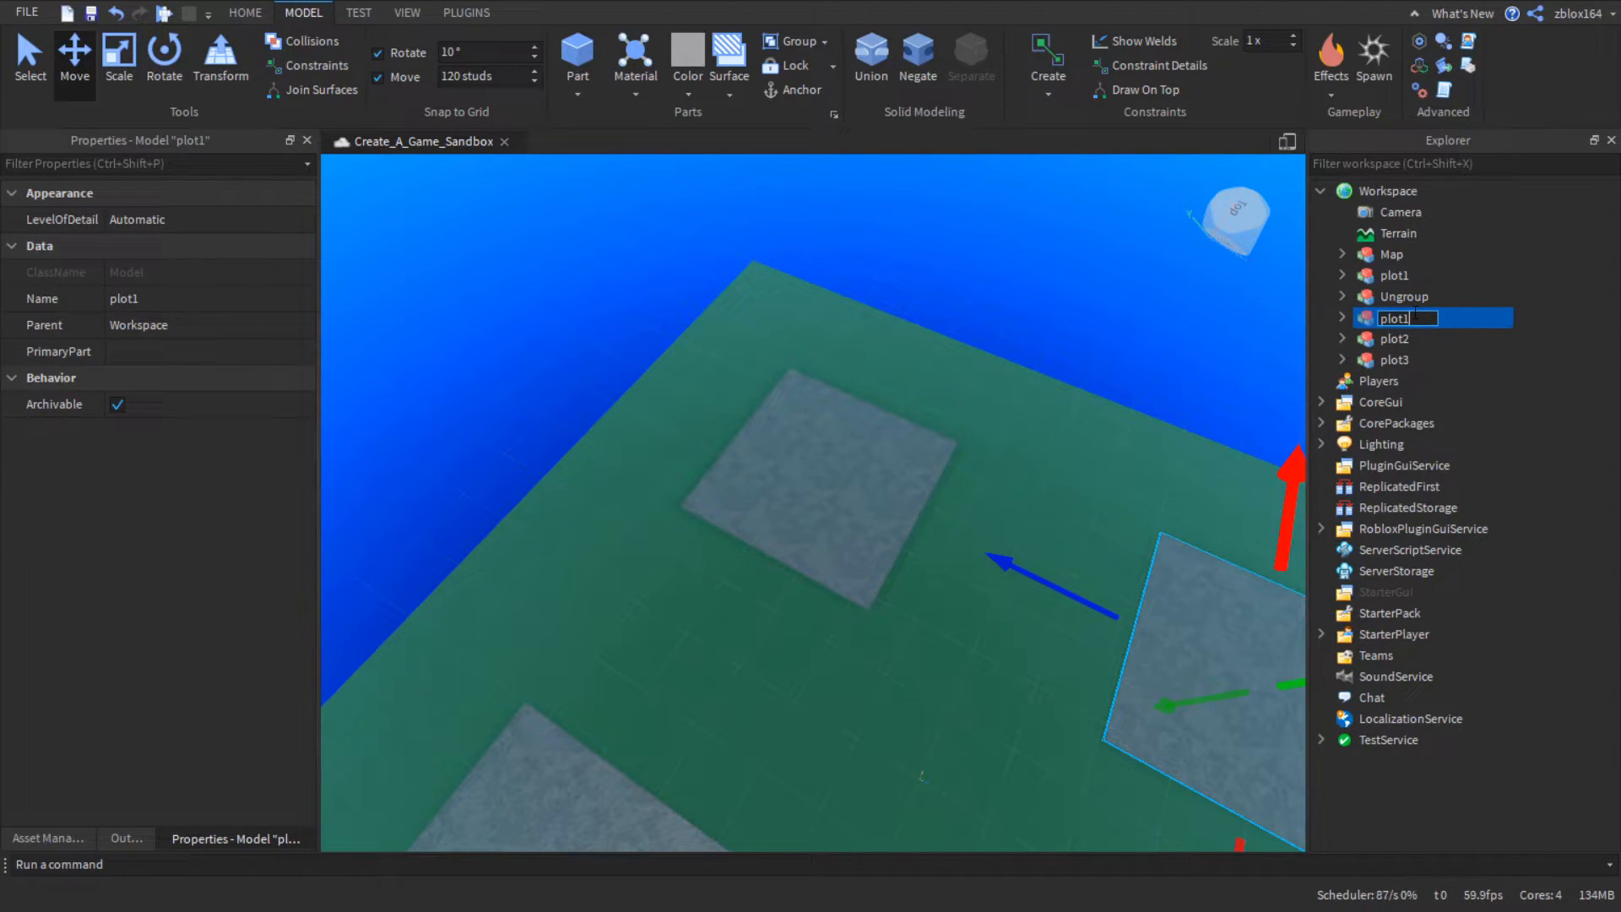
type("plot4")
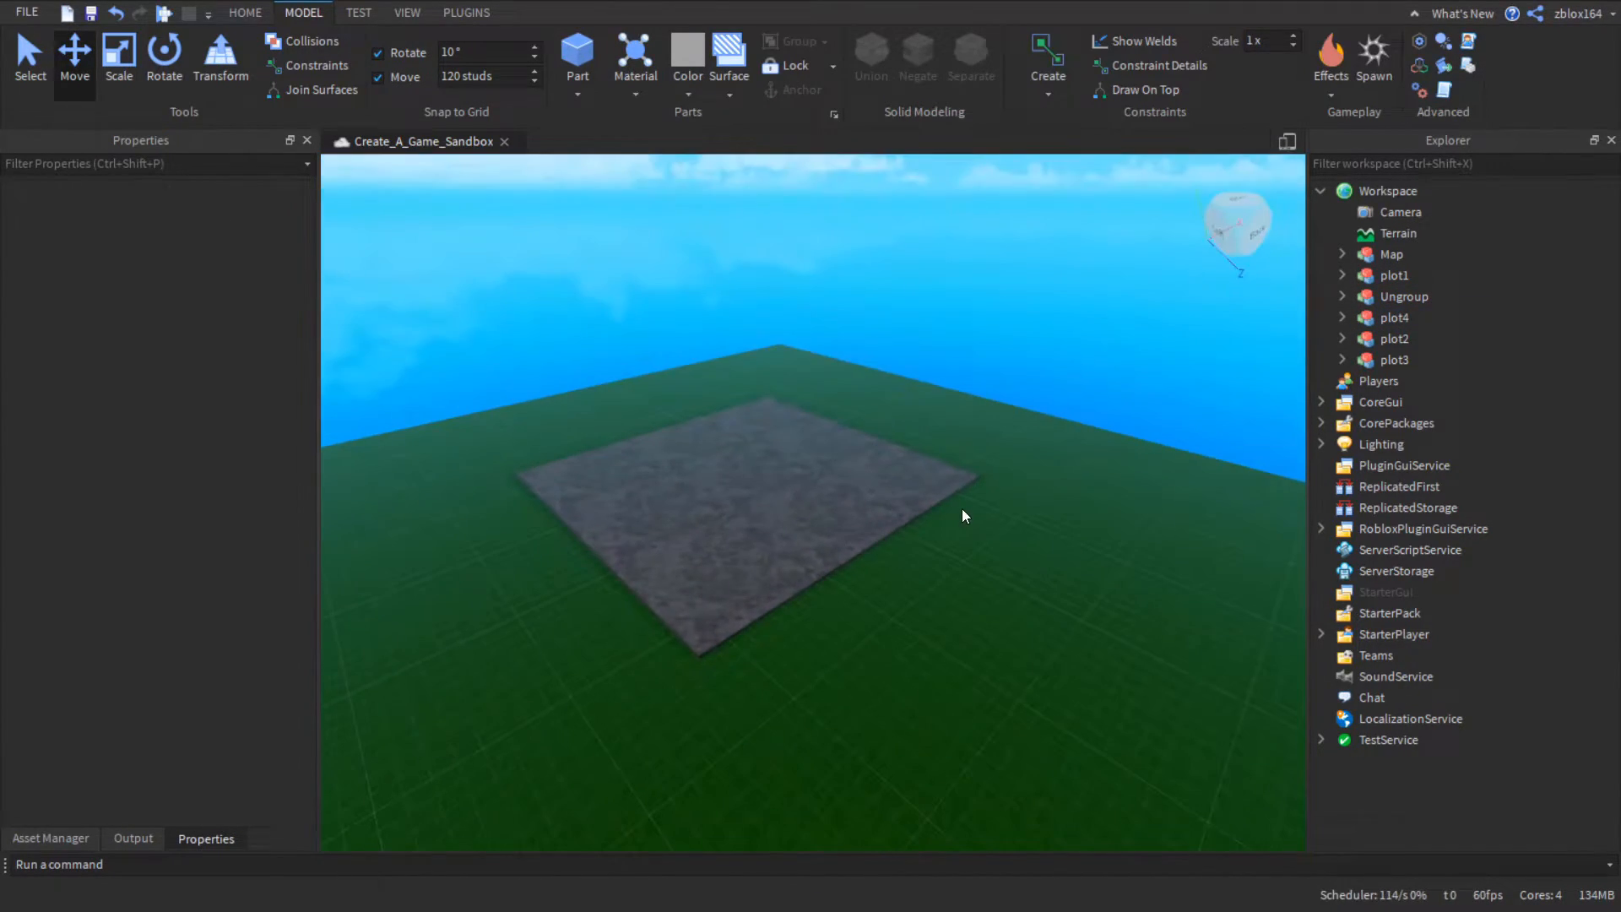
- Select plot1 through plot4 together and group them into a new folder named plots
left_click(1395, 275)
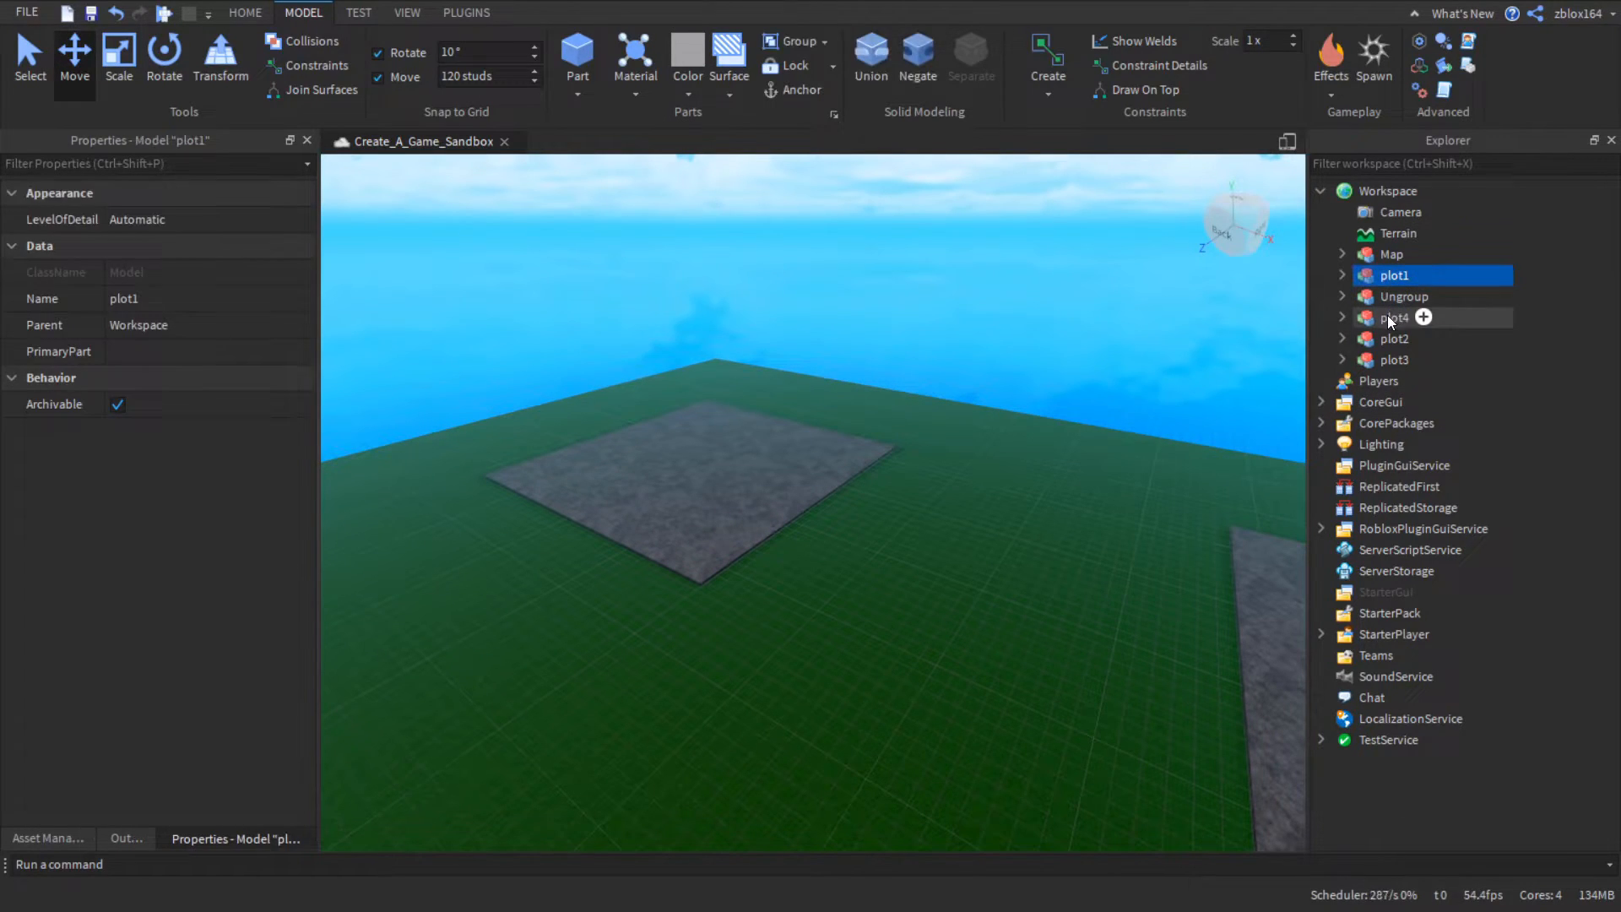
left_click(1395, 359)
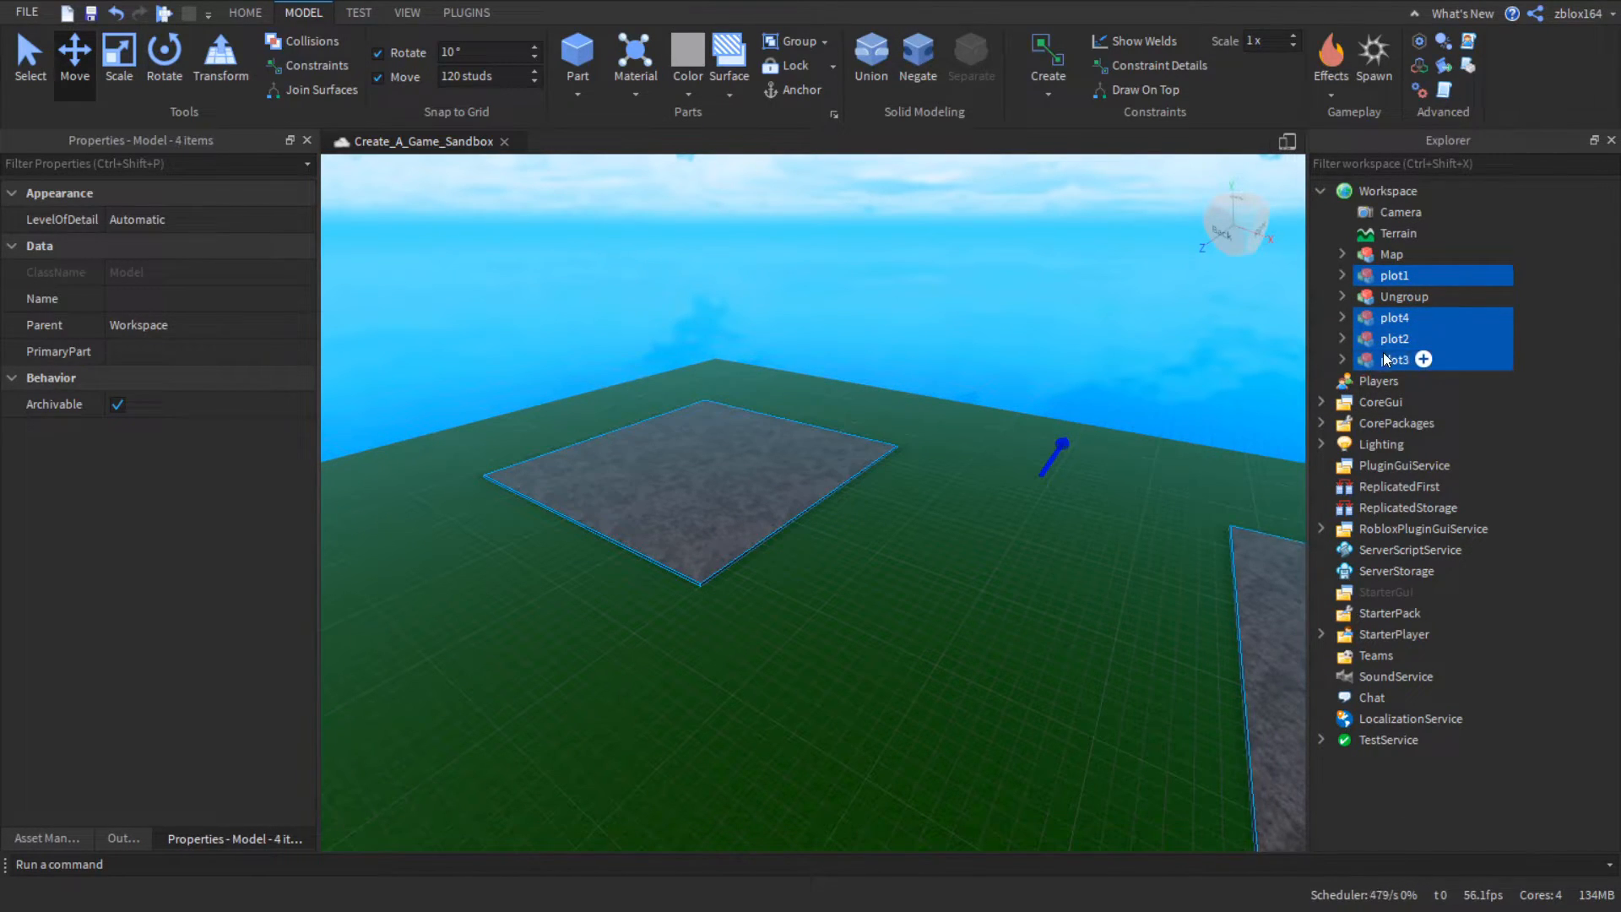
left_click(1433, 191)
type("plots")
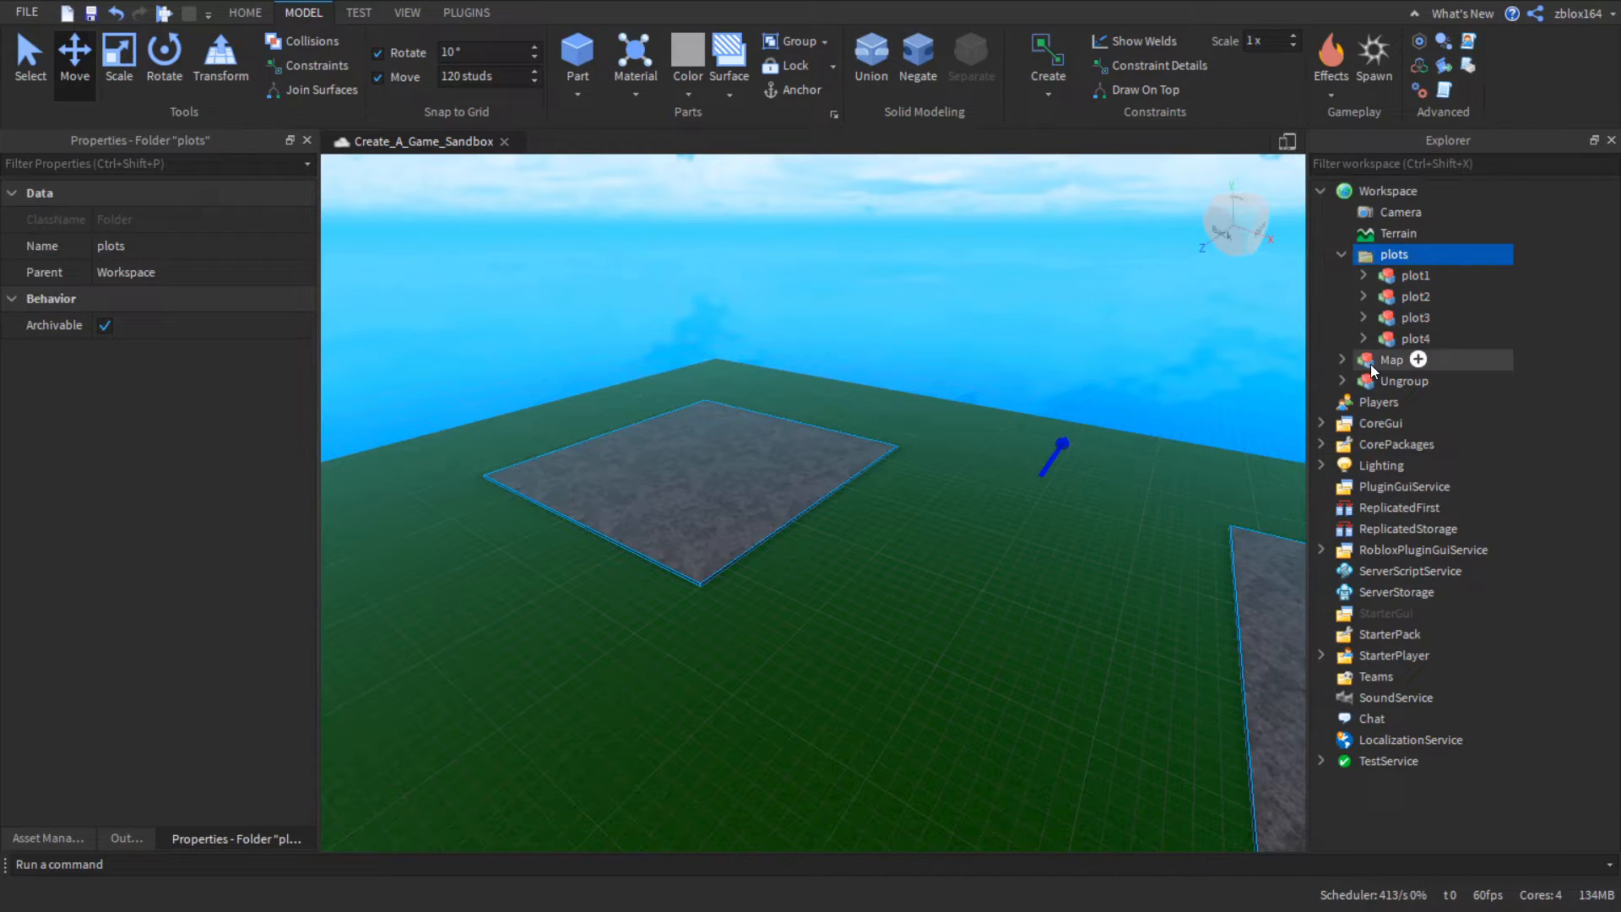
- Check the Land part inside the Map model, then collapse Map again
left_click(1393, 358)
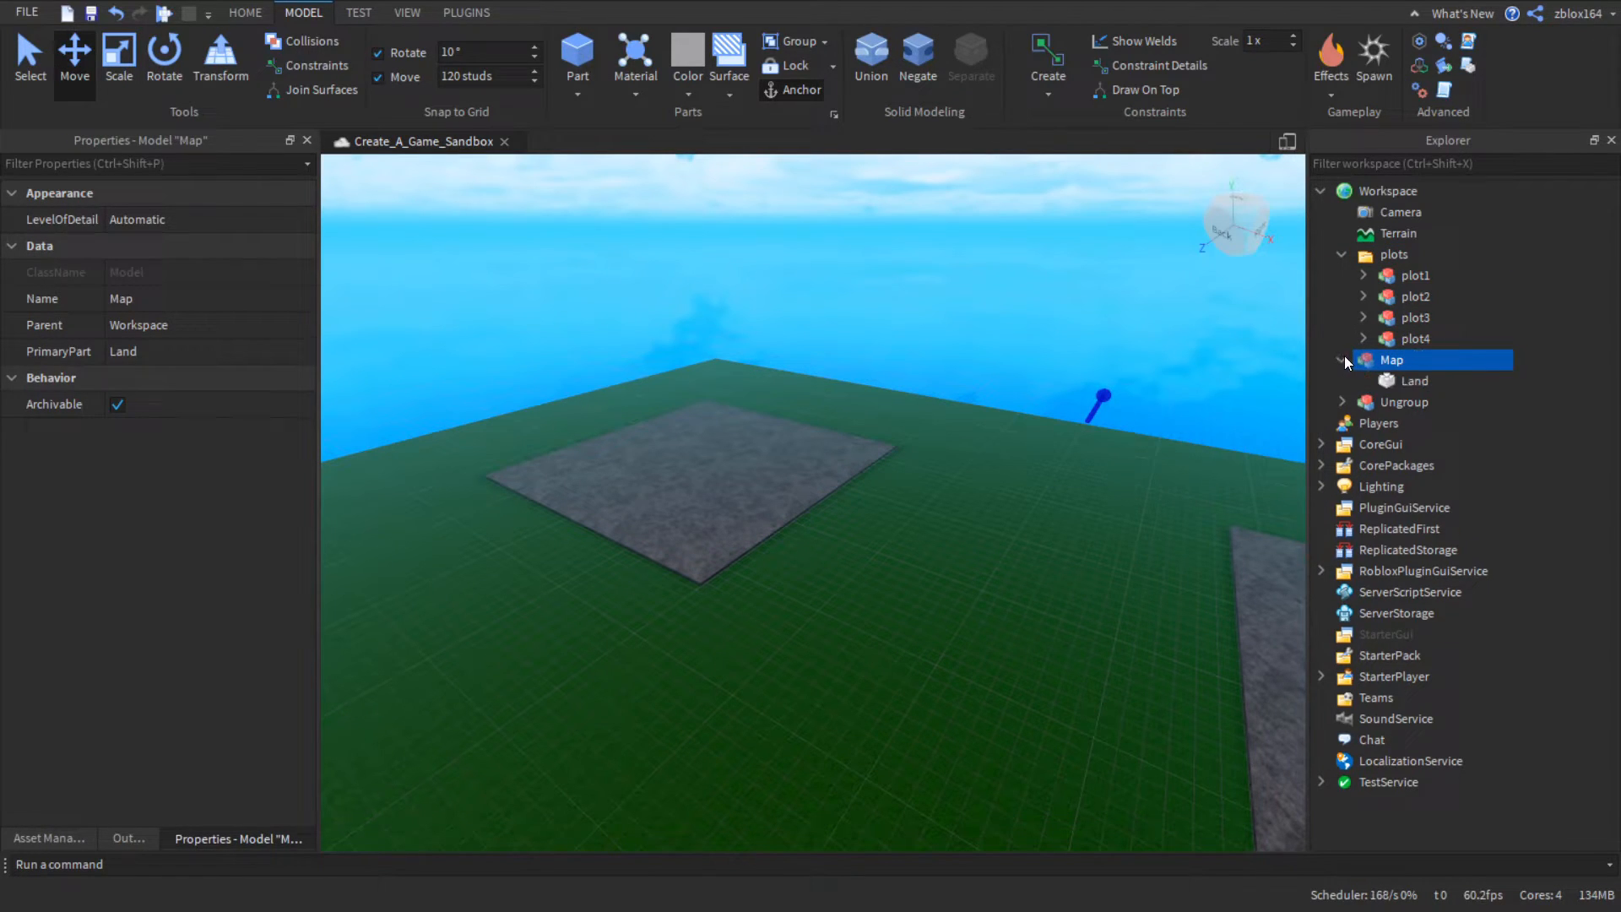
left_click(1415, 380)
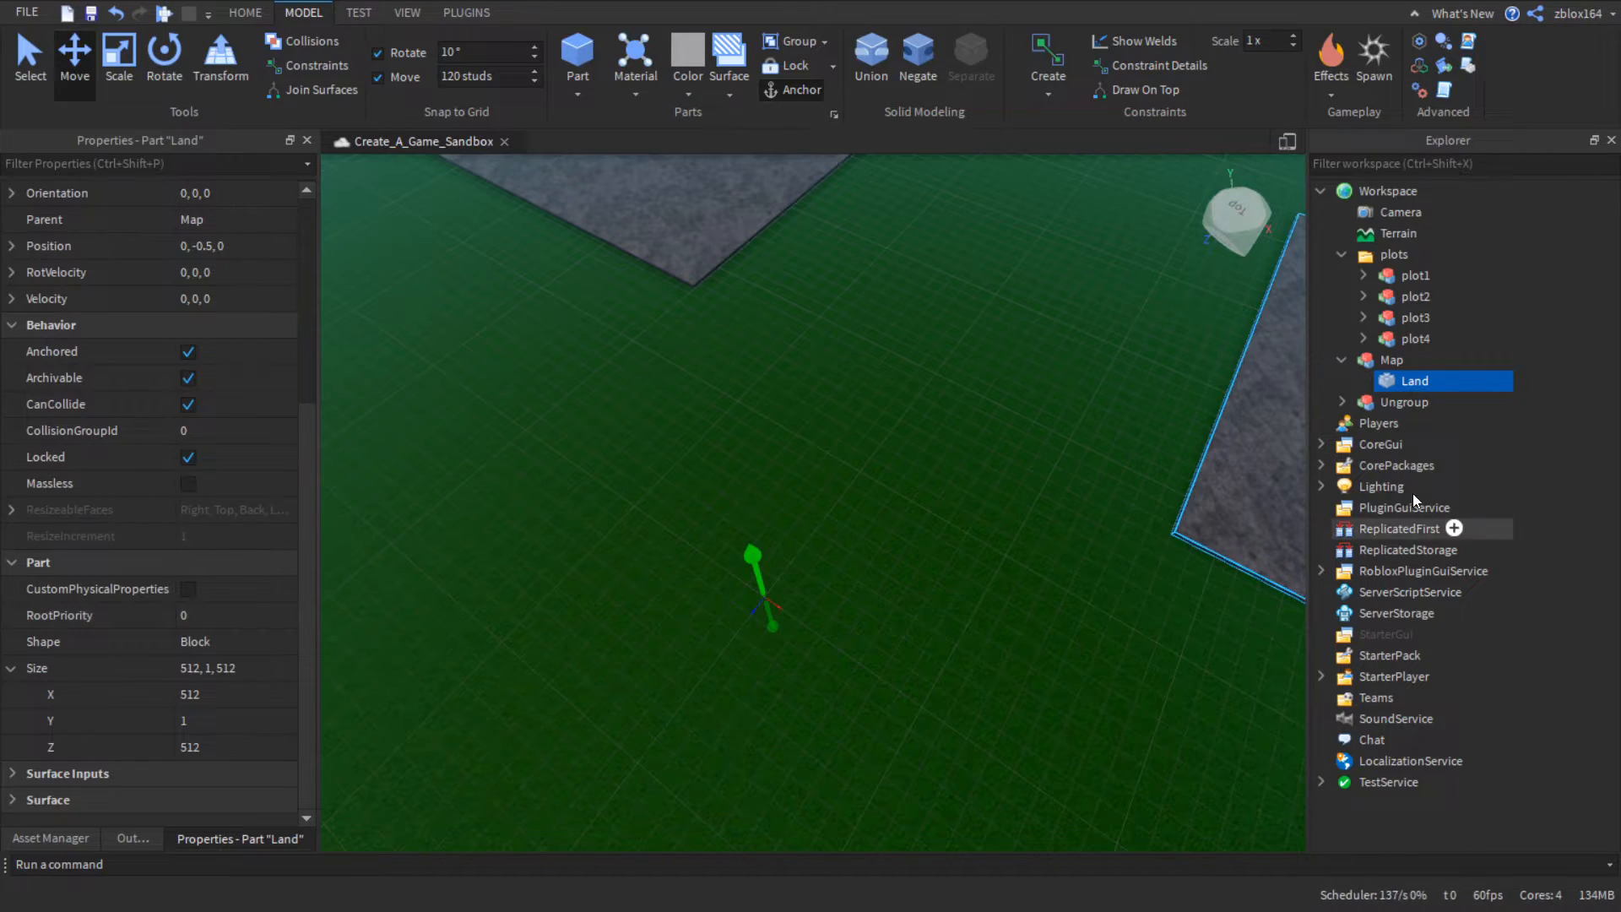
left_click(1406, 380)
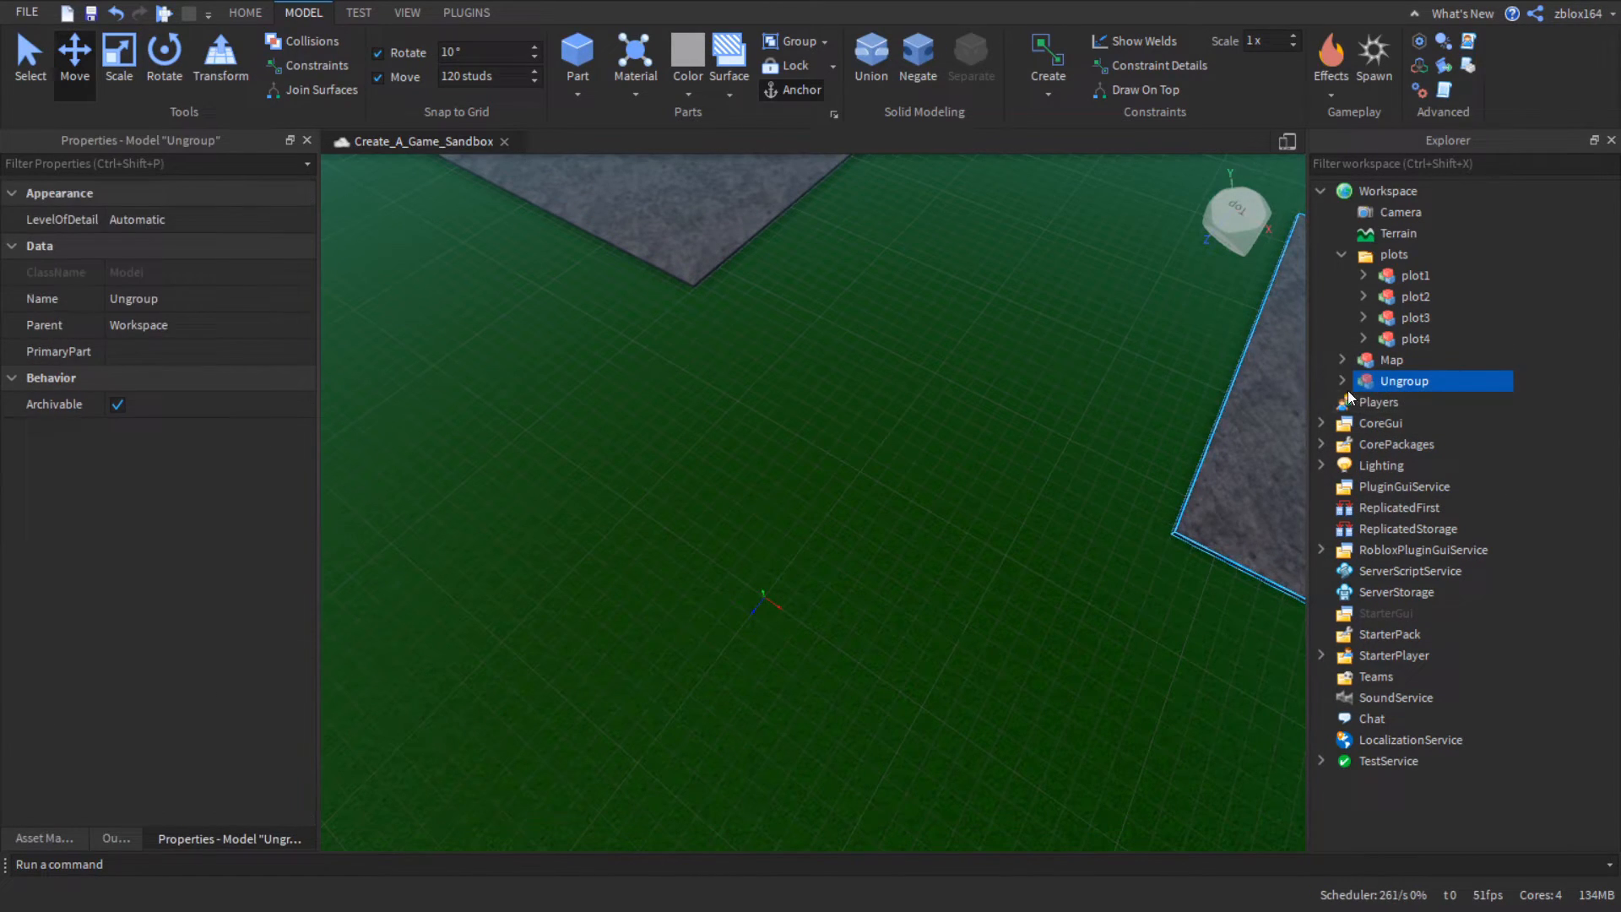
left_click(1343, 380)
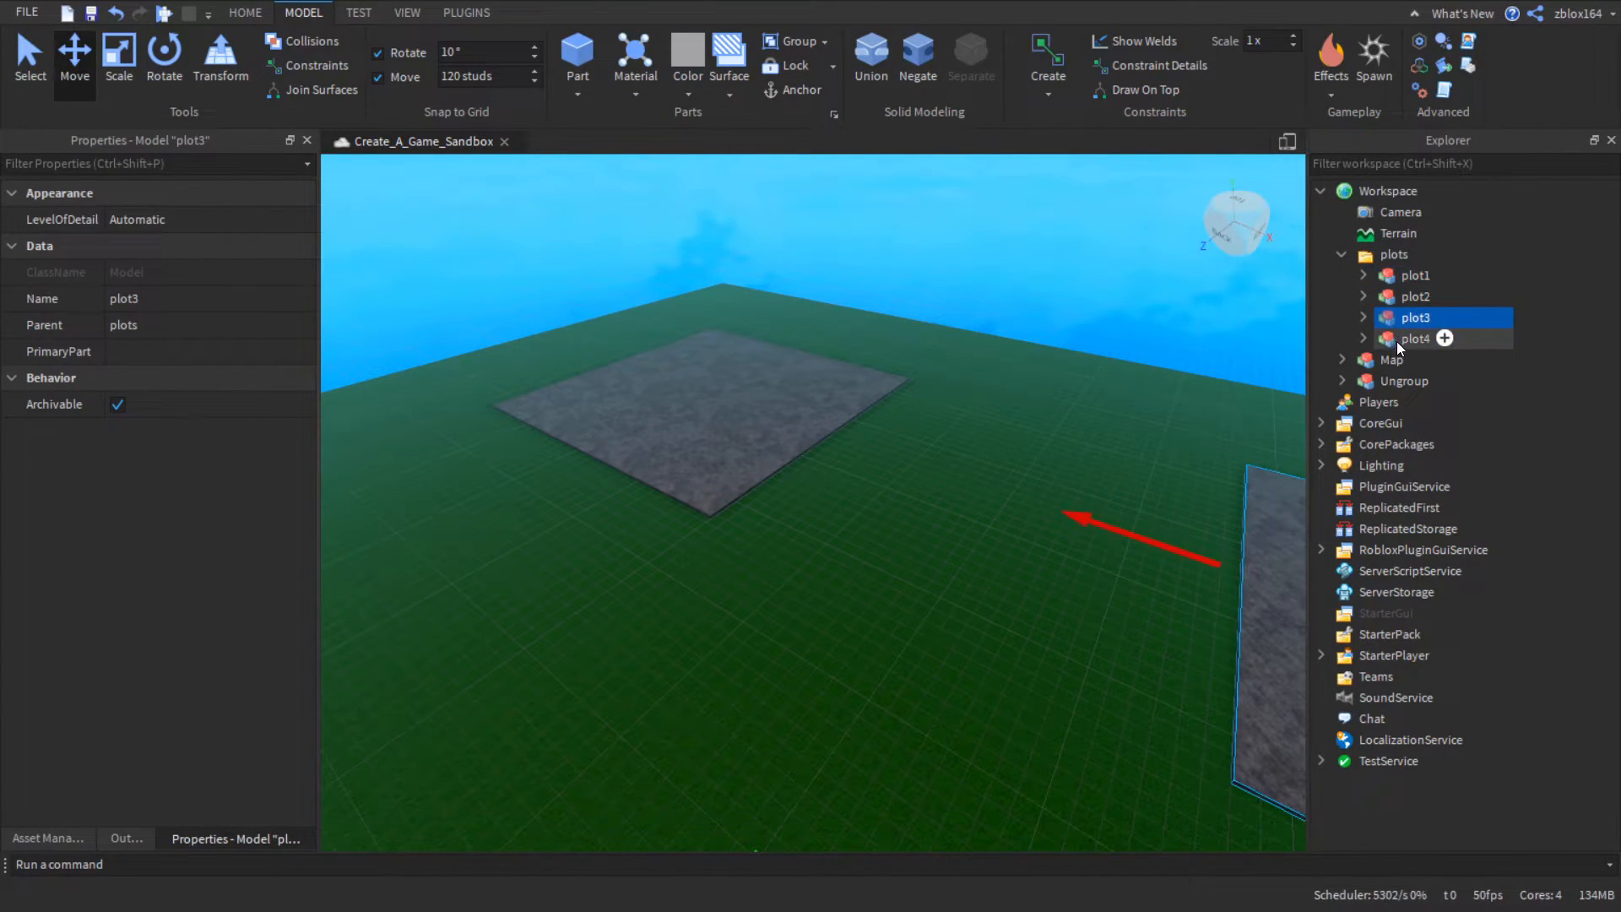
- Confirm plot4 sits in the plots folder and collapse the folder
left_click(1415, 338)
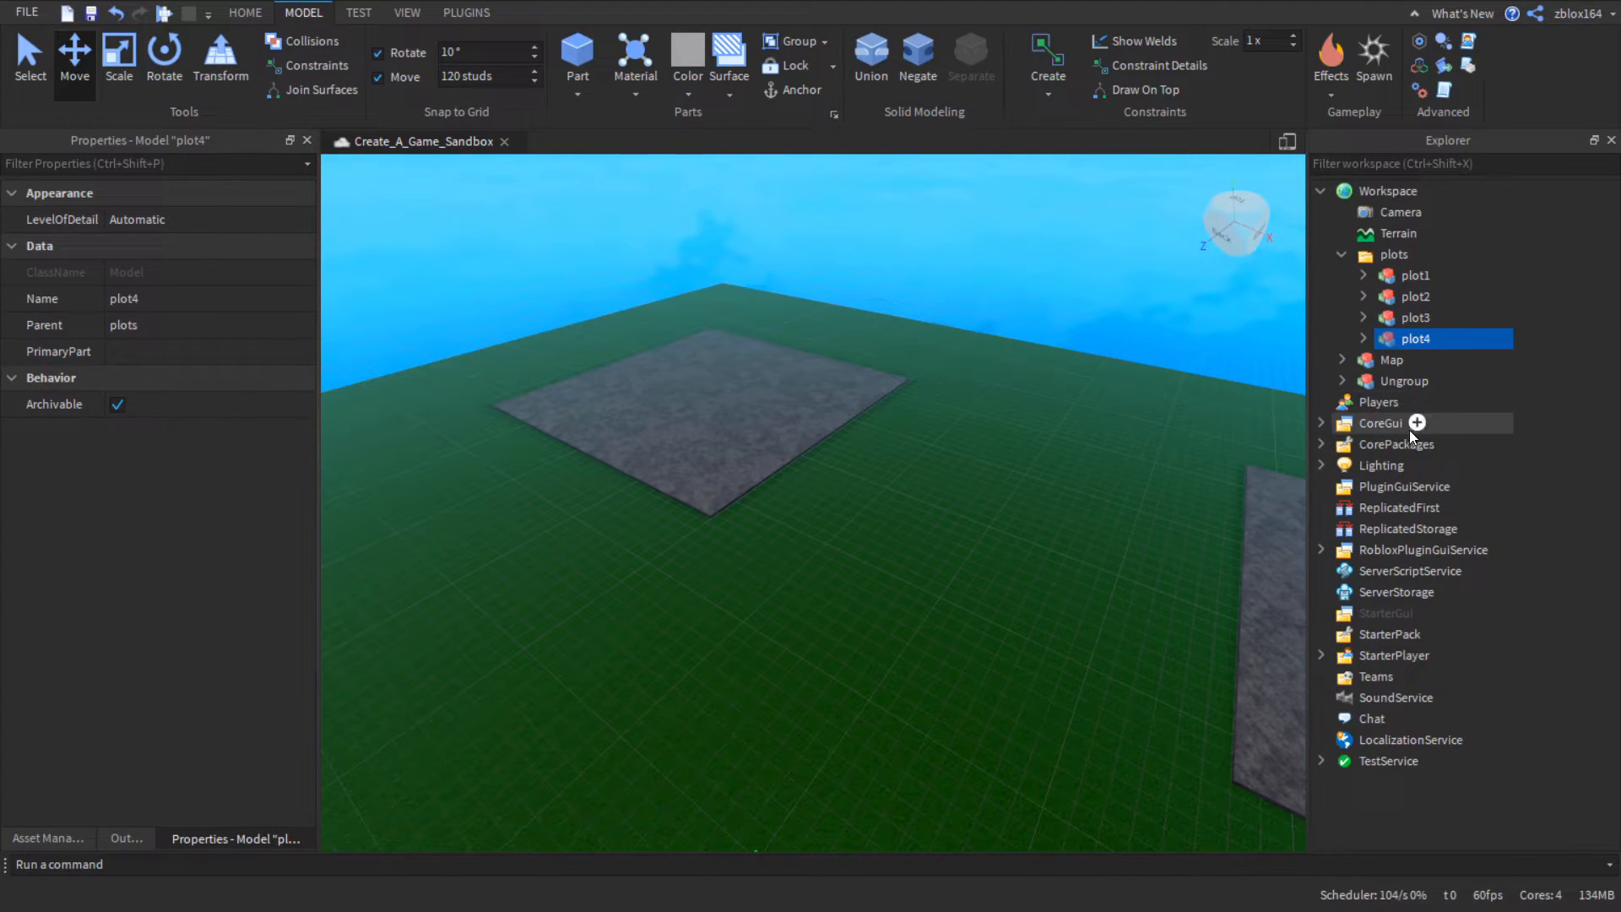
left_click(1343, 253)
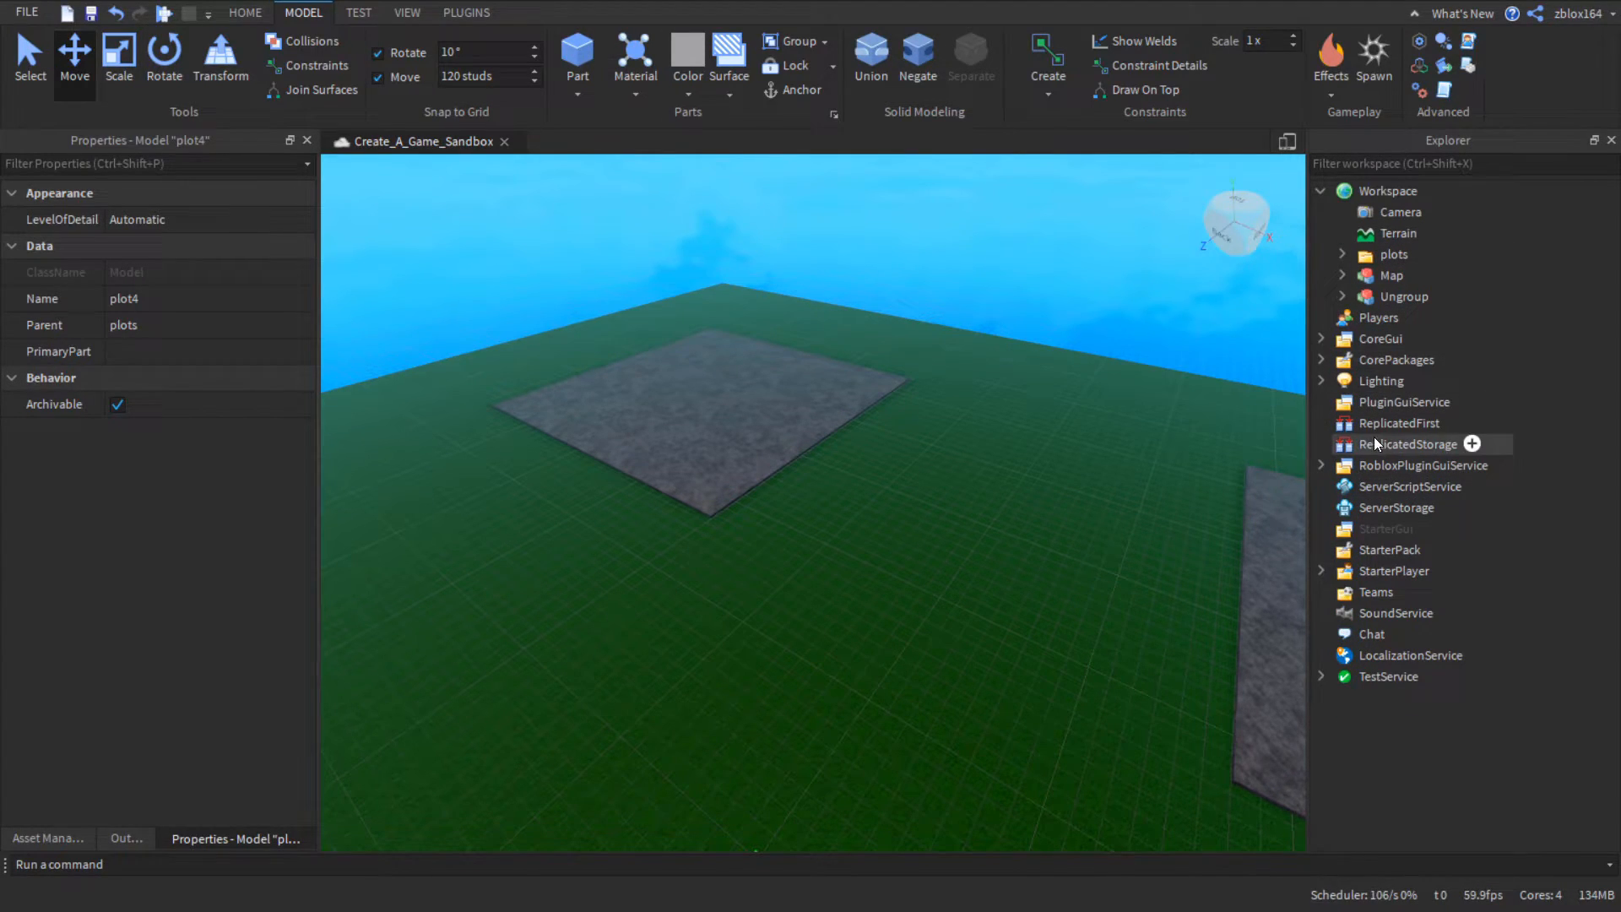
- Add signals, modules and models folders under ReplicatedStorage
left_click(1407, 445)
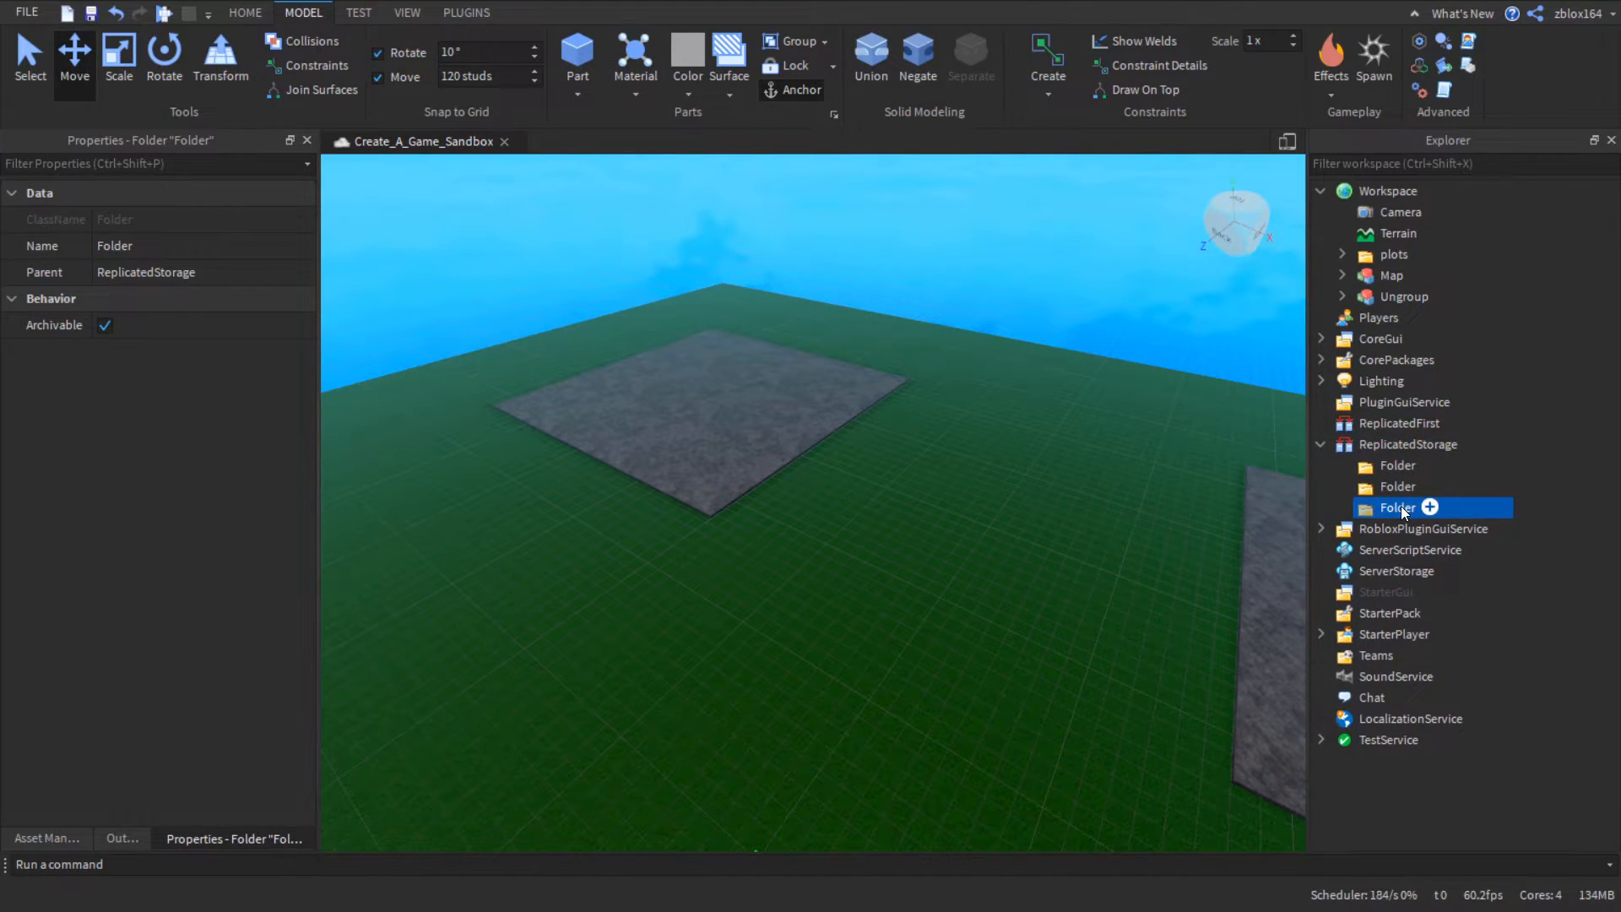
type("signals")
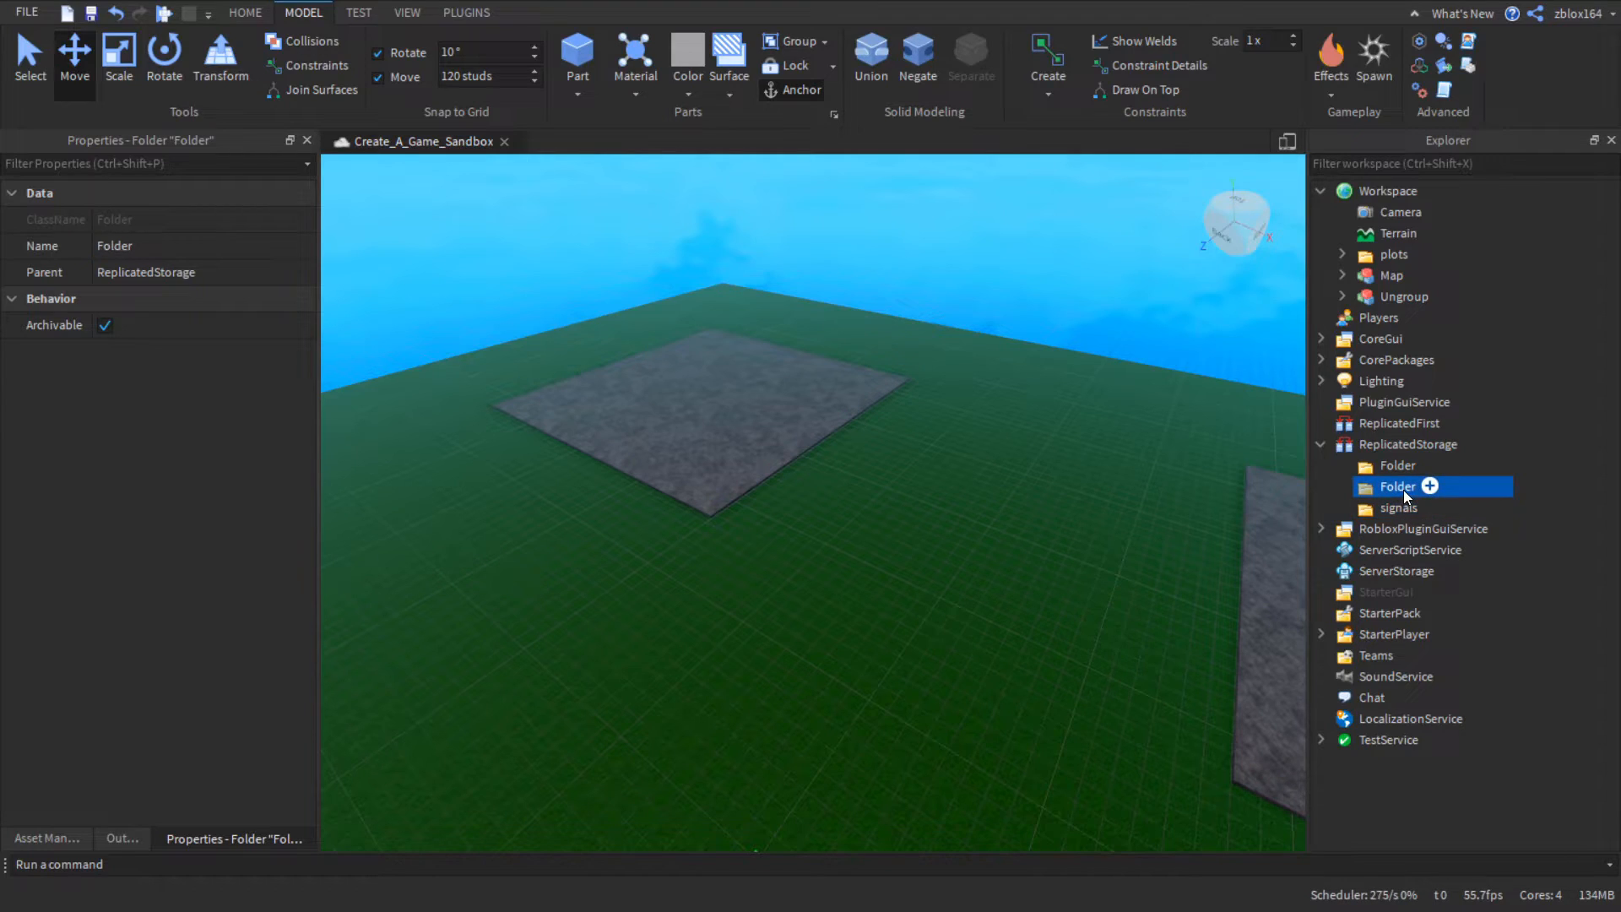
type("modules")
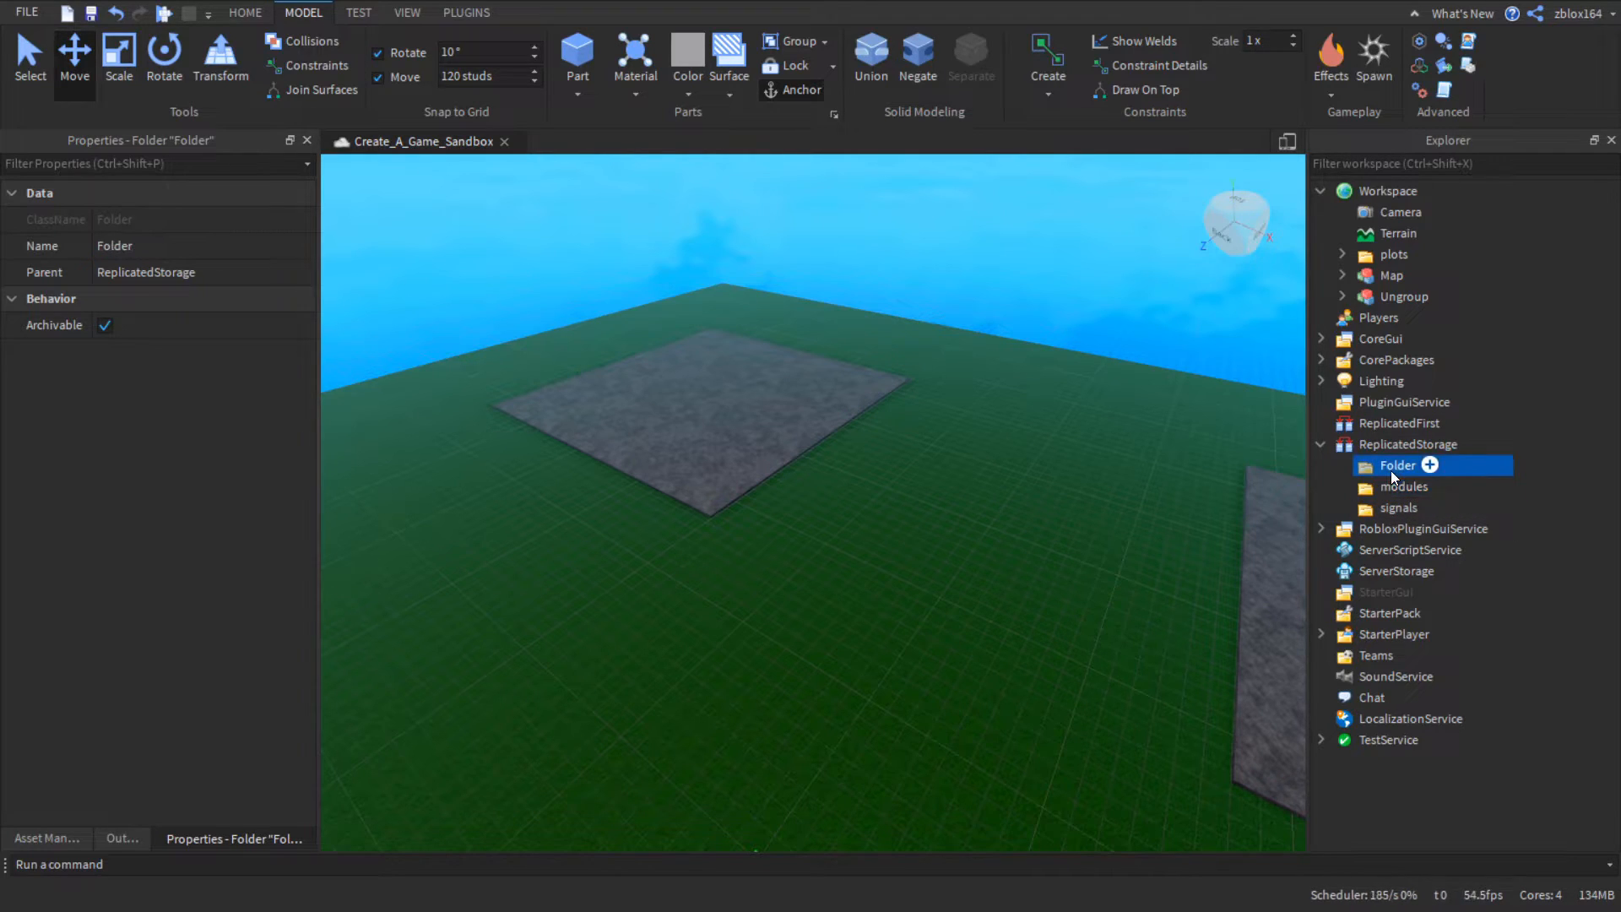
type("mod")
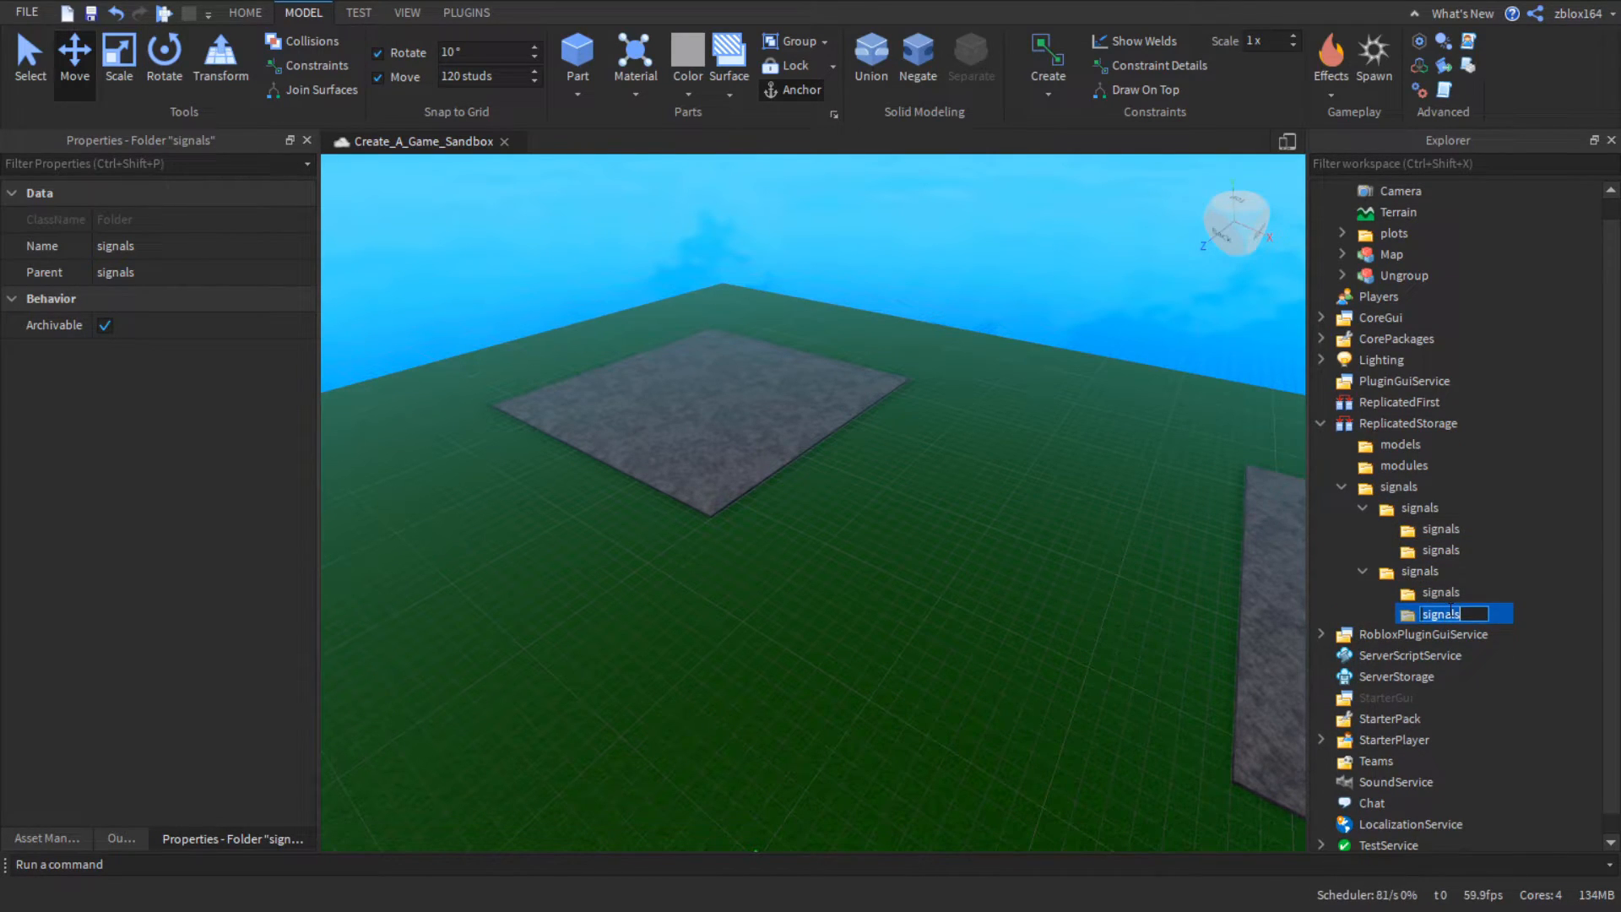
- Inside signals create bindables and remotes folders, each holding events and functions folders
type("remot")
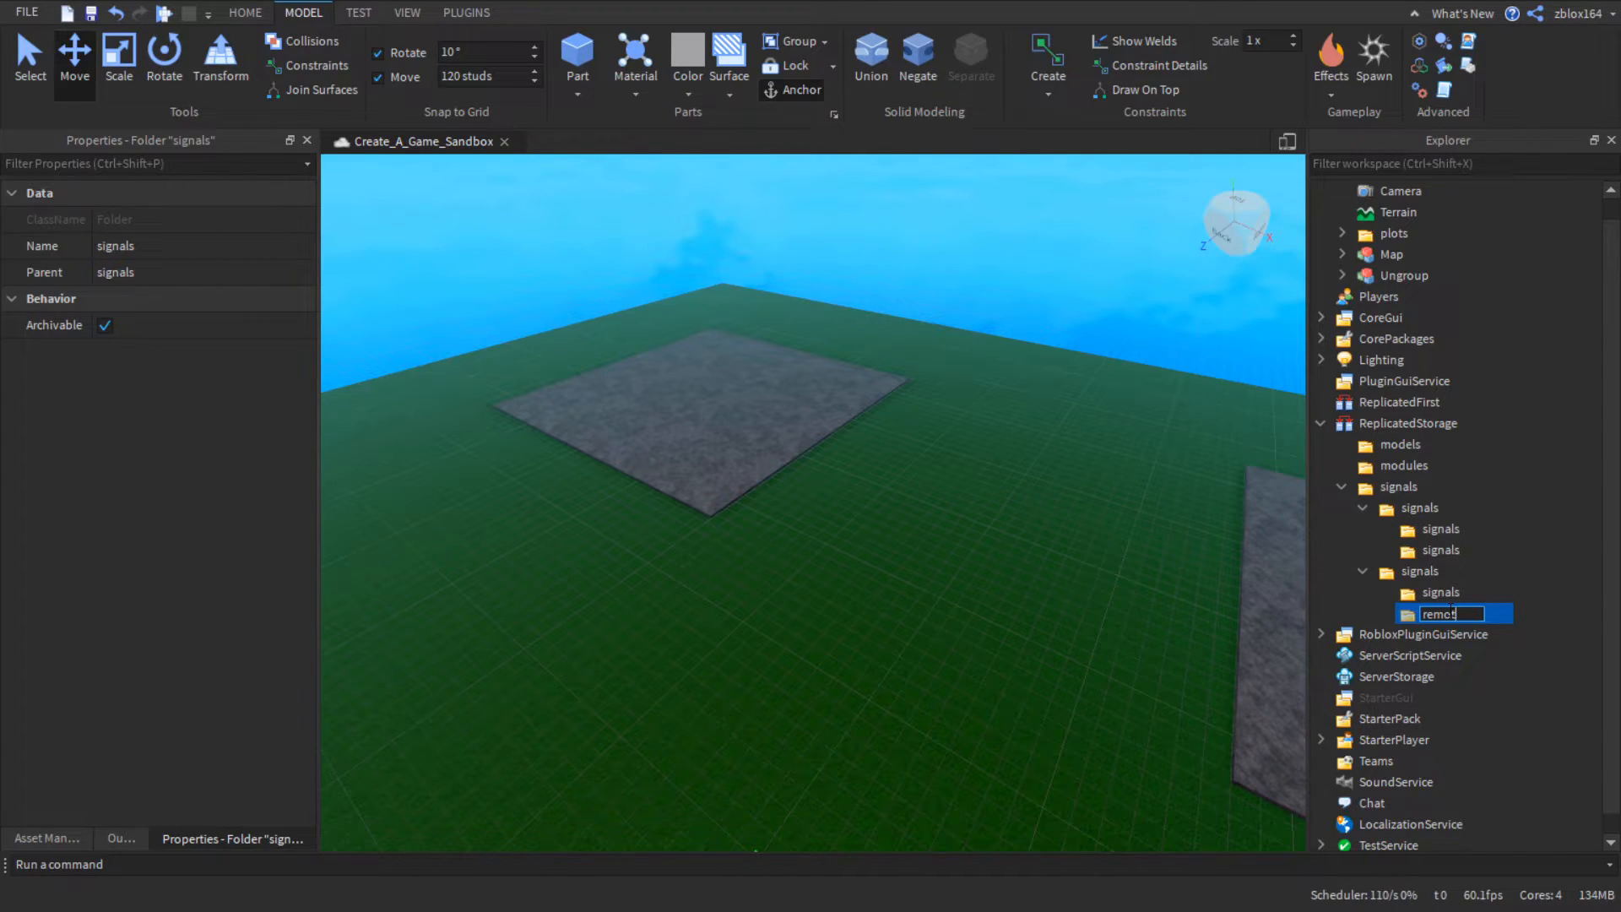
type("events")
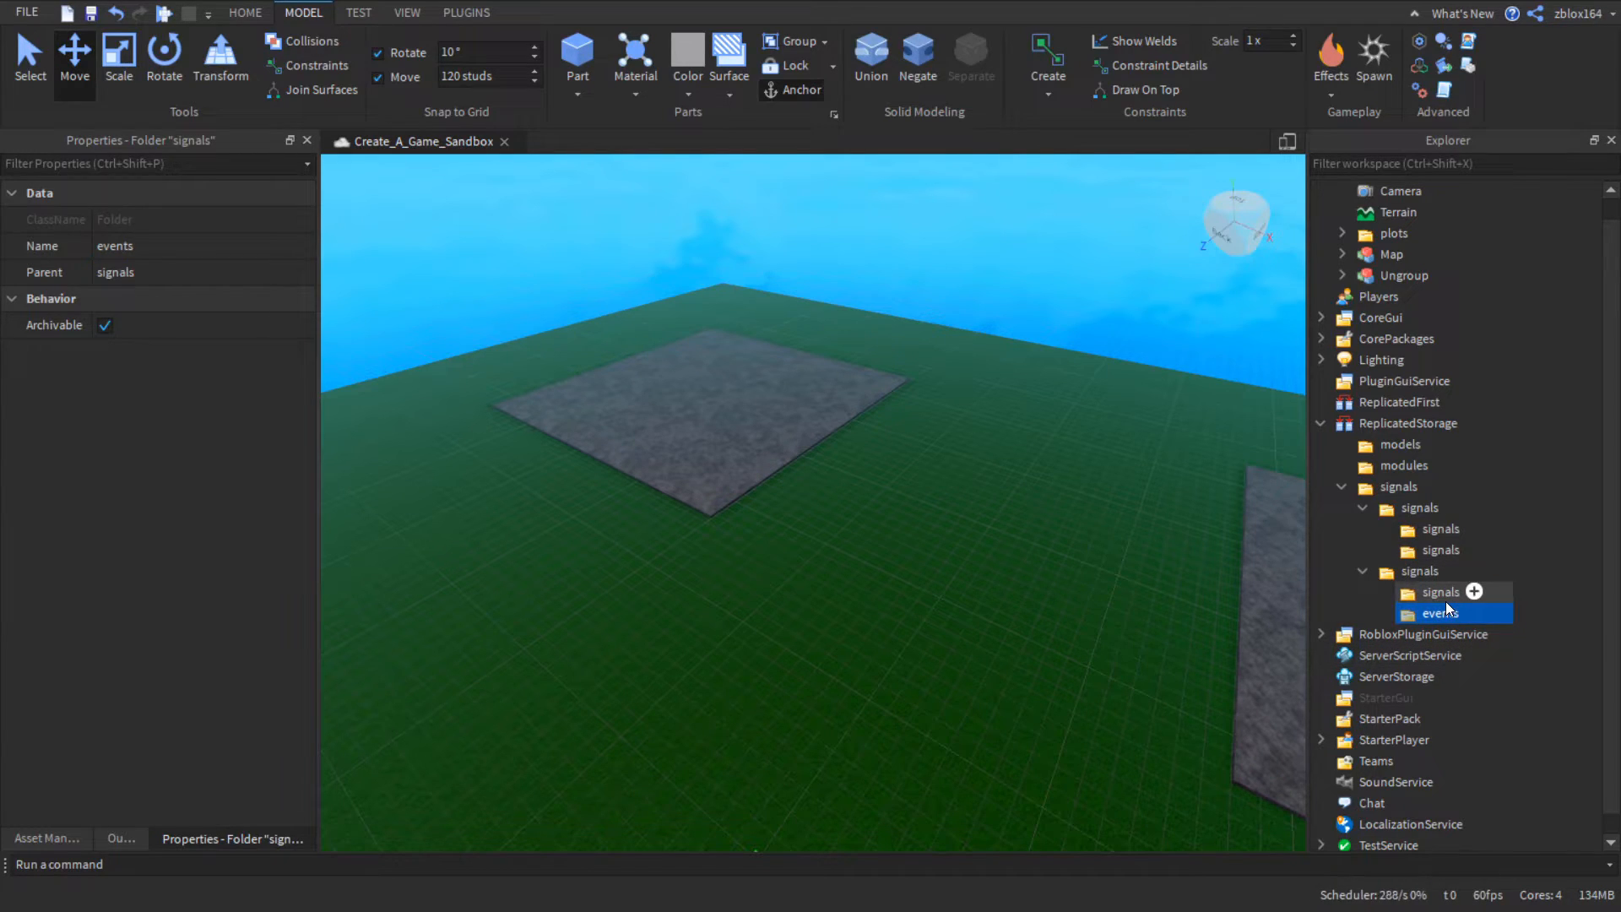
double_click(1441, 591)
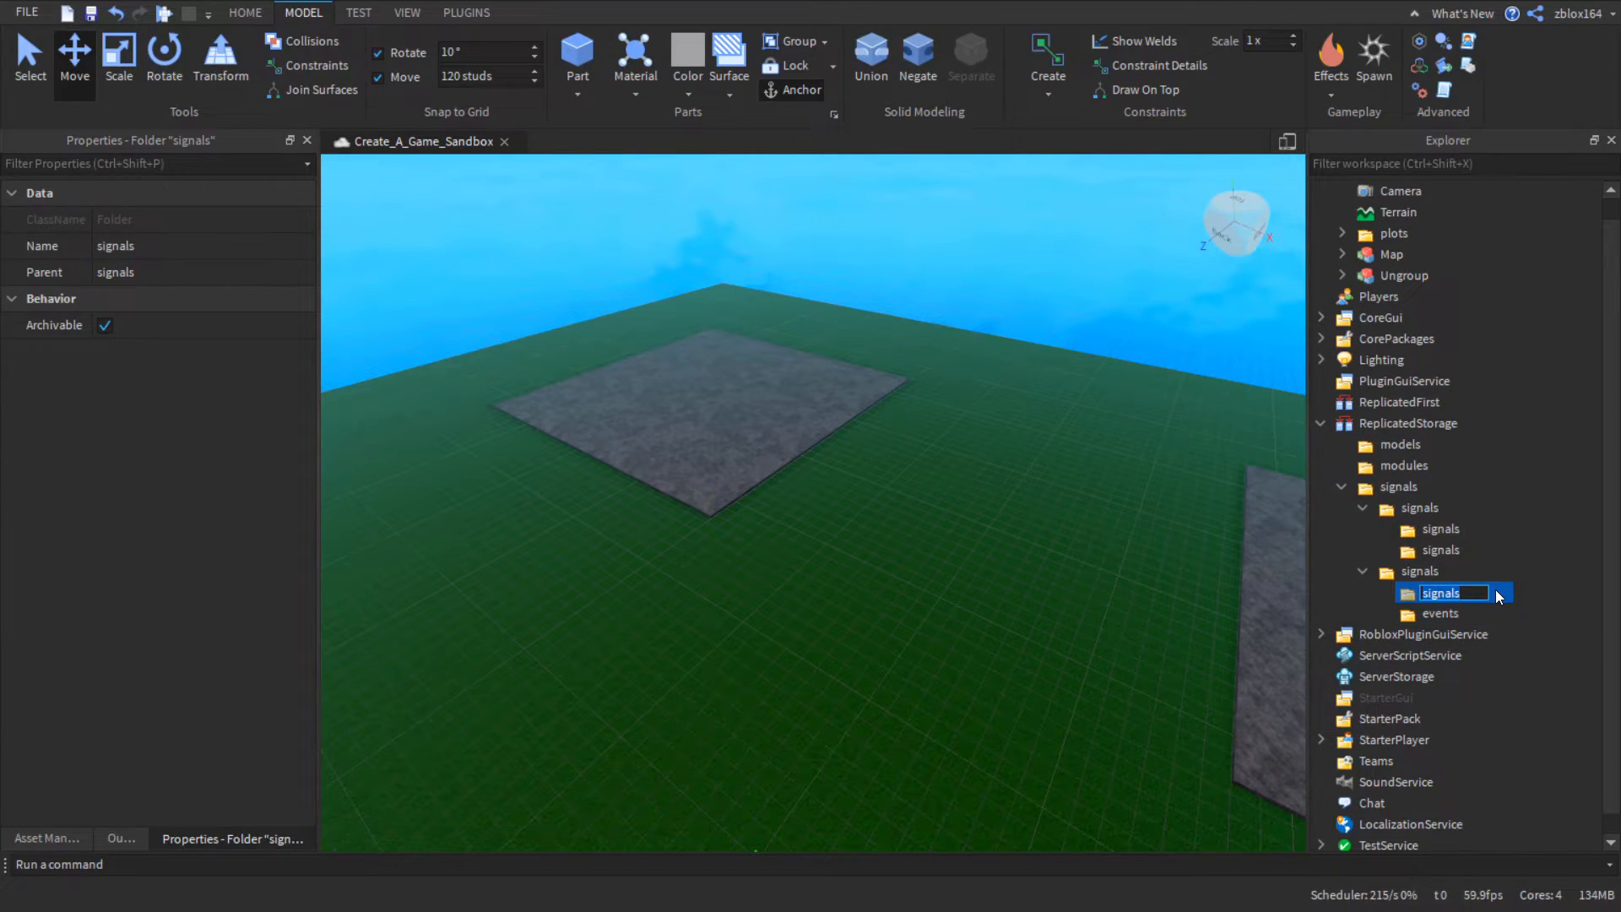
type("functions")
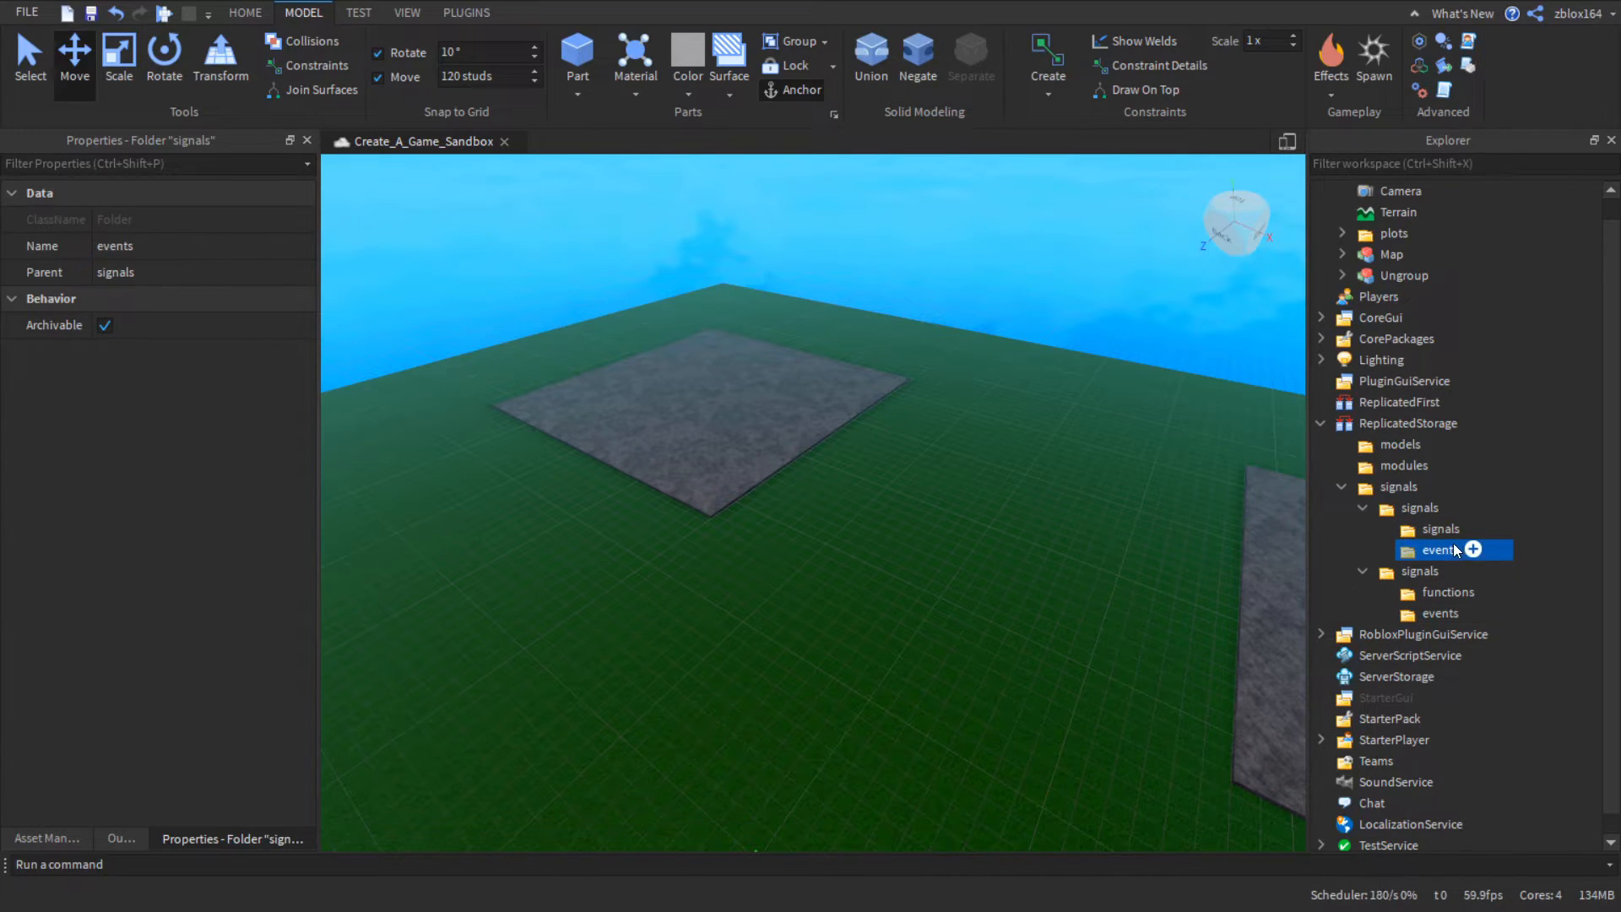
double_click(1439, 529)
type("functions")
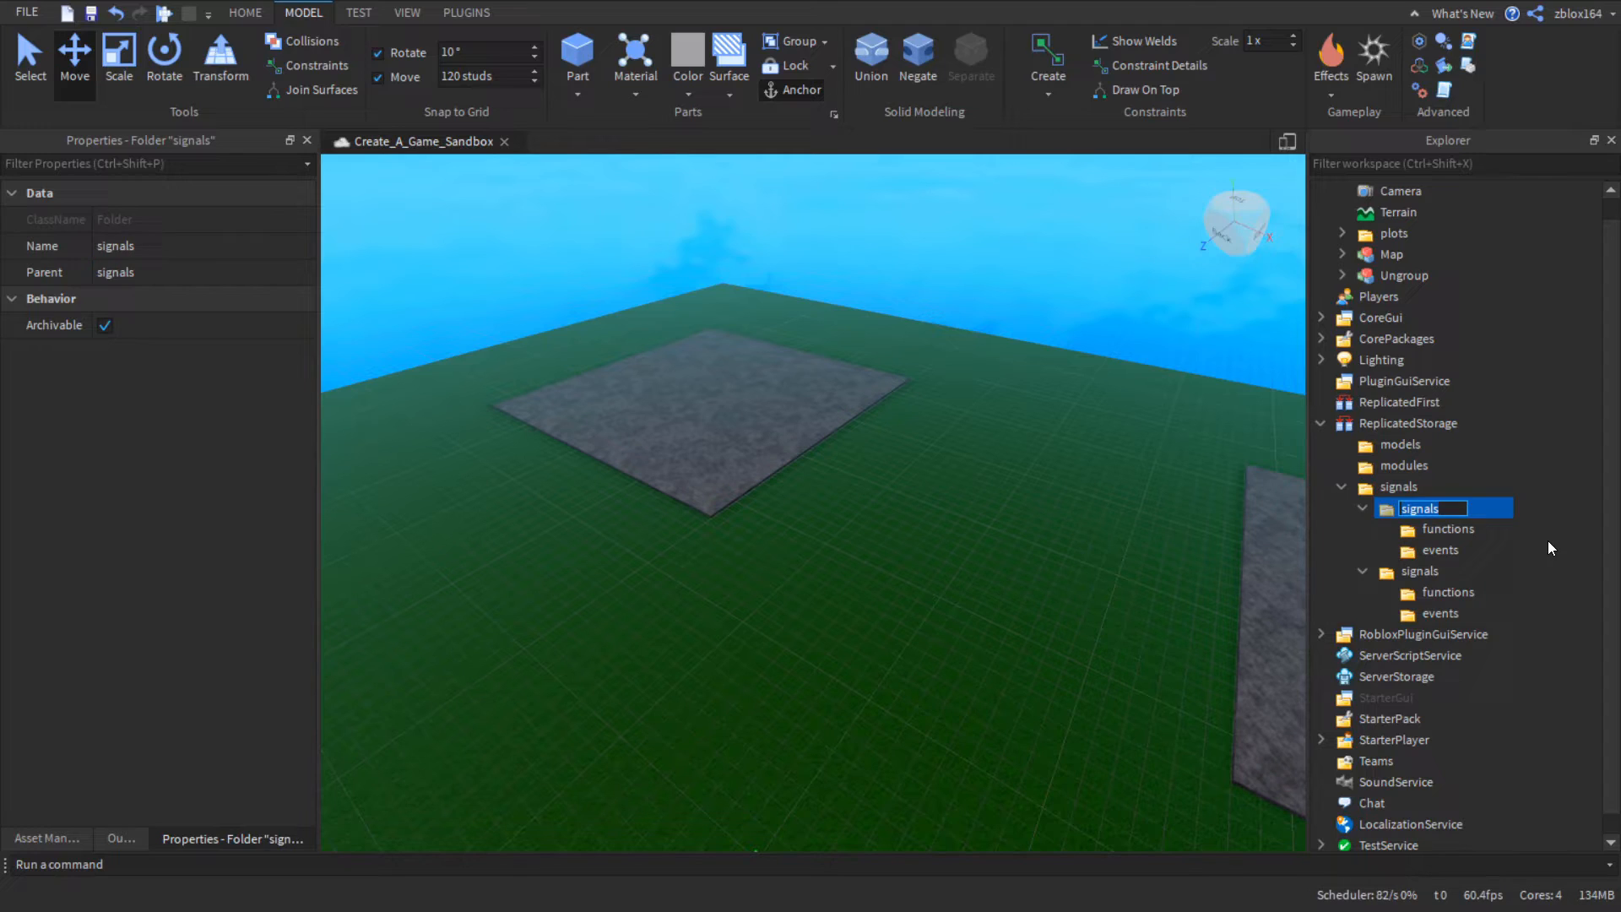
type("bindables\\")
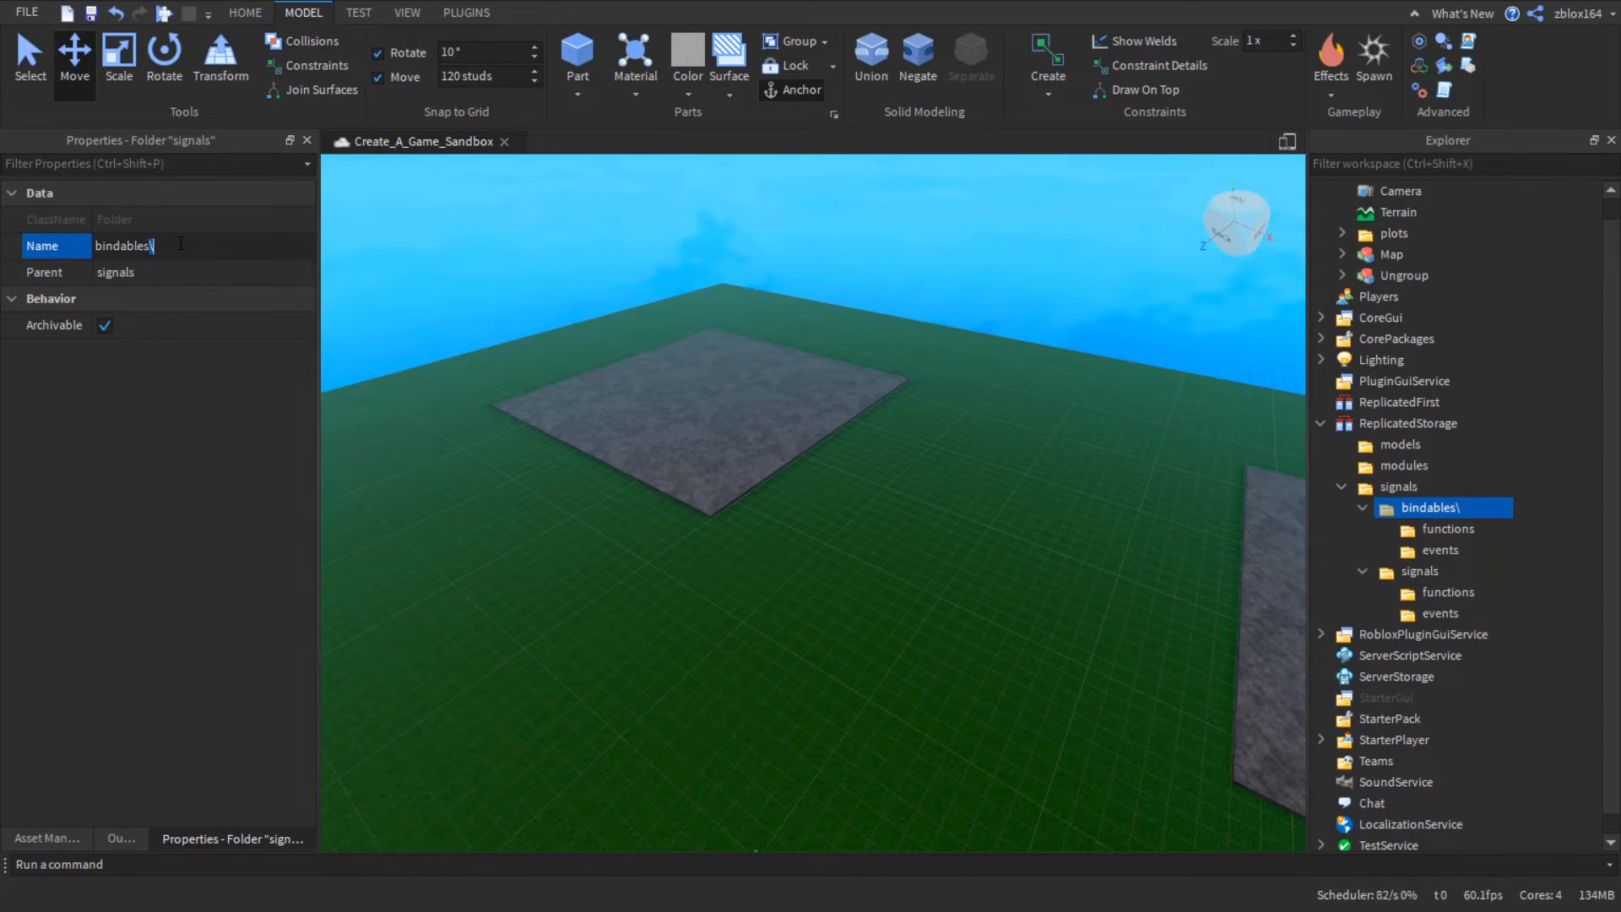
left_click(1424, 571)
type("remotes")
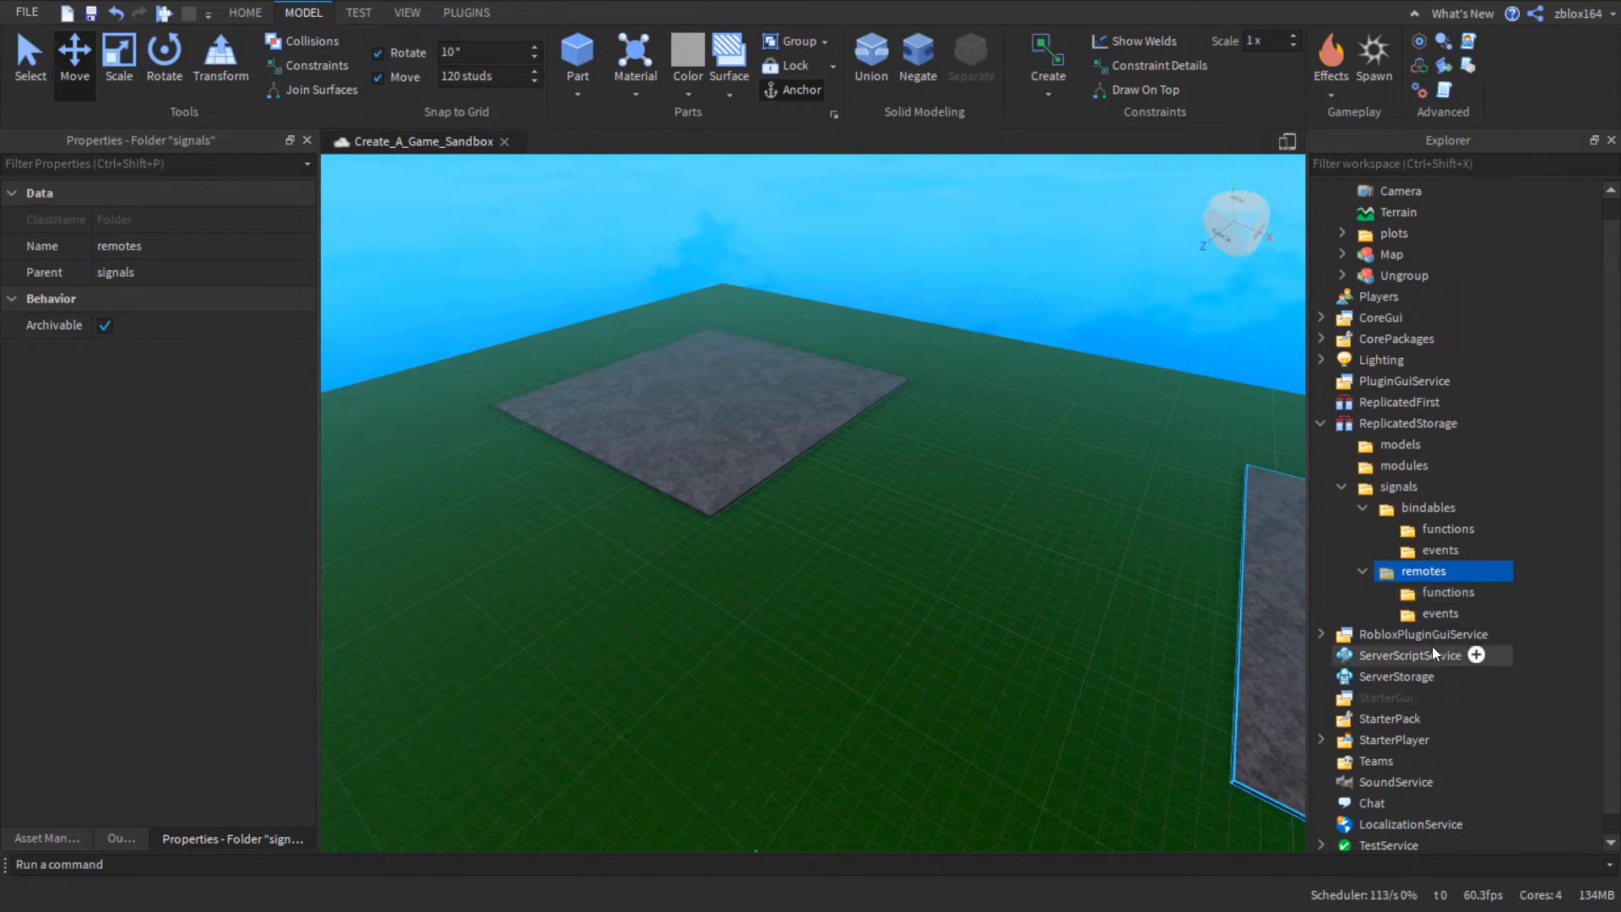
left_click(1379, 317)
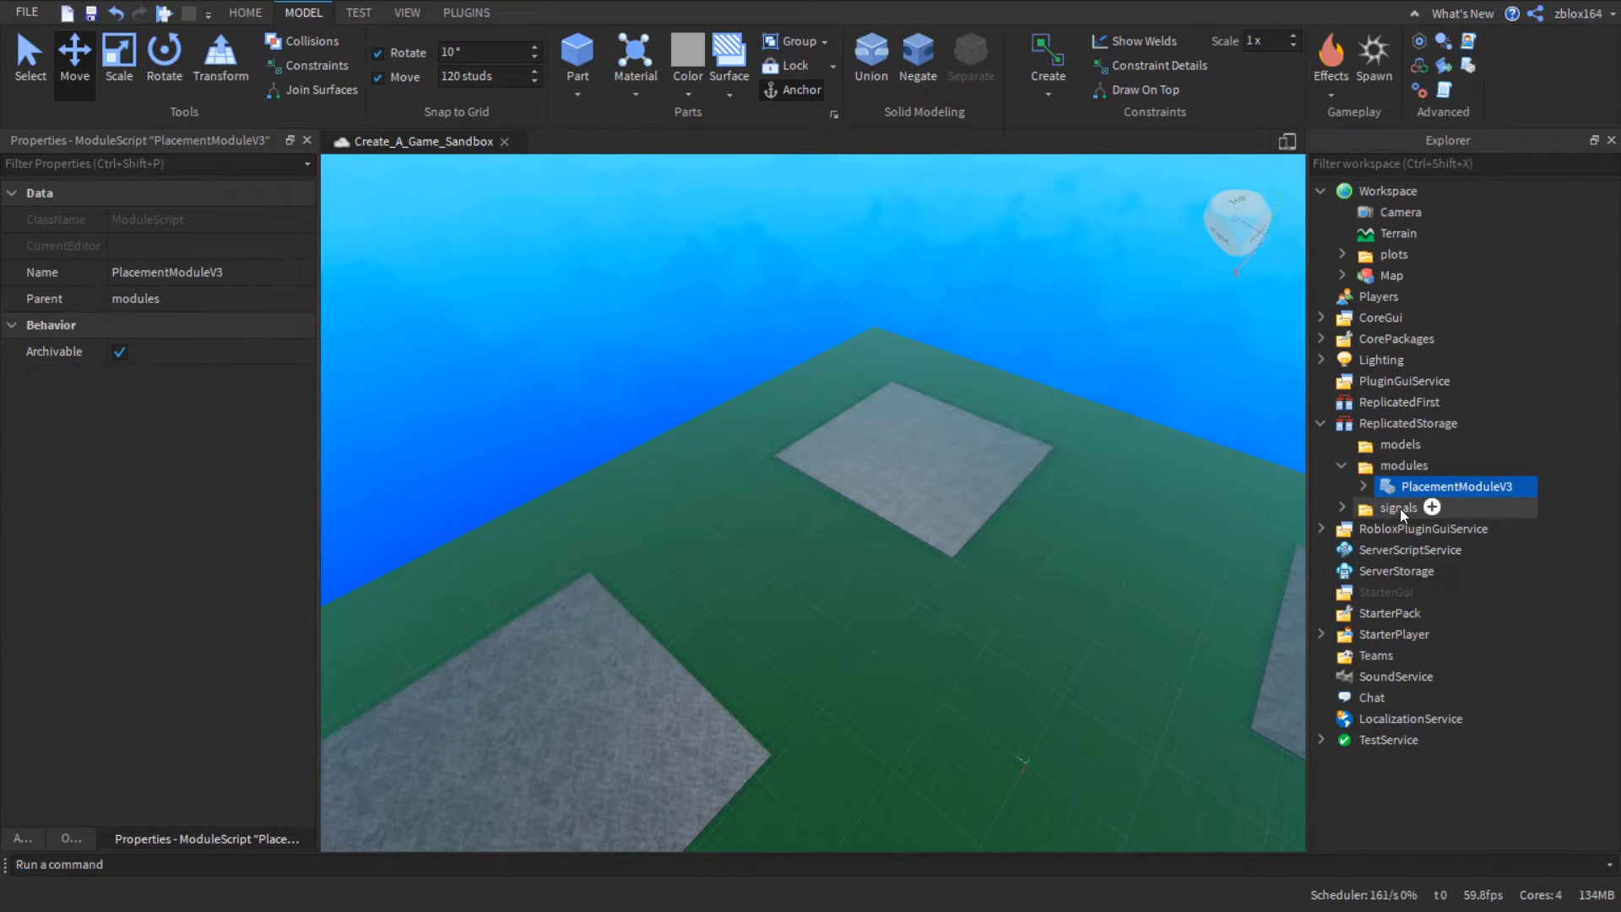
- Review the Extras script and the SETTINGS section of PlacementModuleV3 in the modules folder
double_click(1437, 508)
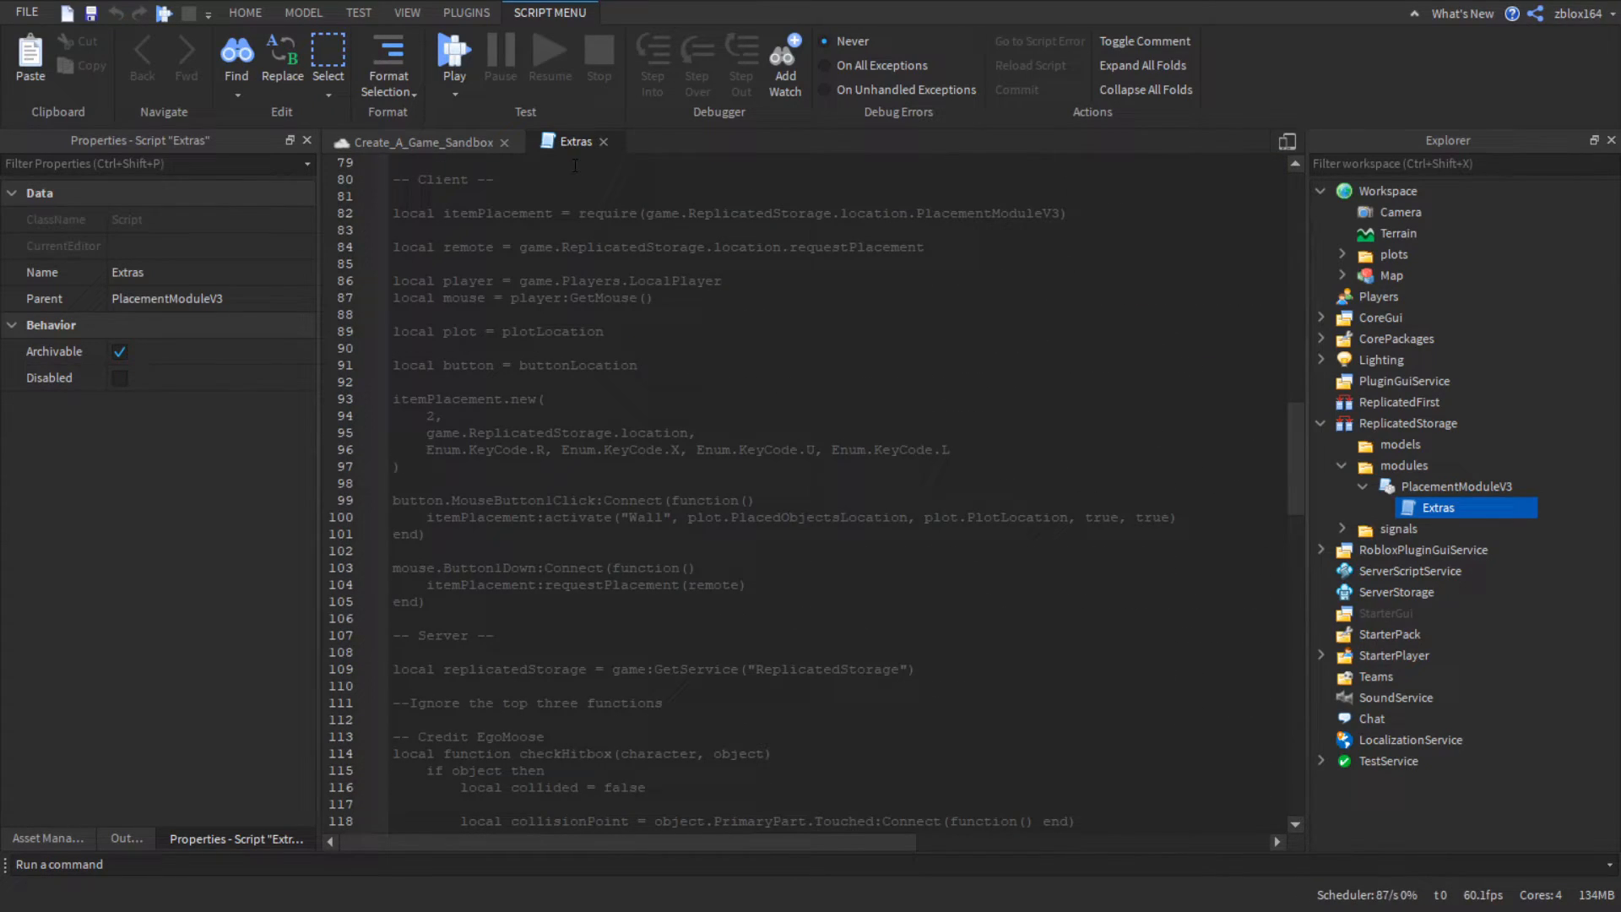
left_click(1458, 487)
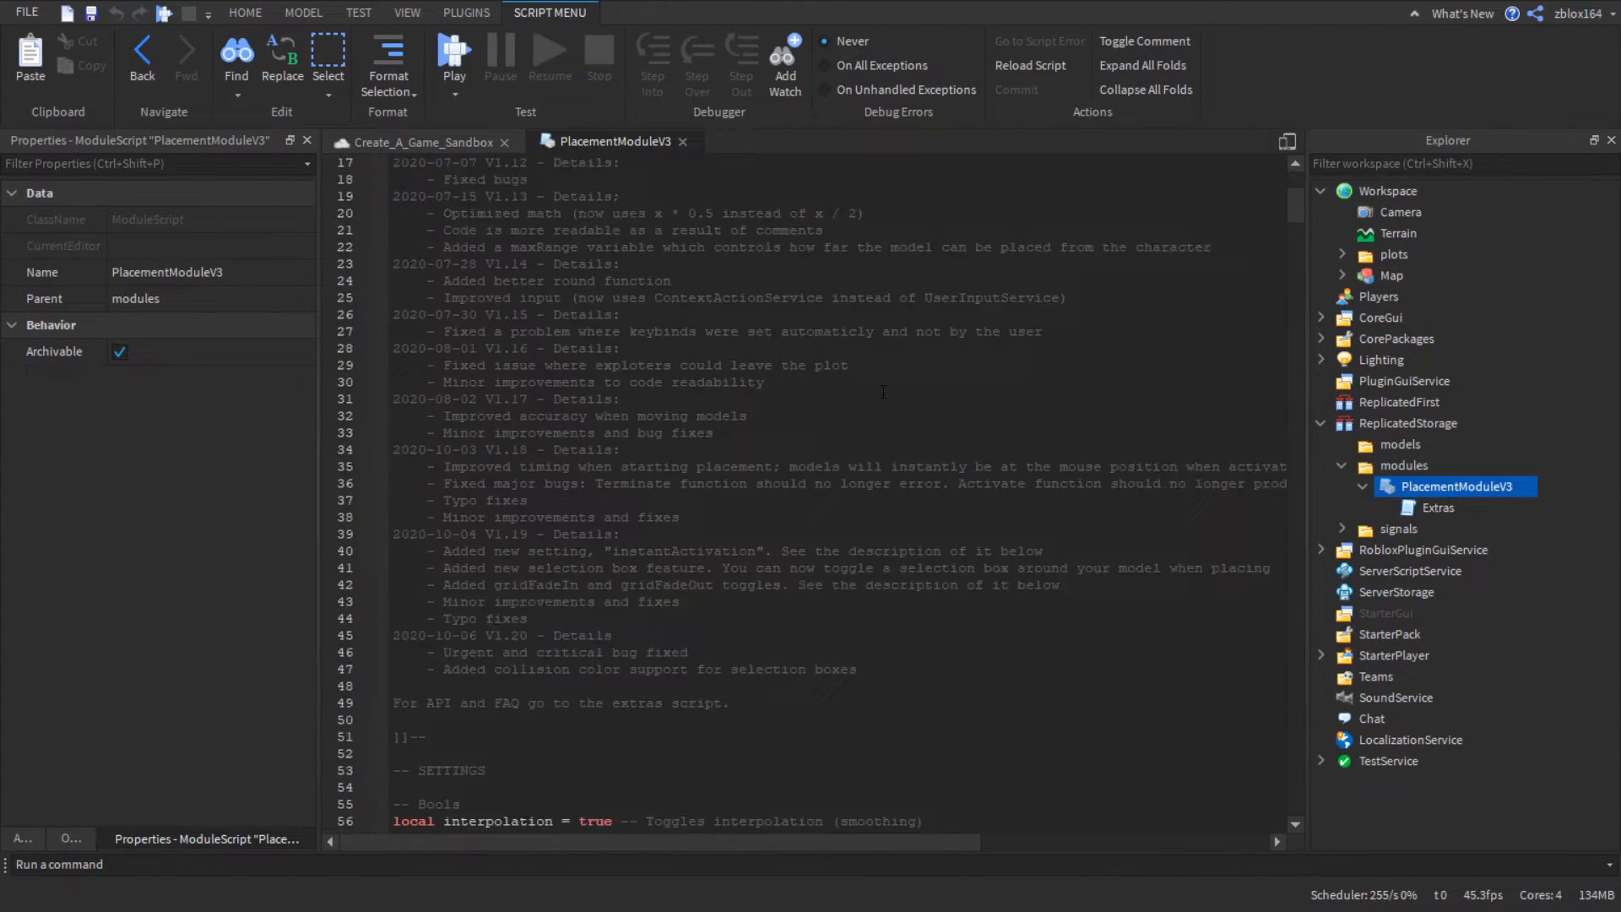
scroll("down", 3)
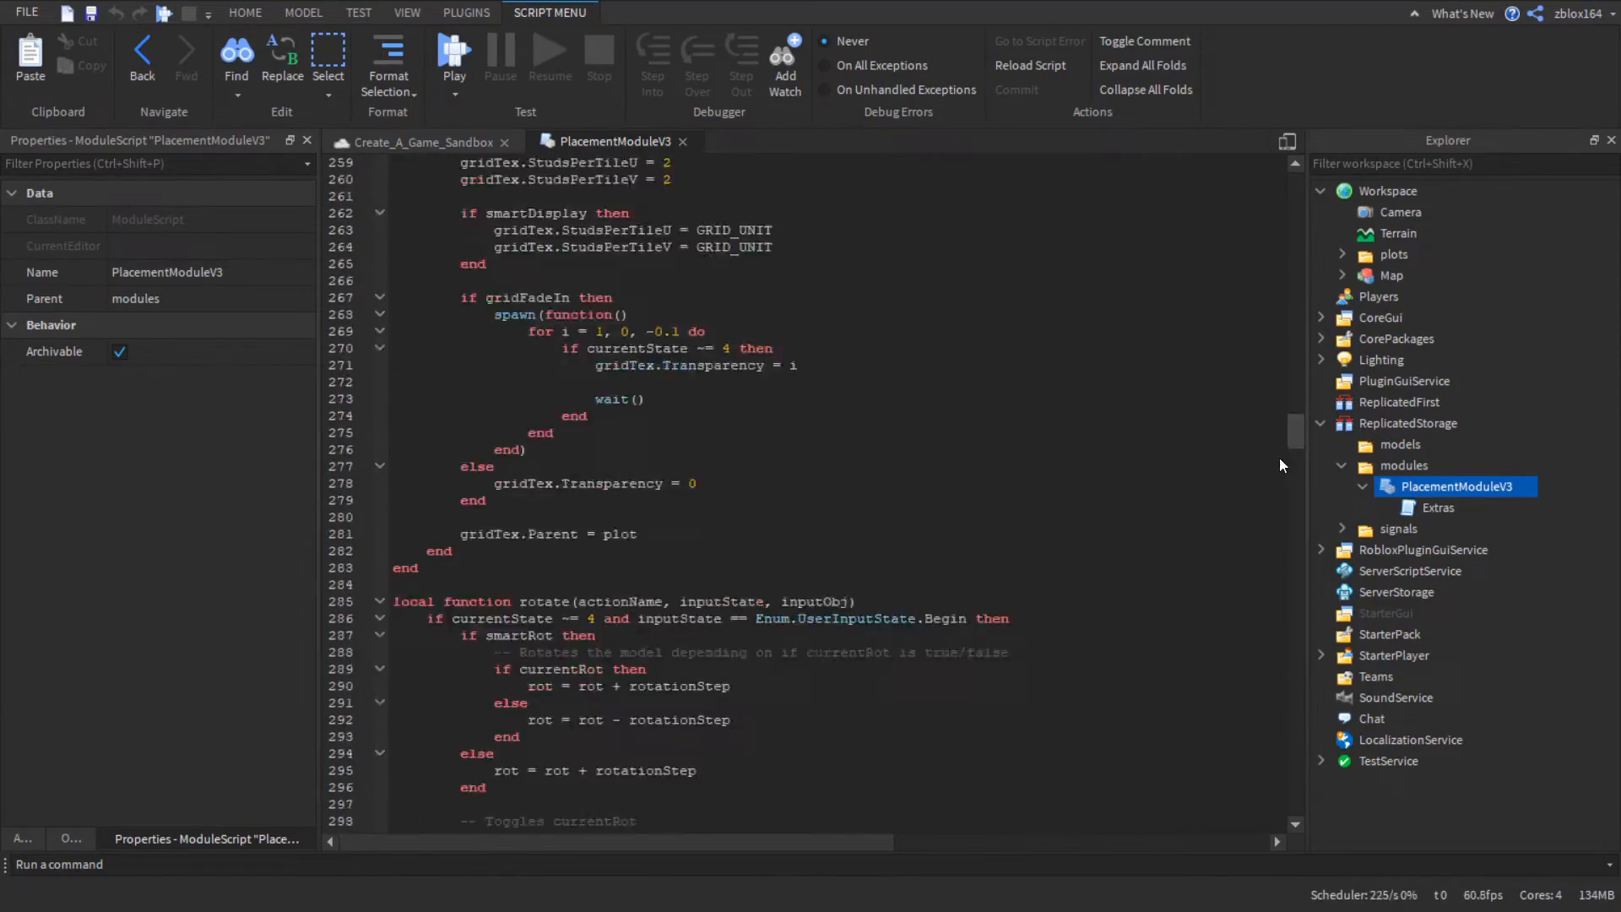
scroll("down", 3)
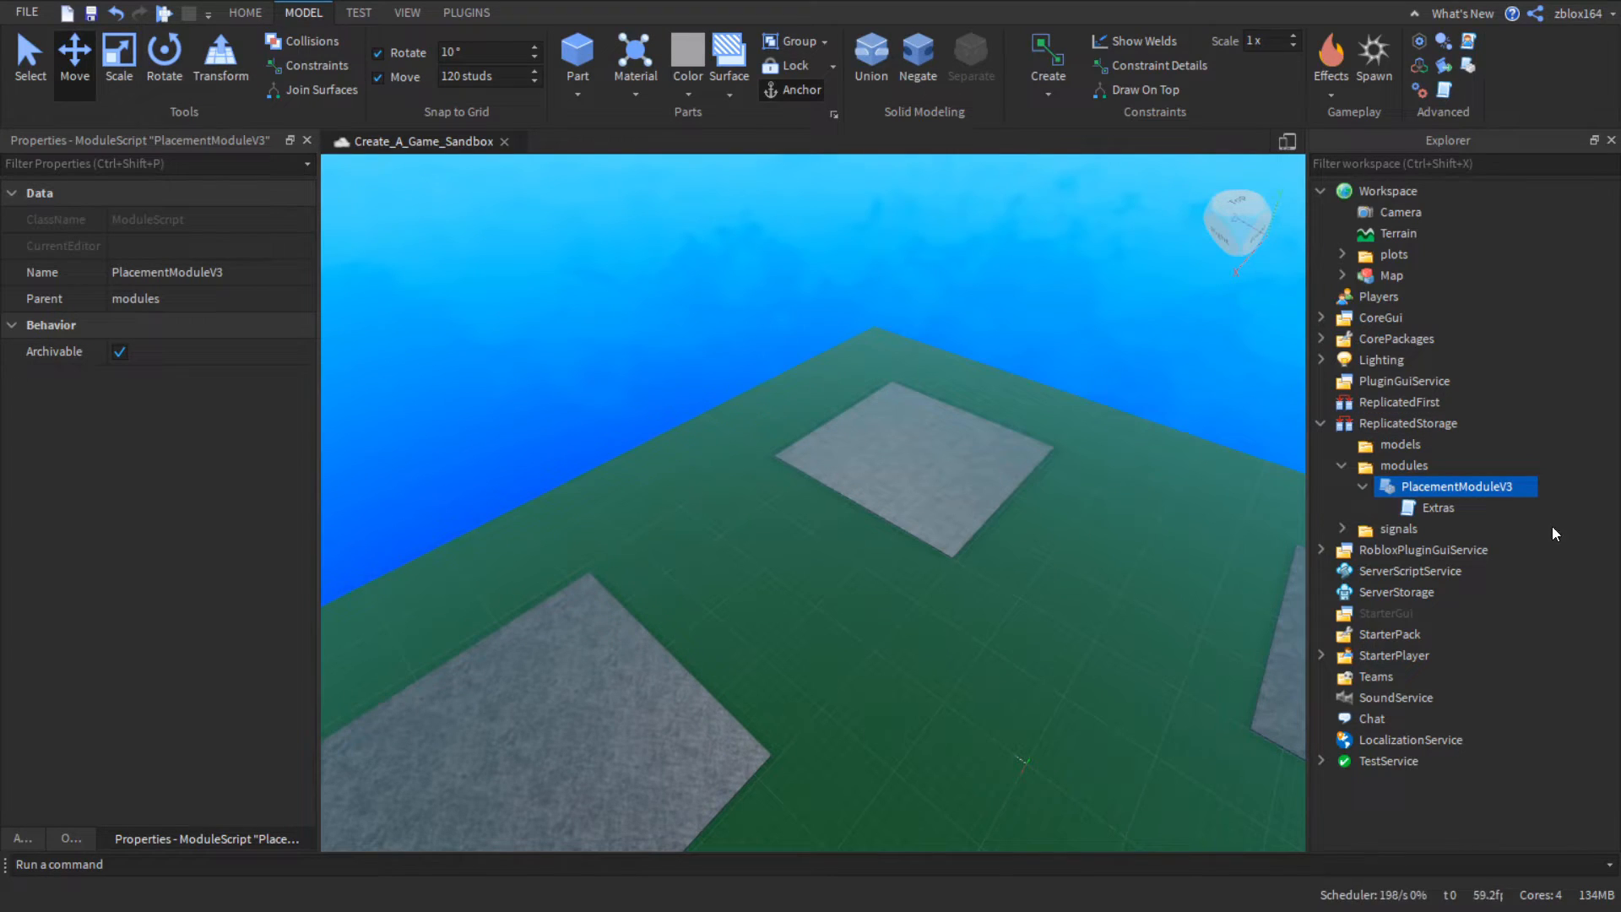
double_click(1460, 486)
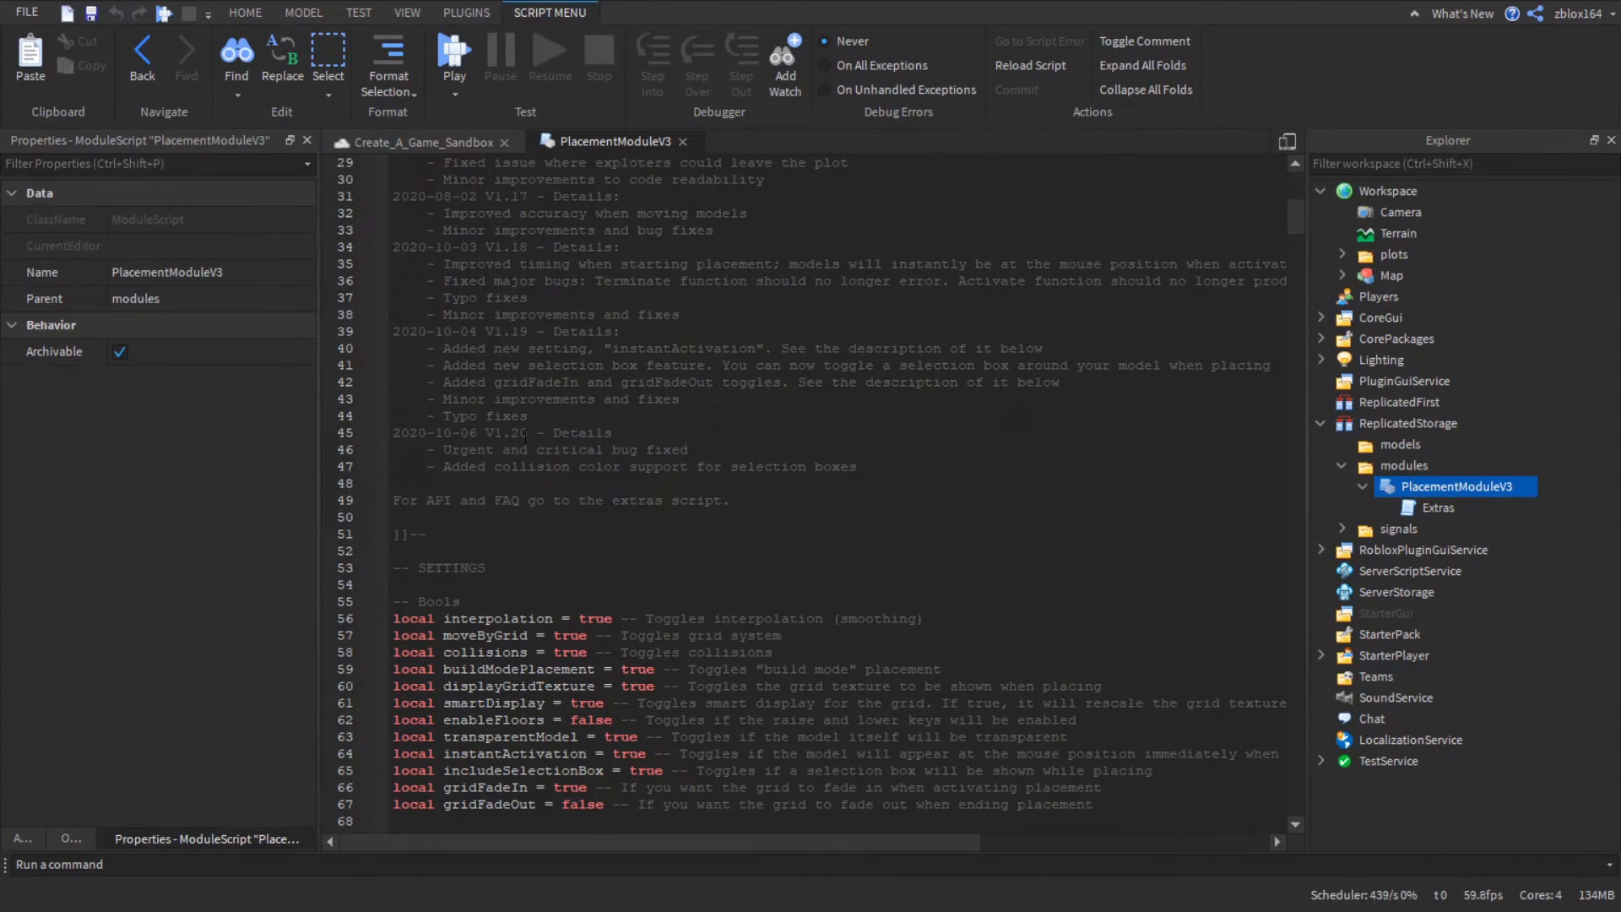
left_click(564, 450)
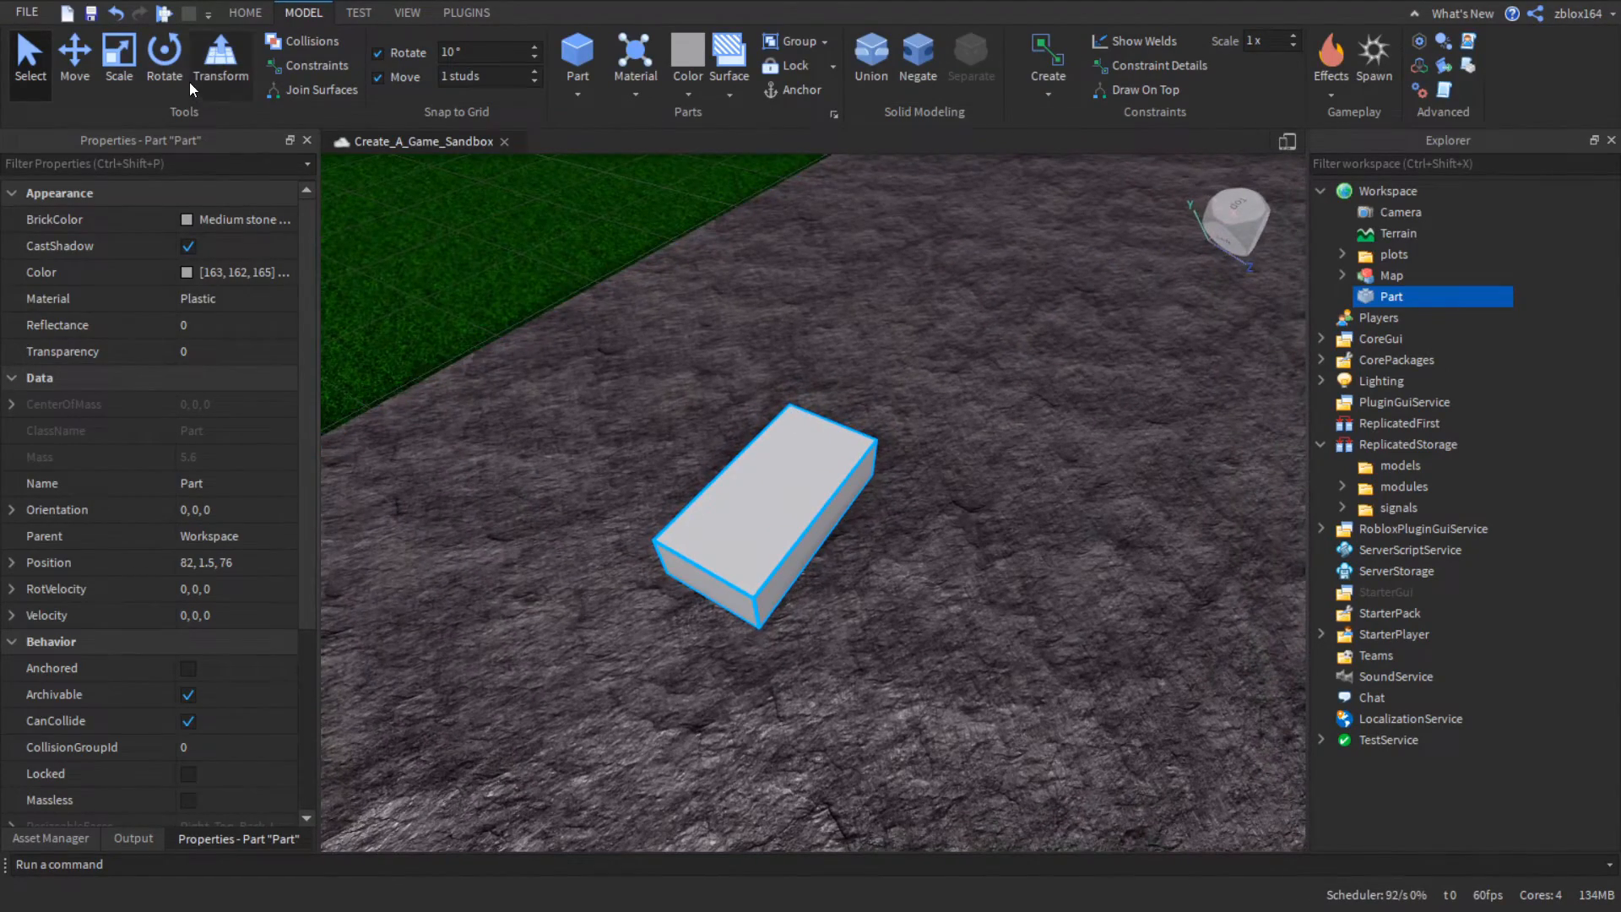
- Scale the new part into an anchored cube grouped into a model named part
left_click(118, 57)
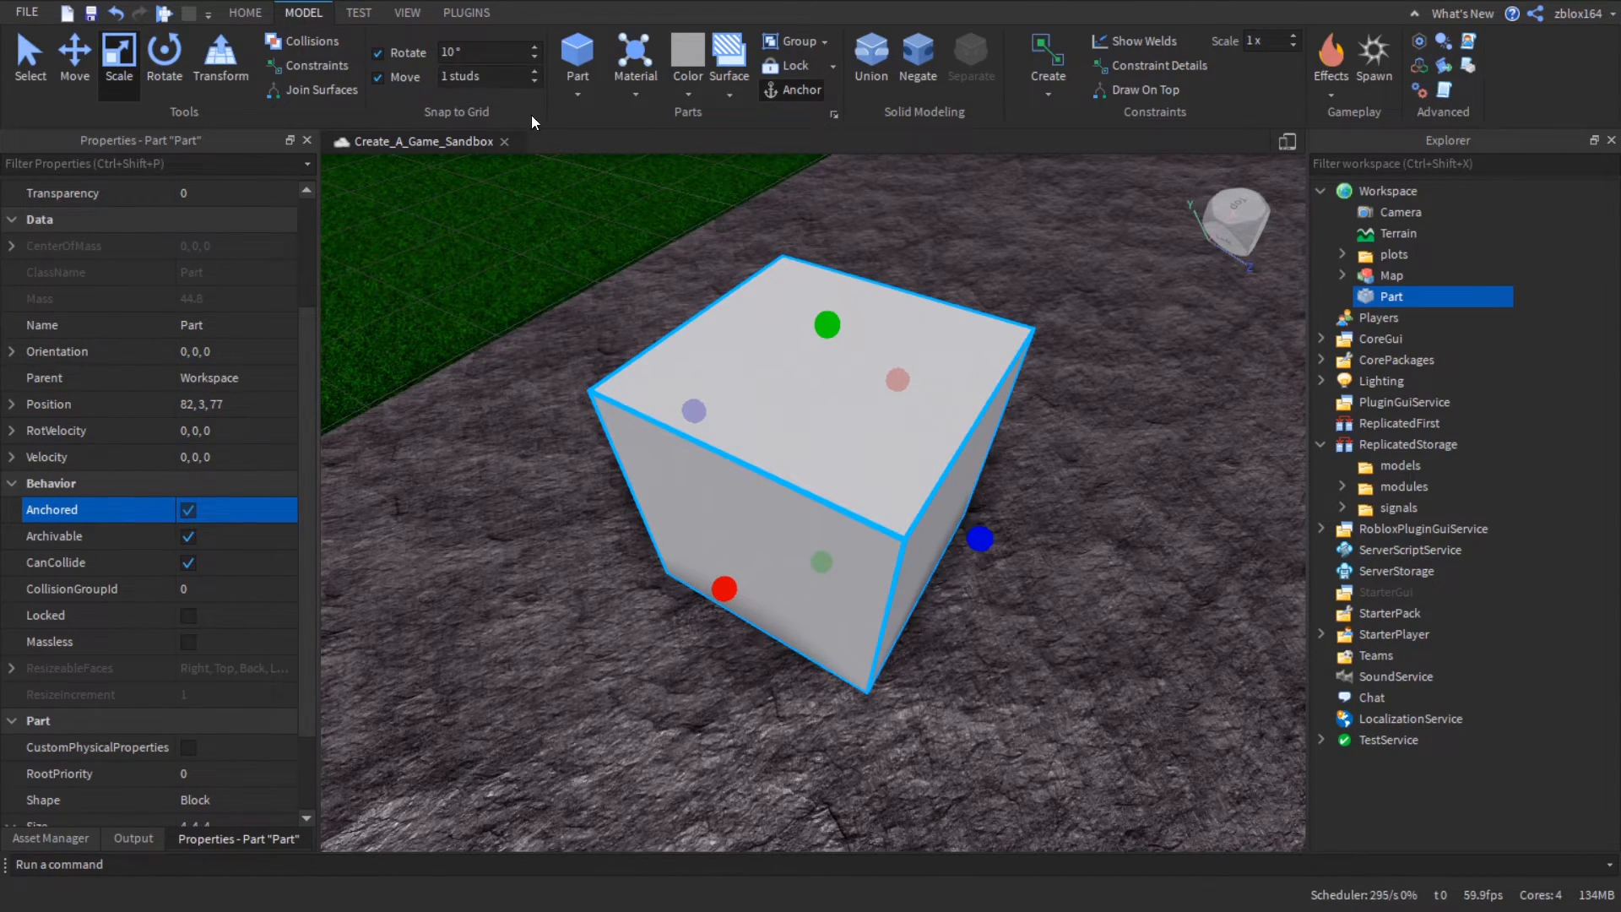
left_click(793, 41)
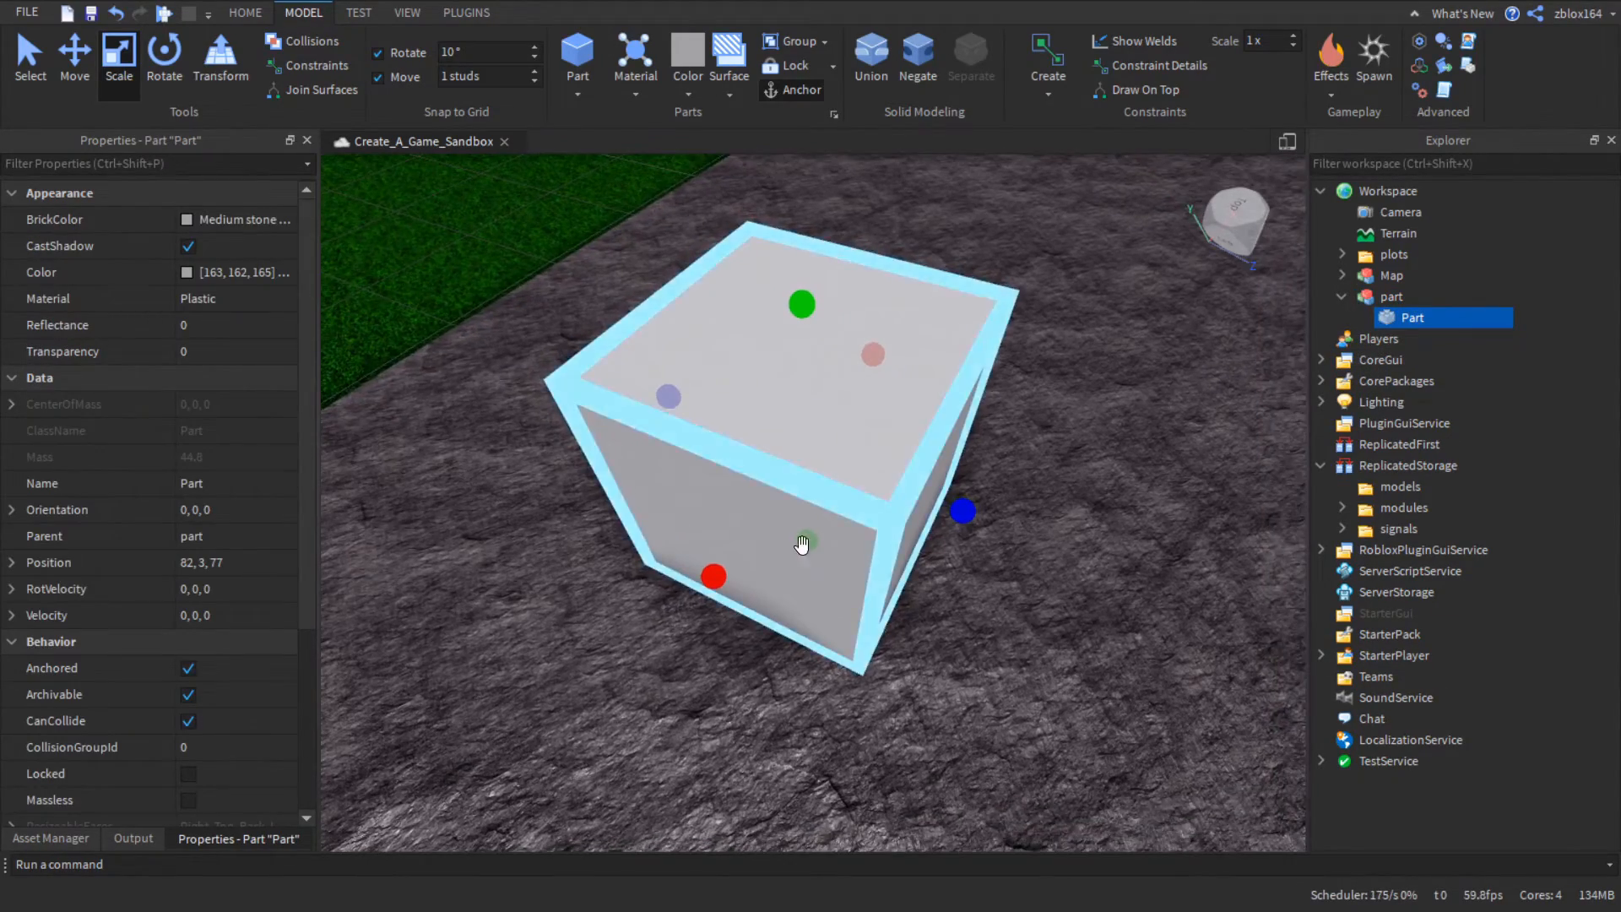
left_click(1413, 338)
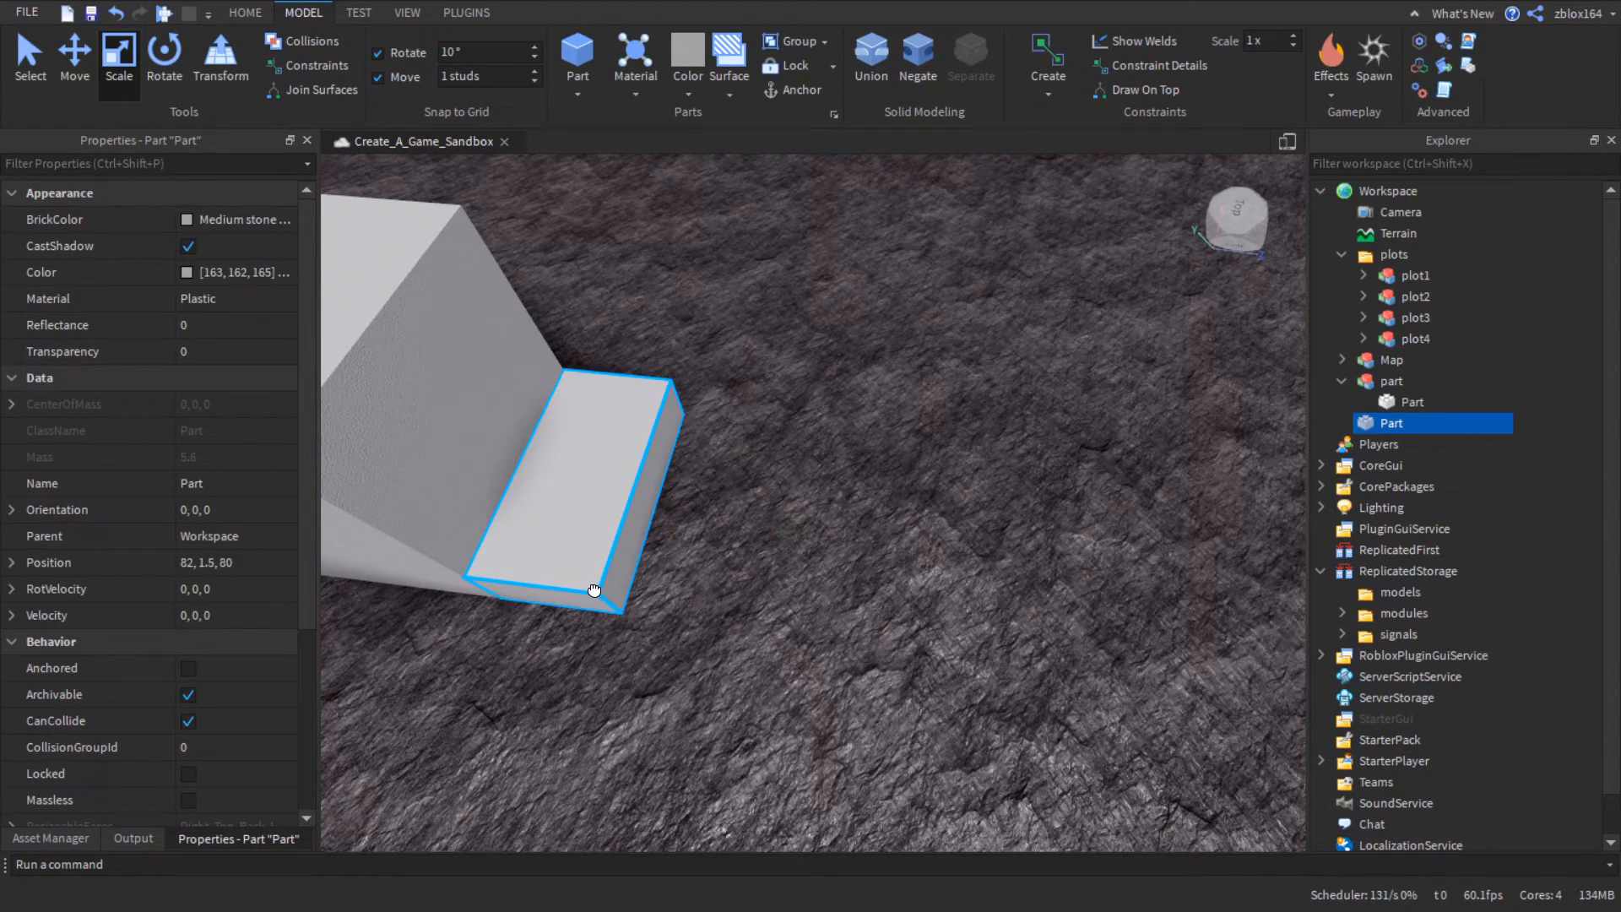
- Stretch the second part over the cube and give it SmoothPlastic material with 0.9 transparency
left_click(219, 54)
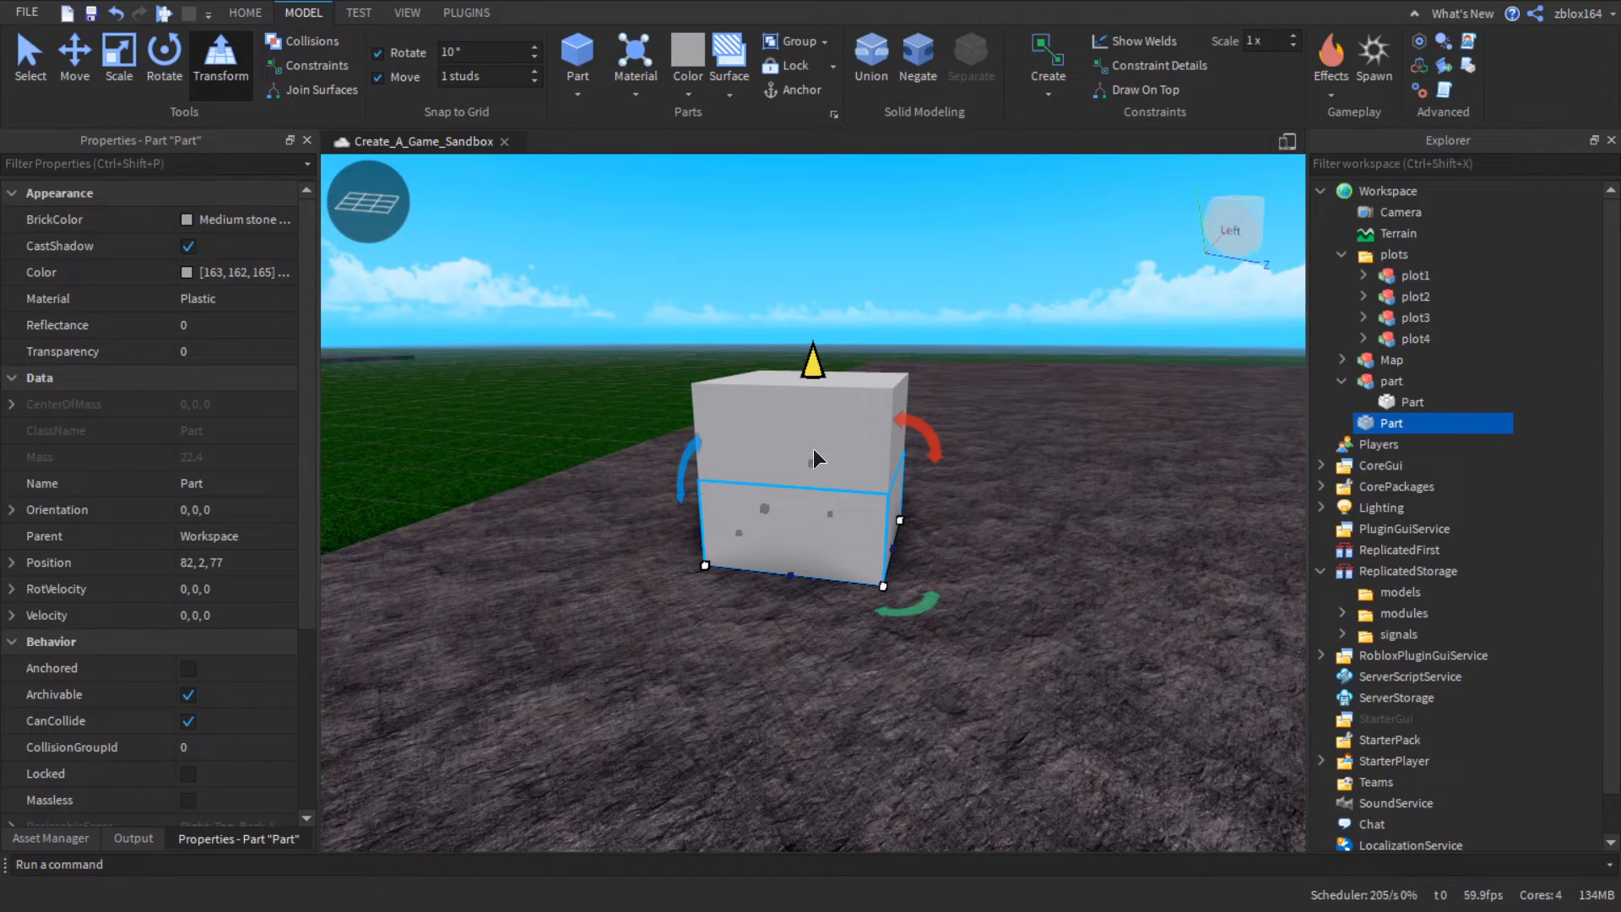
left_click_drag(813, 356, 812, 264)
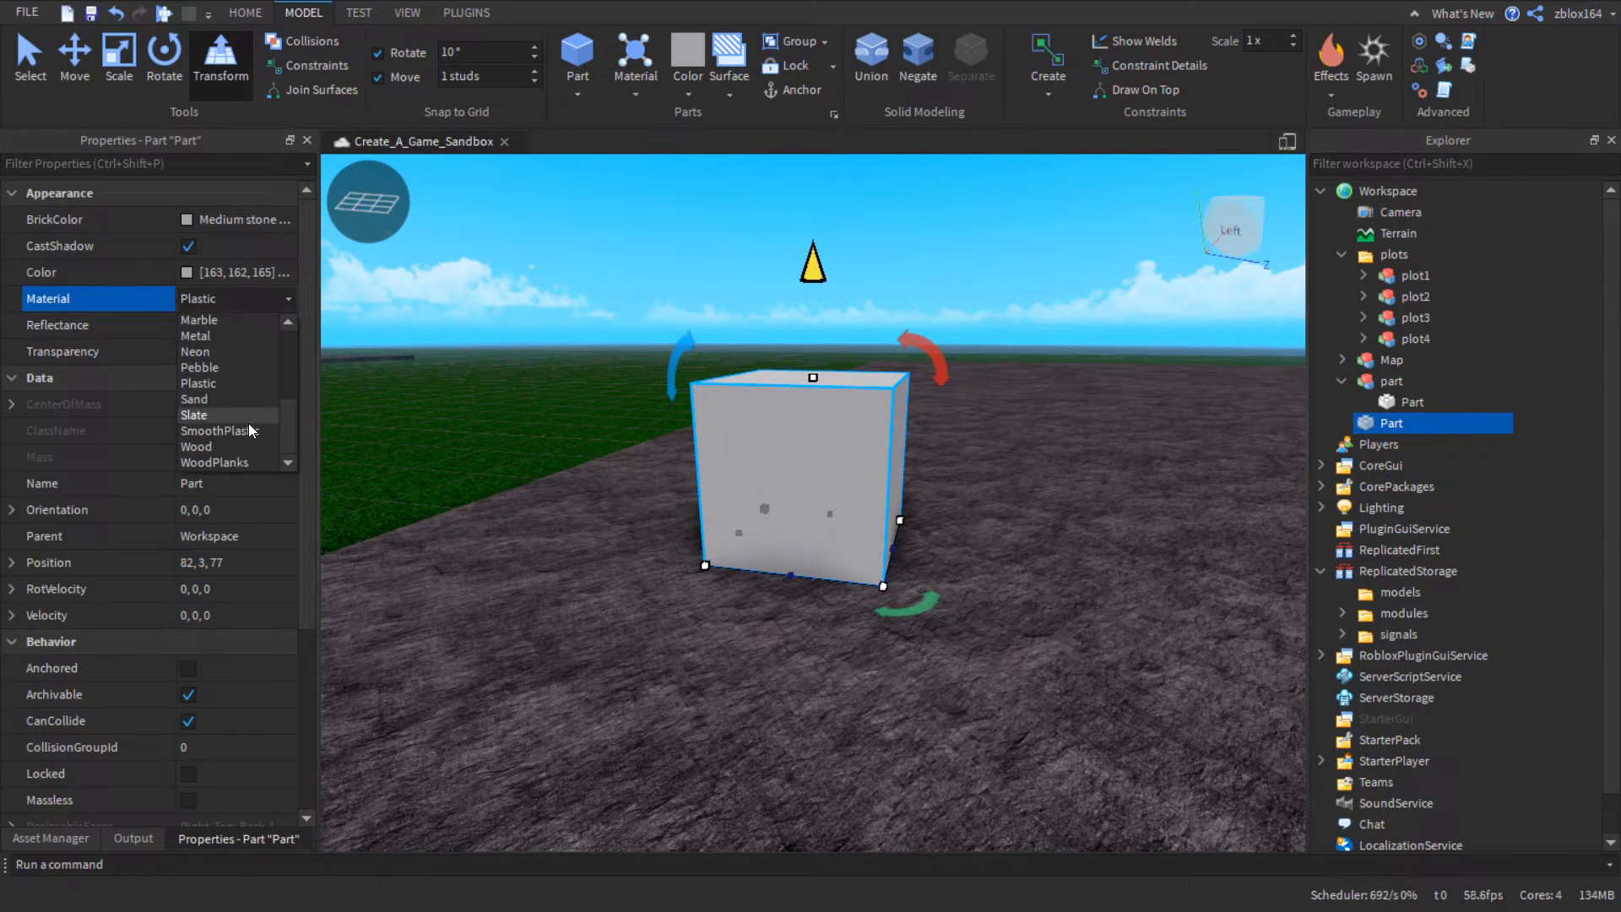
left_click(220, 431)
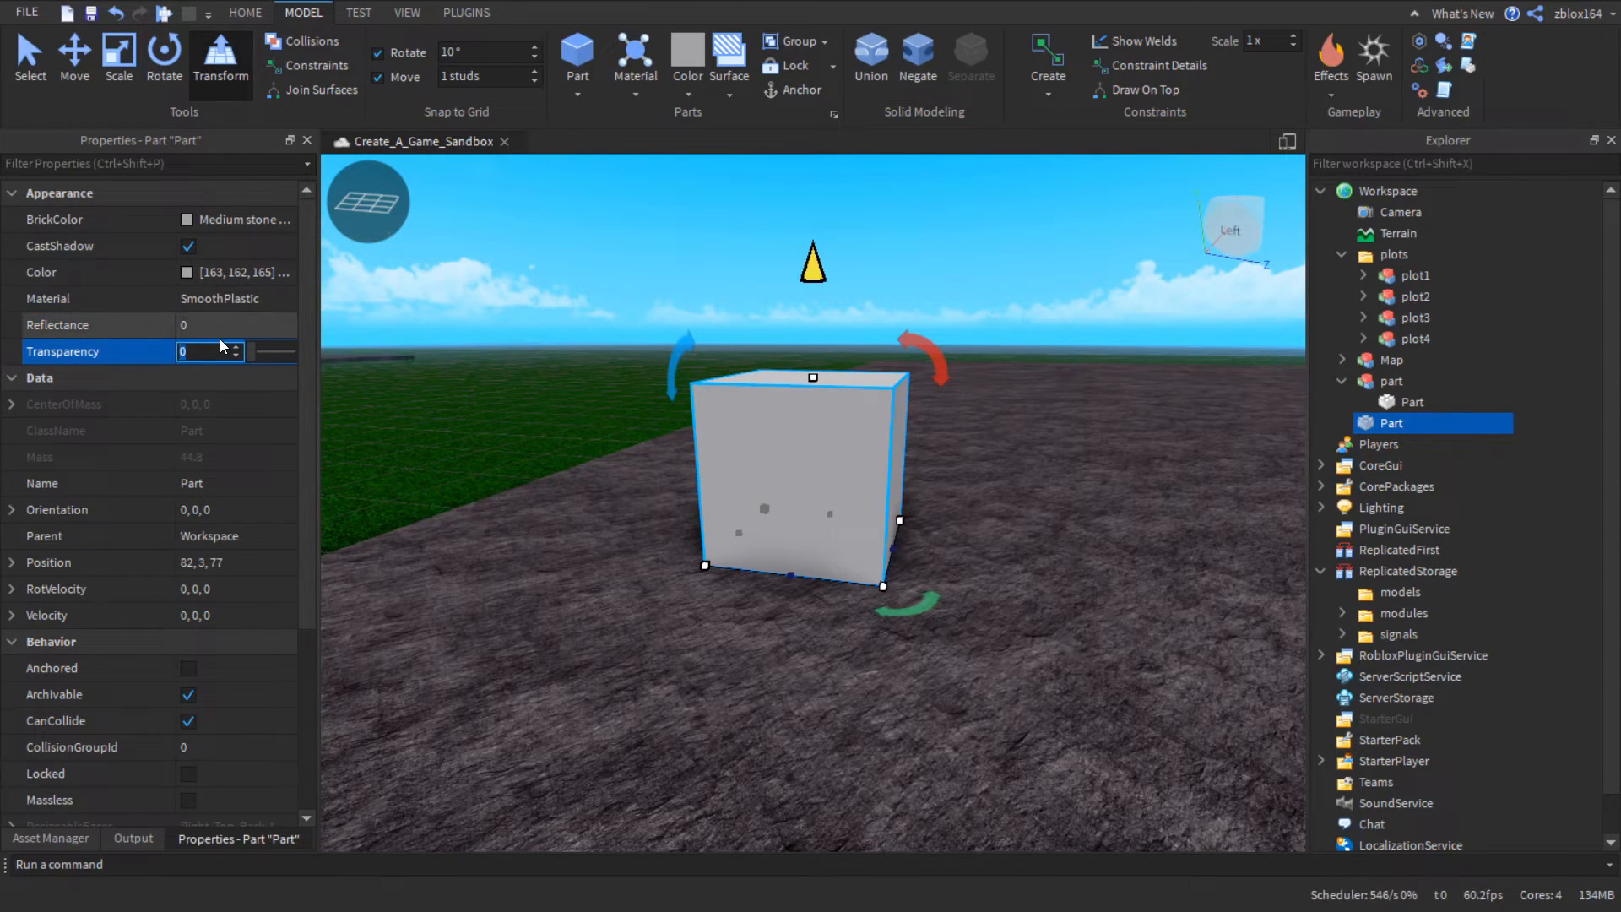
type("0.9")
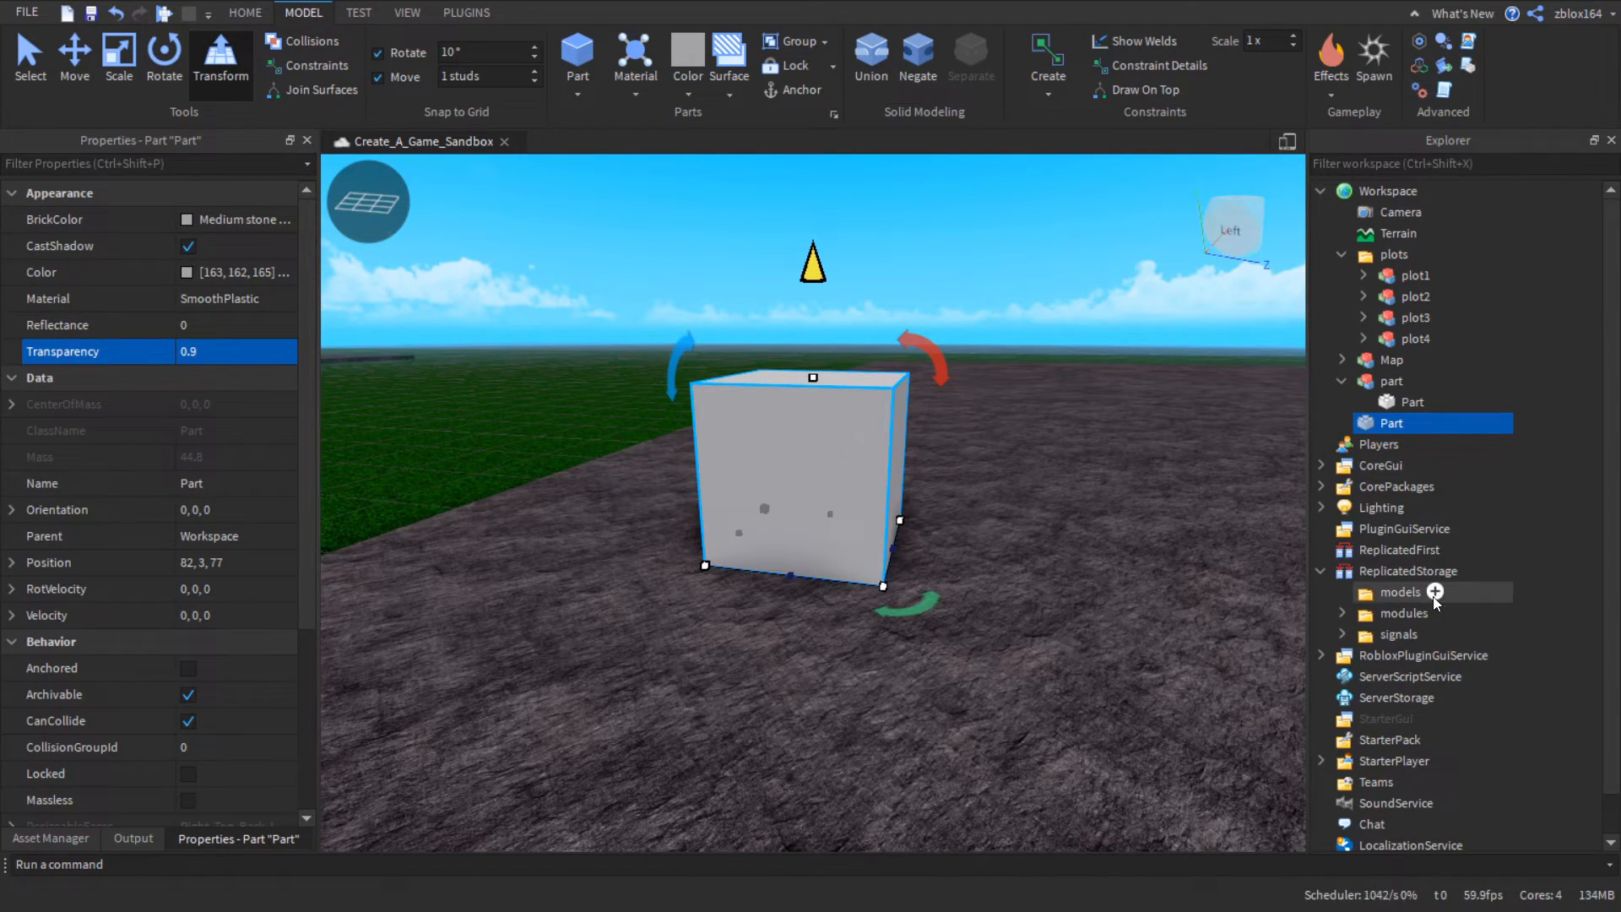
mouse_move(262, 331)
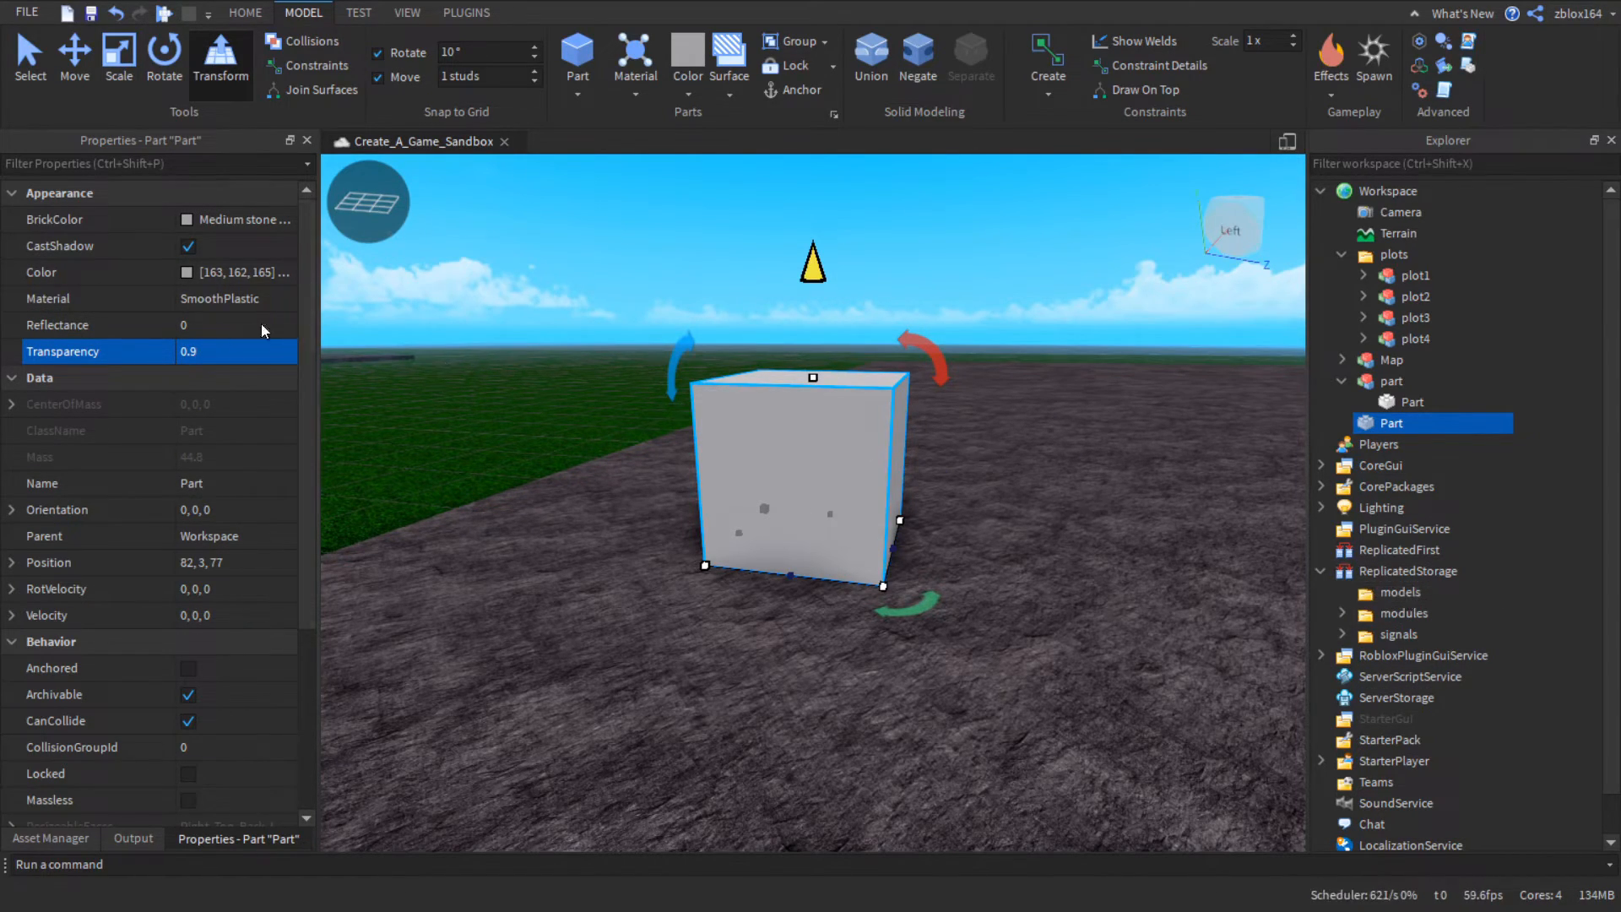
- Anchor it, disable CastShadow, name it hitbox and move it into the part model
left_click(188, 669)
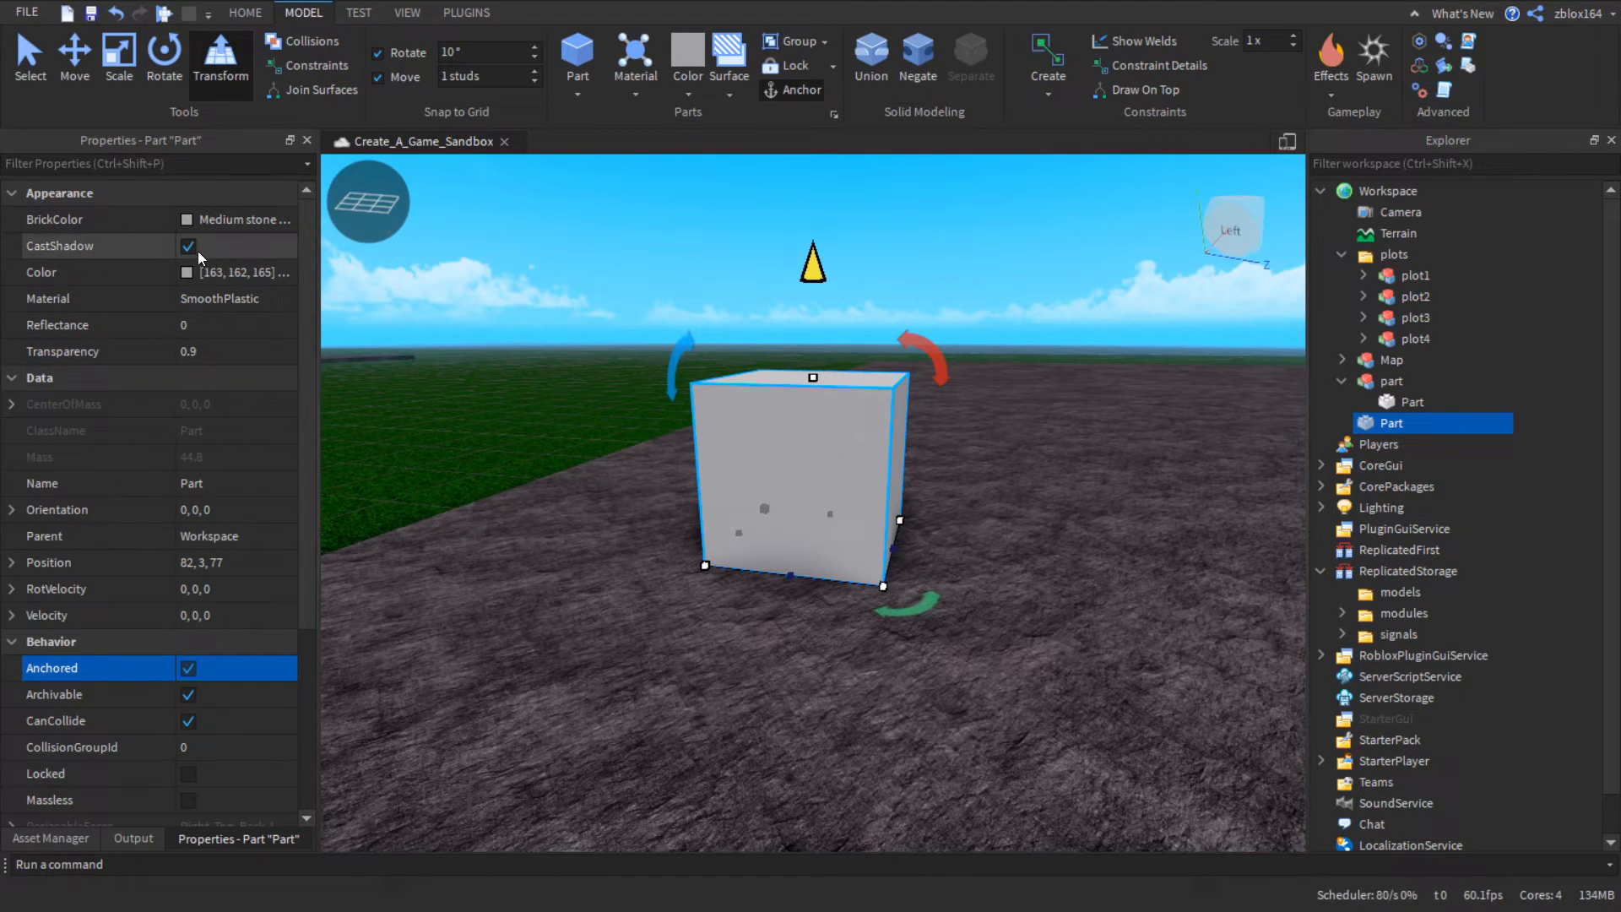
left_click(188, 246)
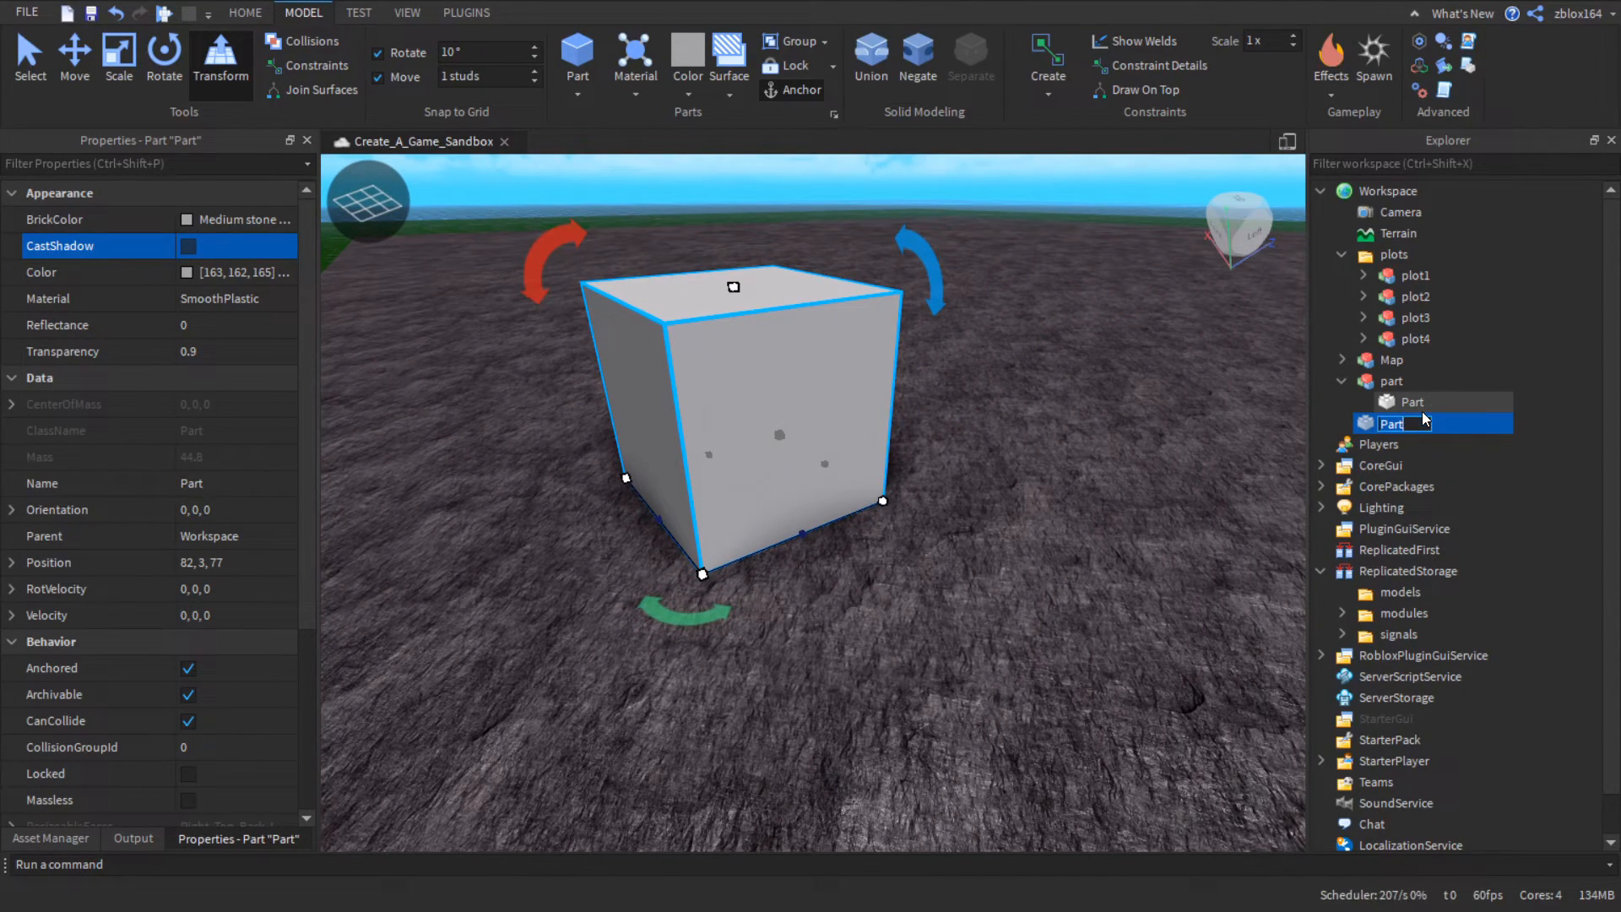
type("hitbox")
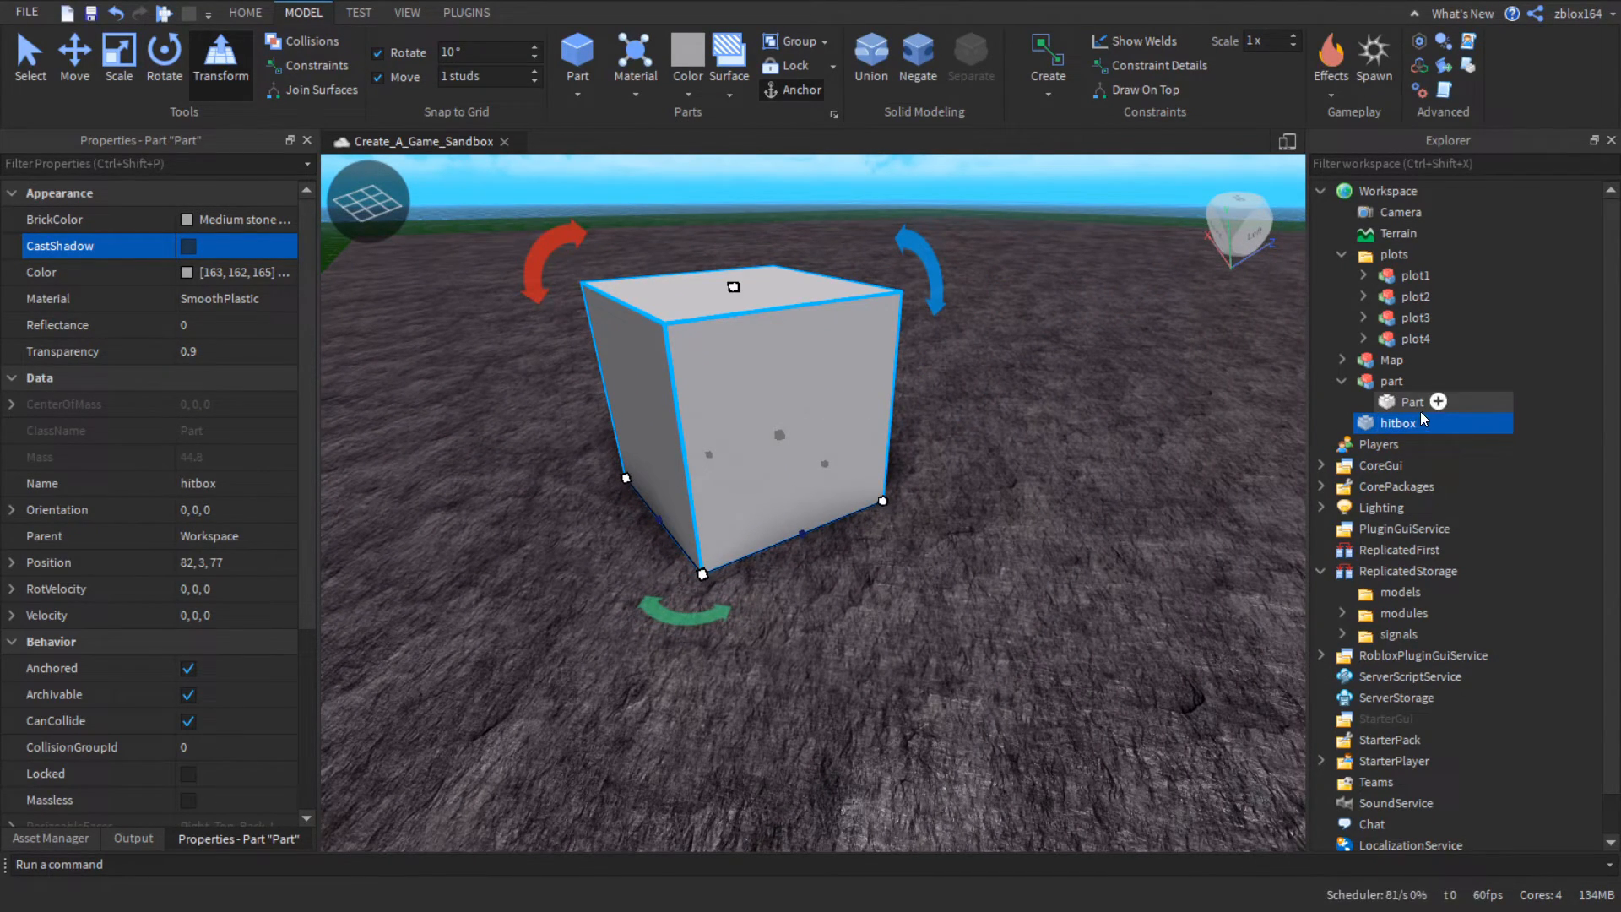
left_click(1414, 402)
type("hull")
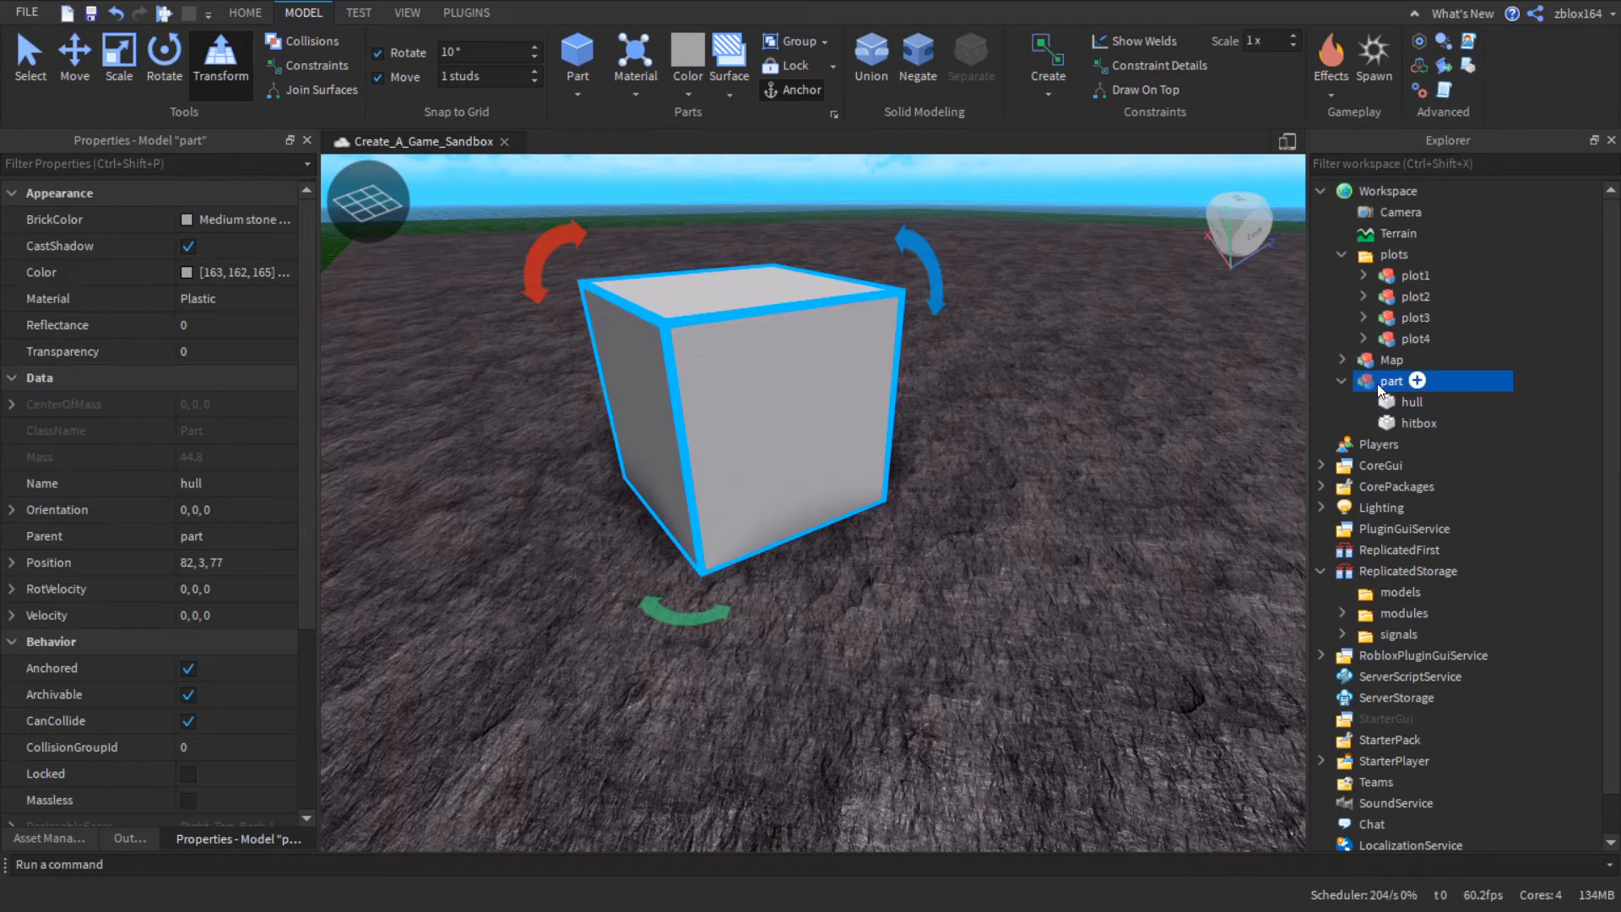
- Make hitbox the part model's PrimaryPart
left_click(1392, 380)
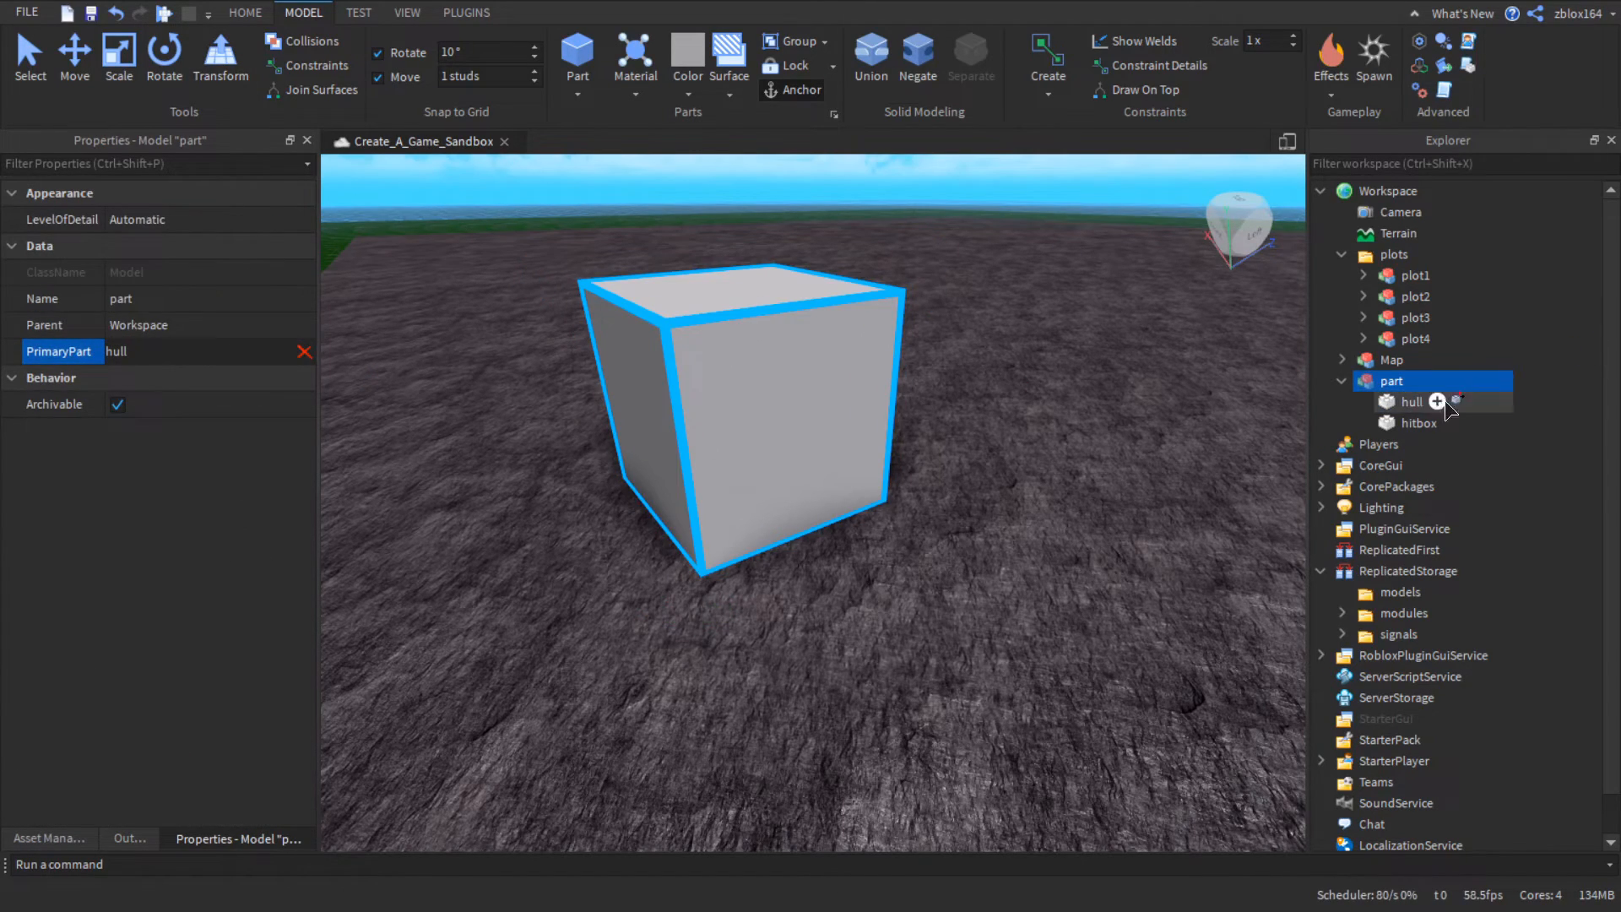
left_click(1451, 422)
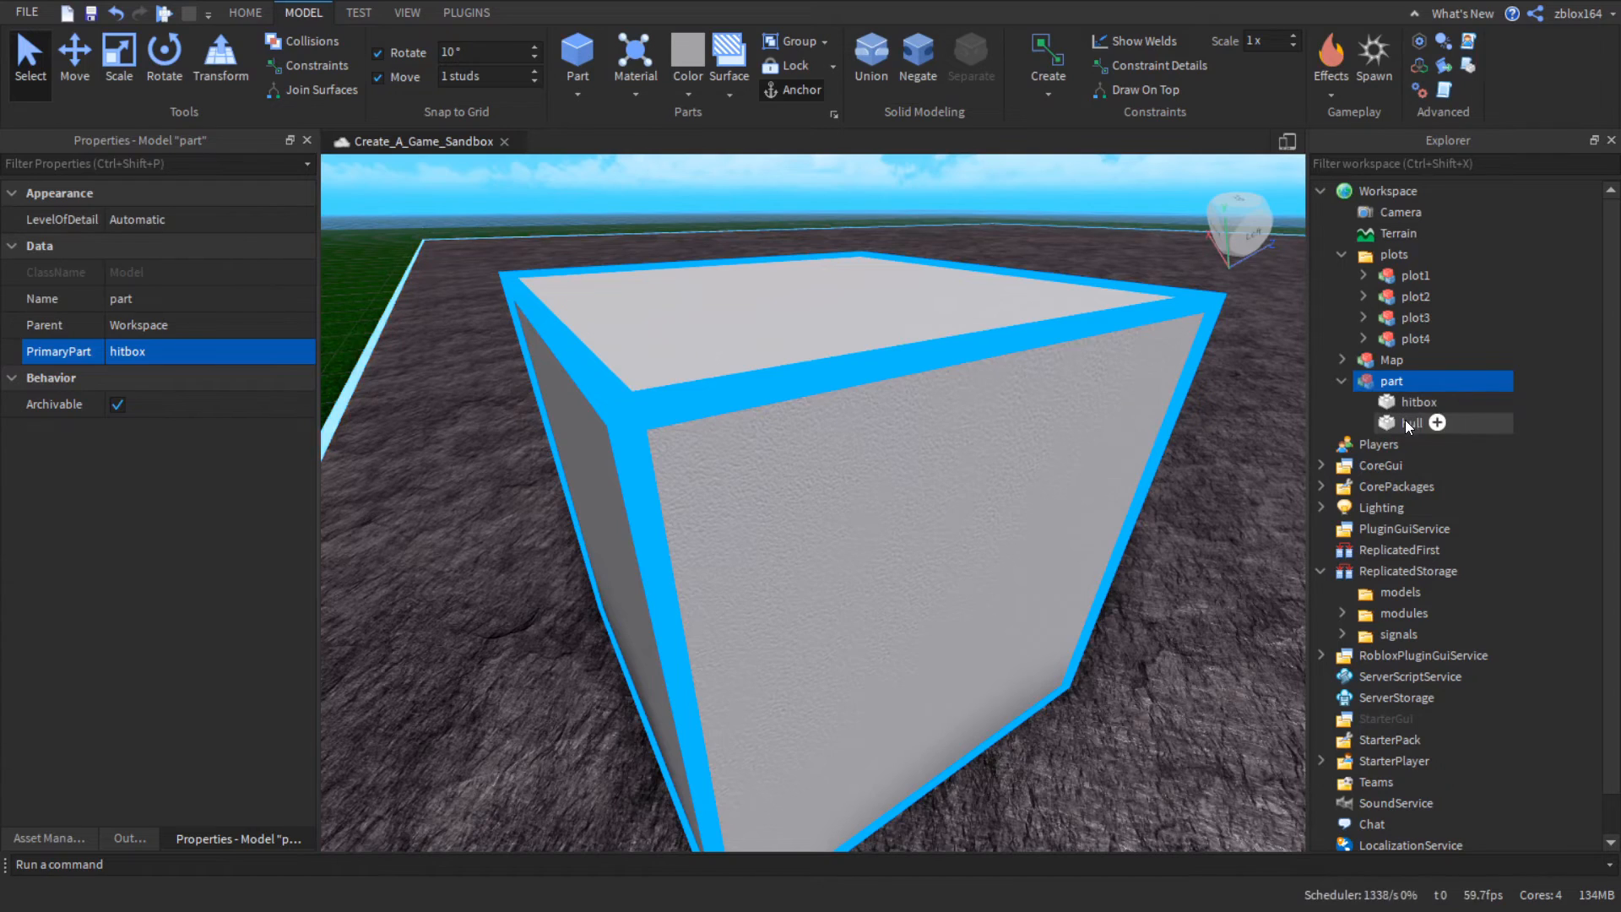
- Set hull's Material to SmoothPlastic and grab the model for ReplicatedStorage's models folder
left_click(1414, 422)
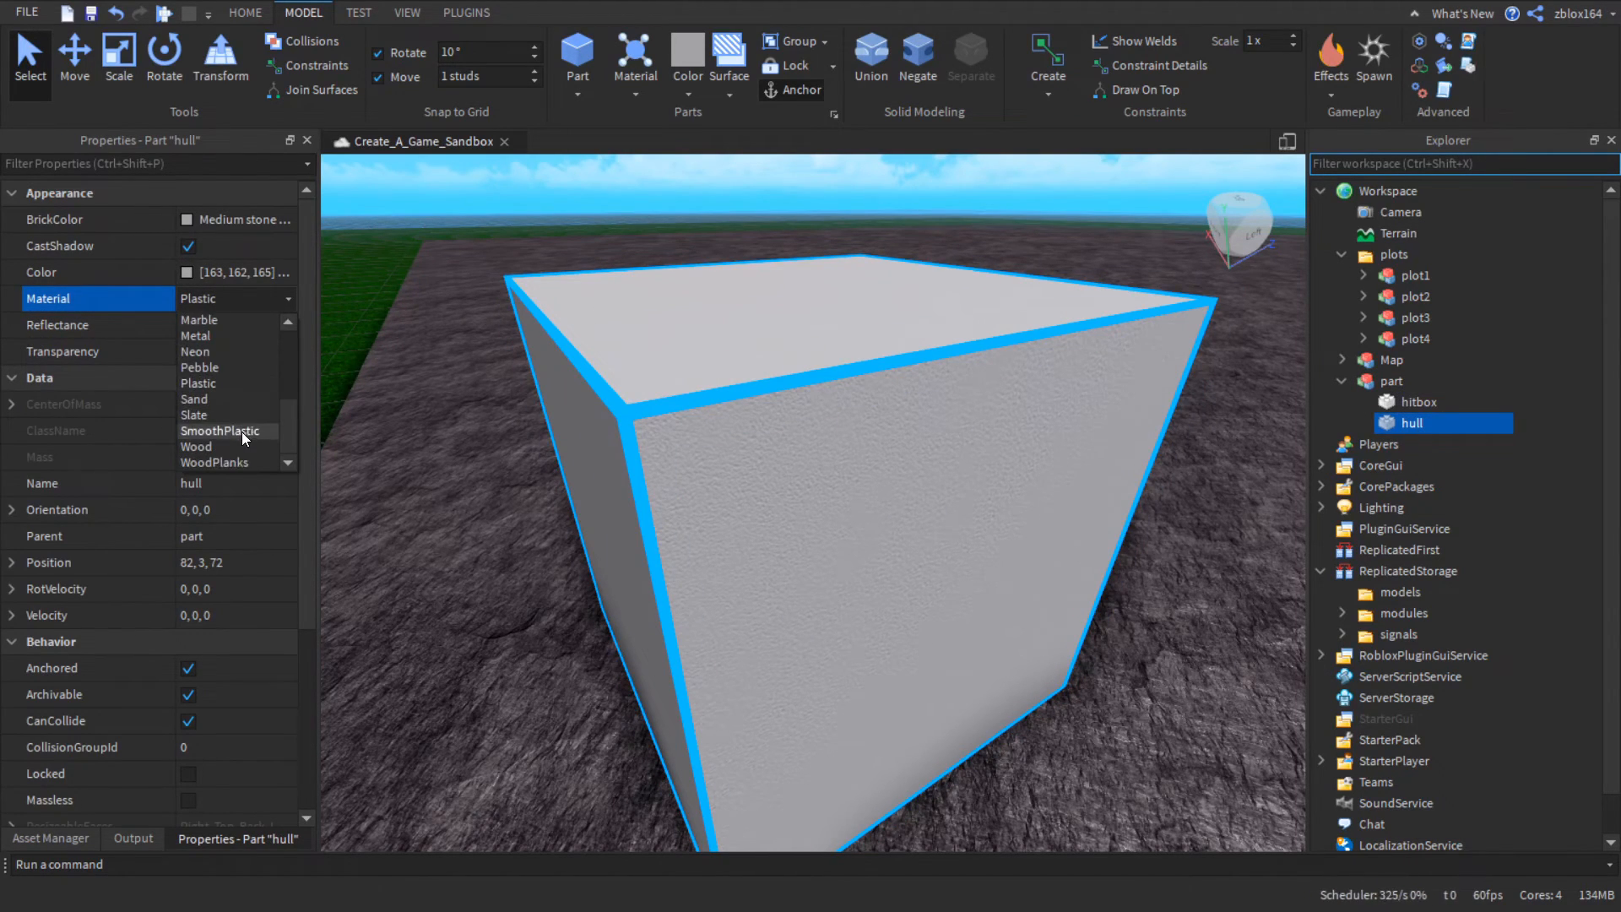
left_click(220, 430)
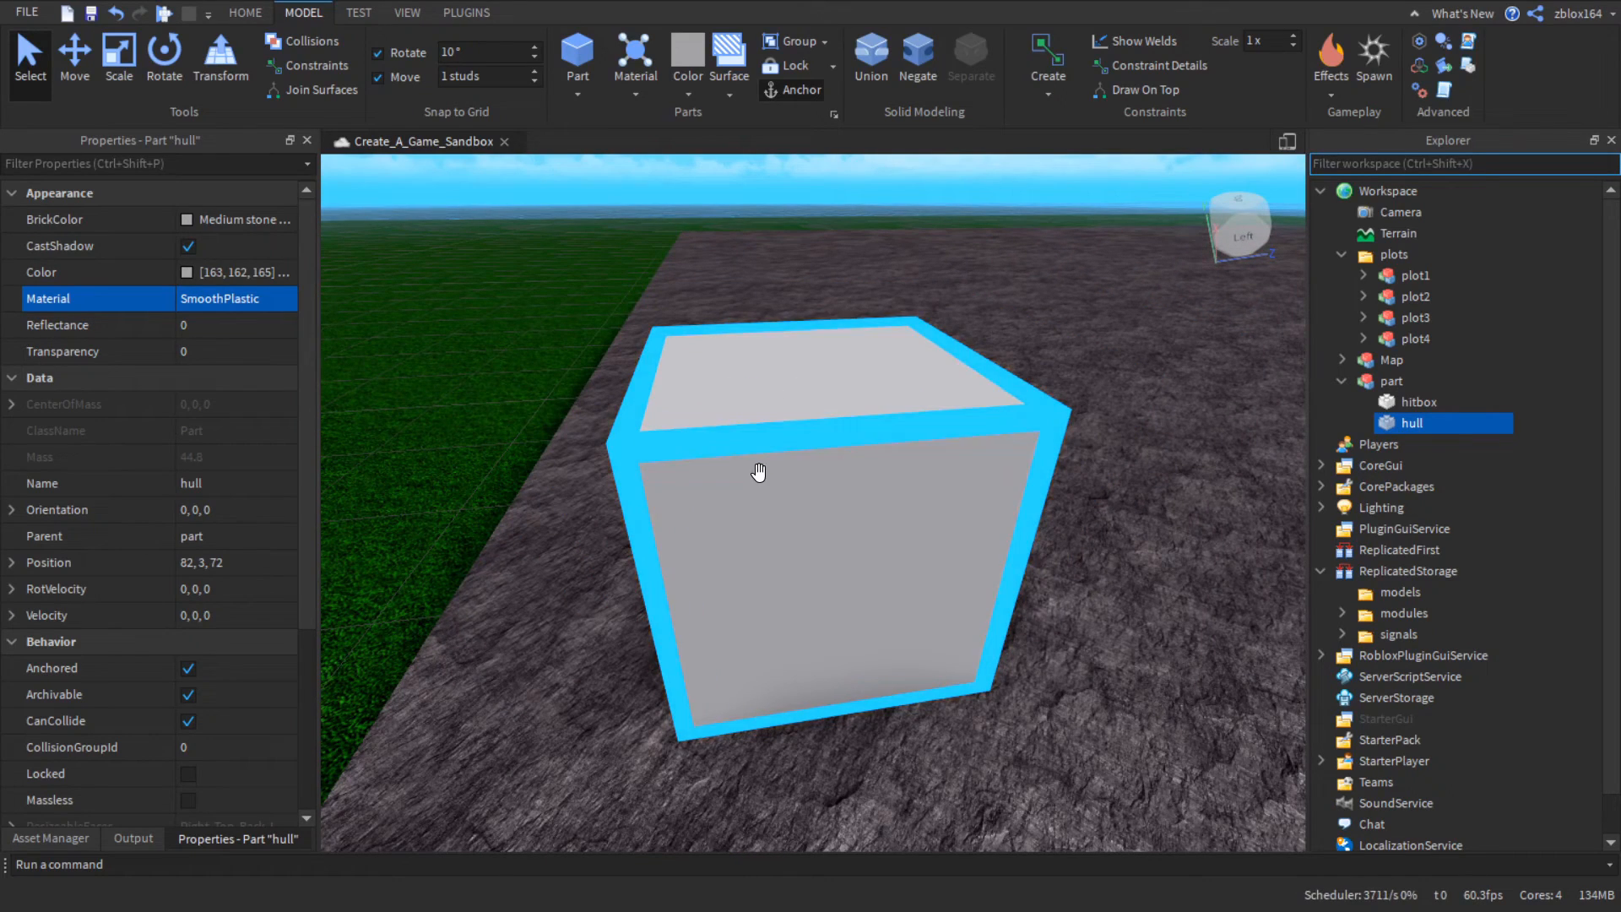
left_click(1419, 401)
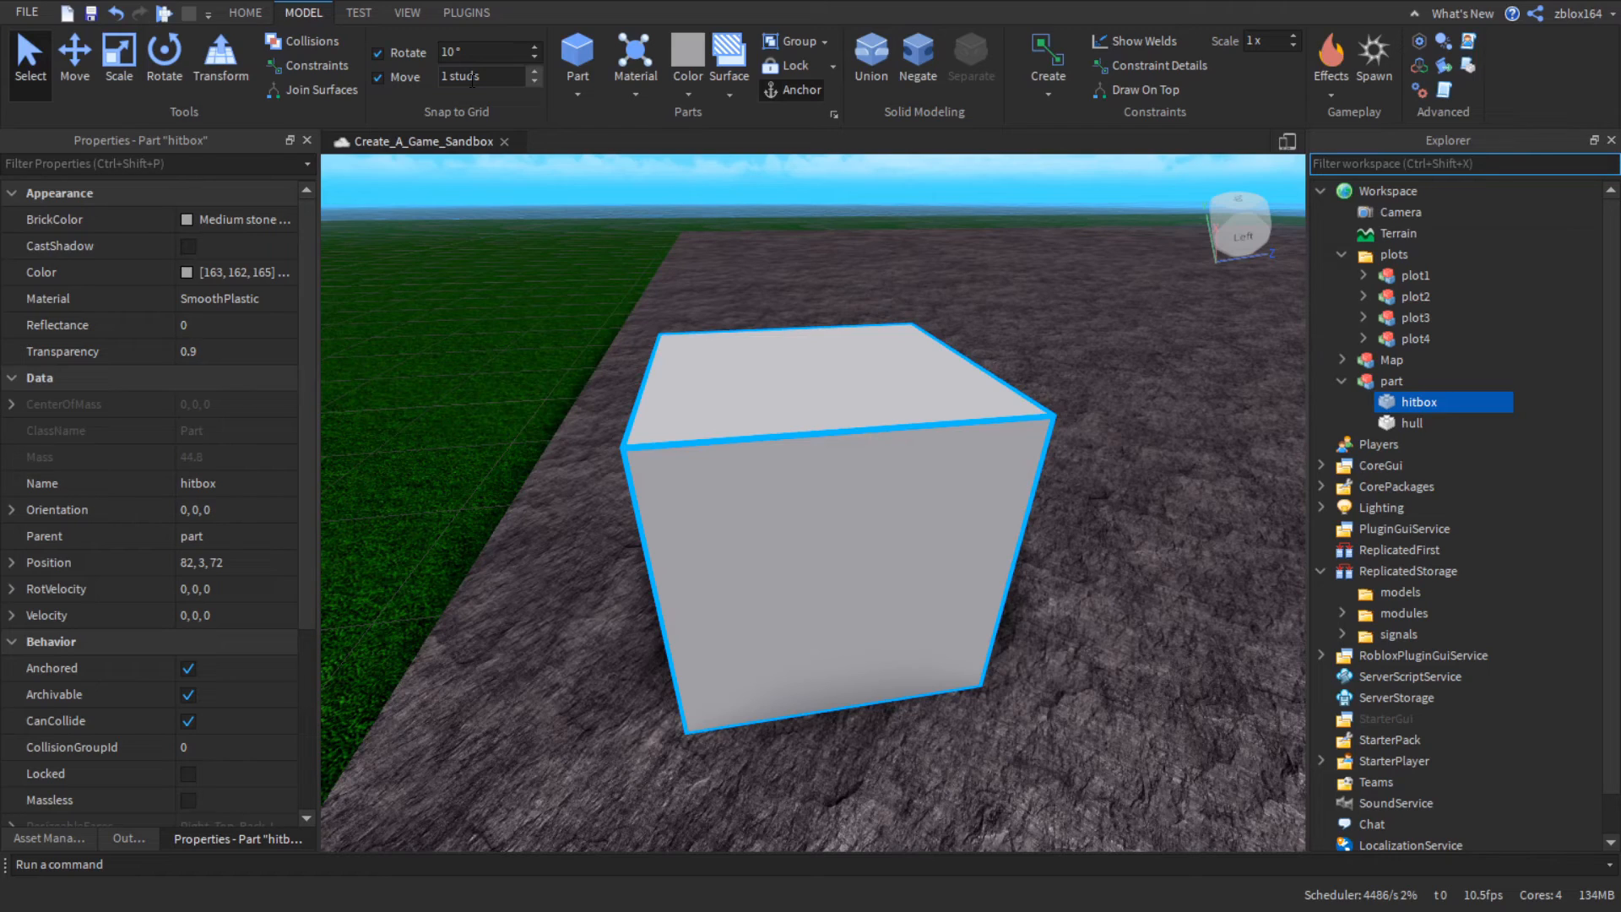
left_click(1392, 380)
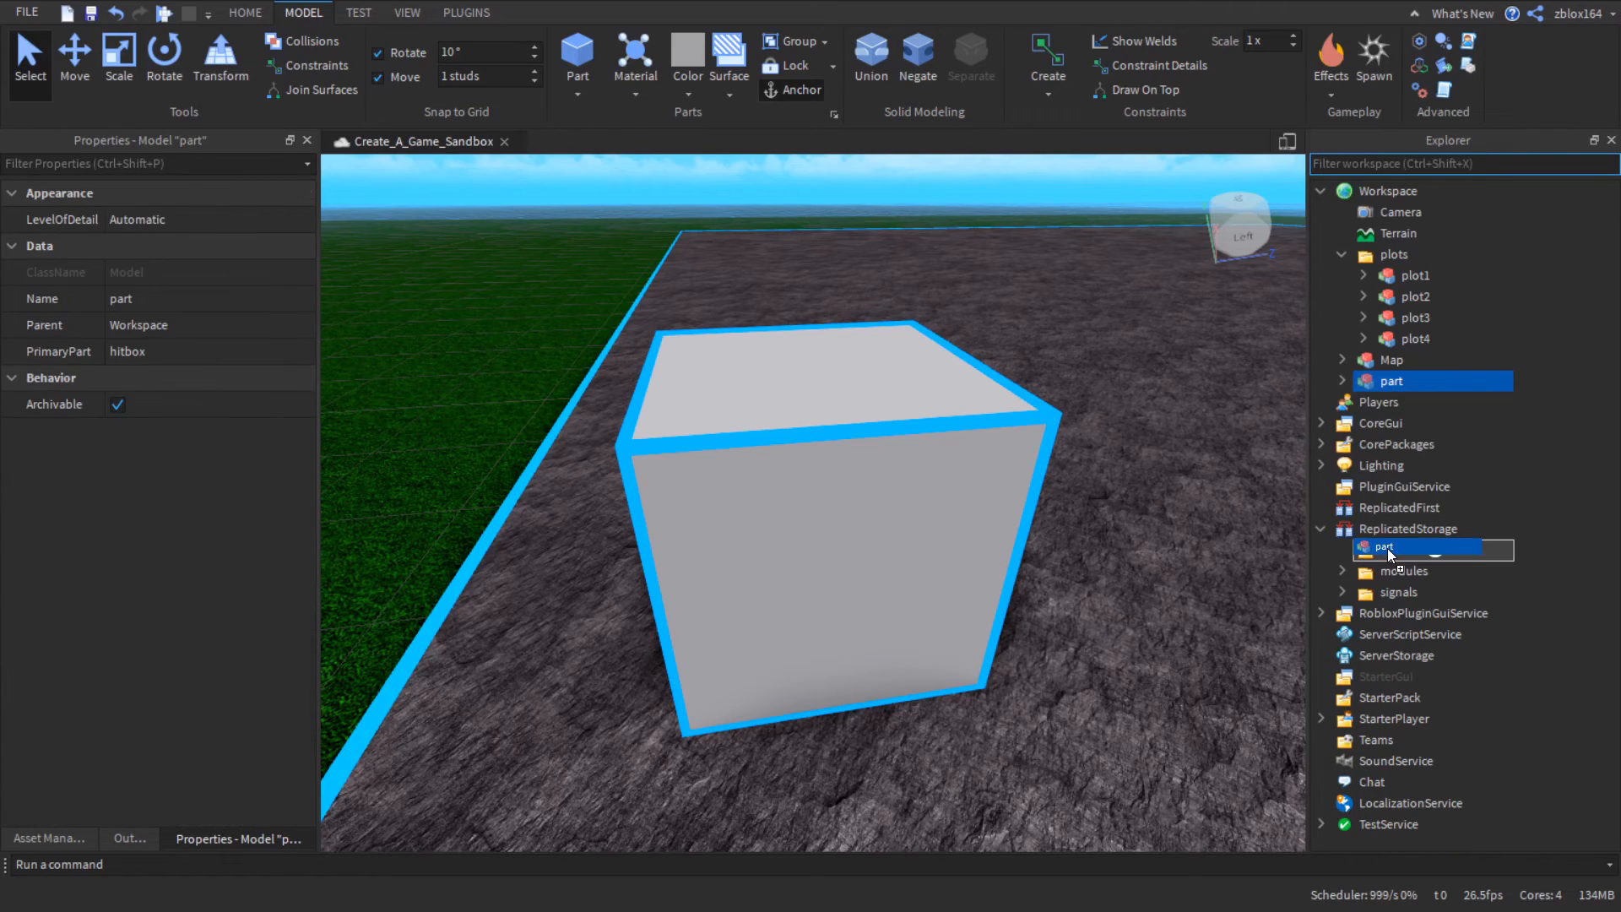